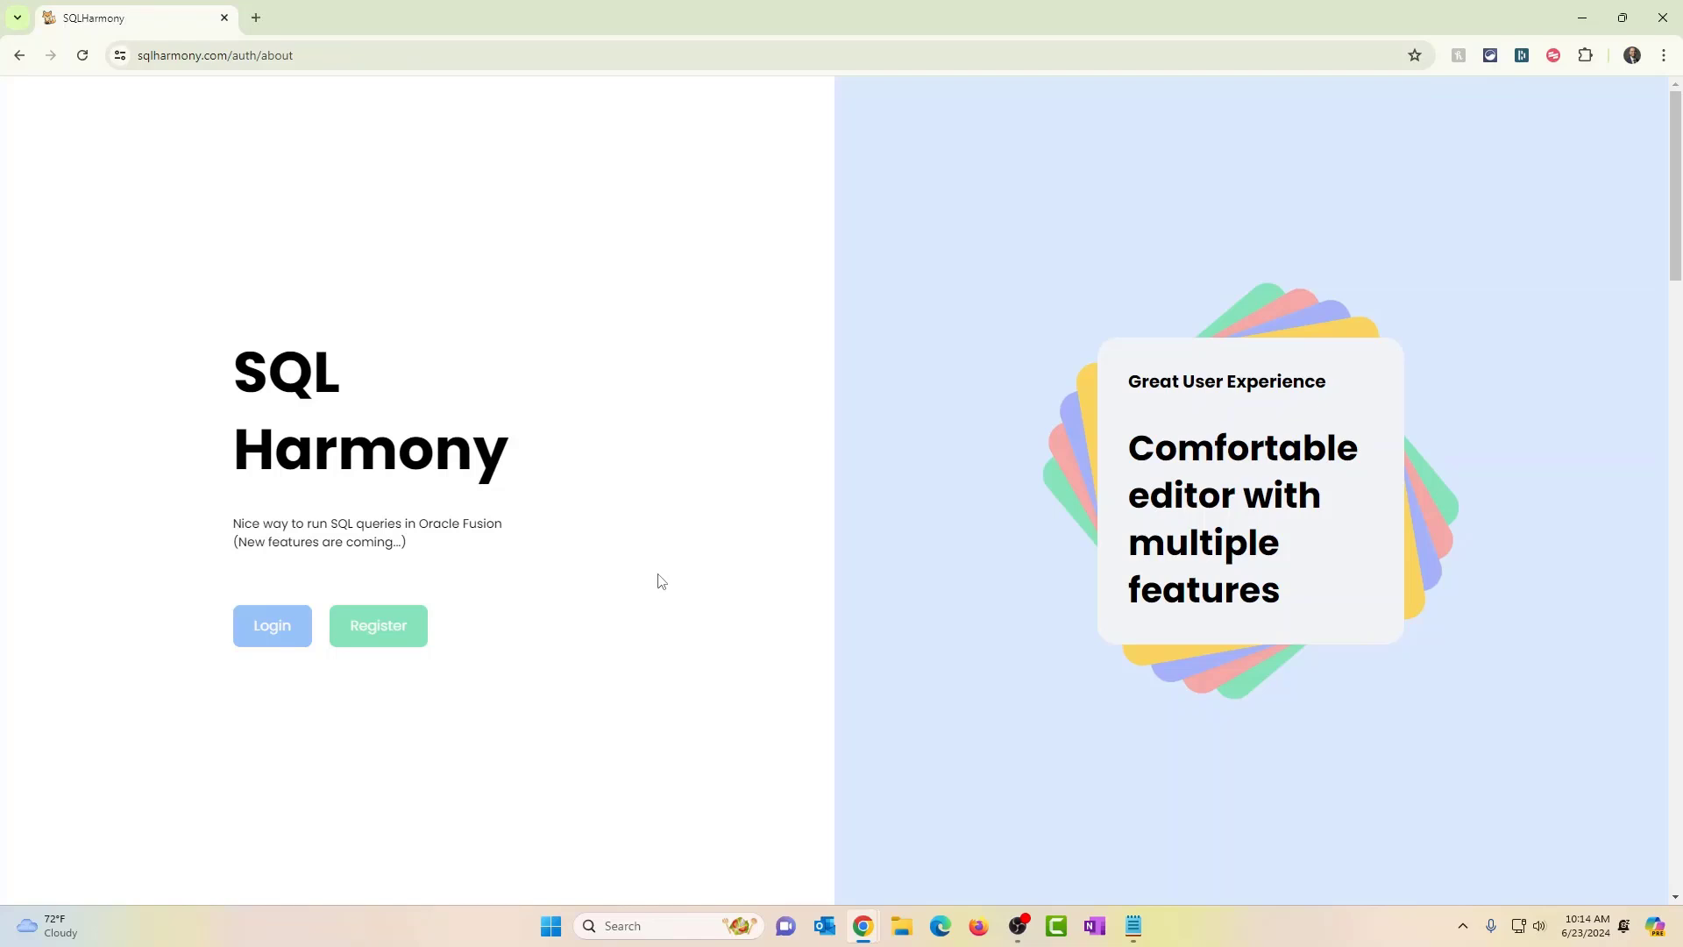
- Log in with the saved username and password to reach the dashboard
click(752, 18)
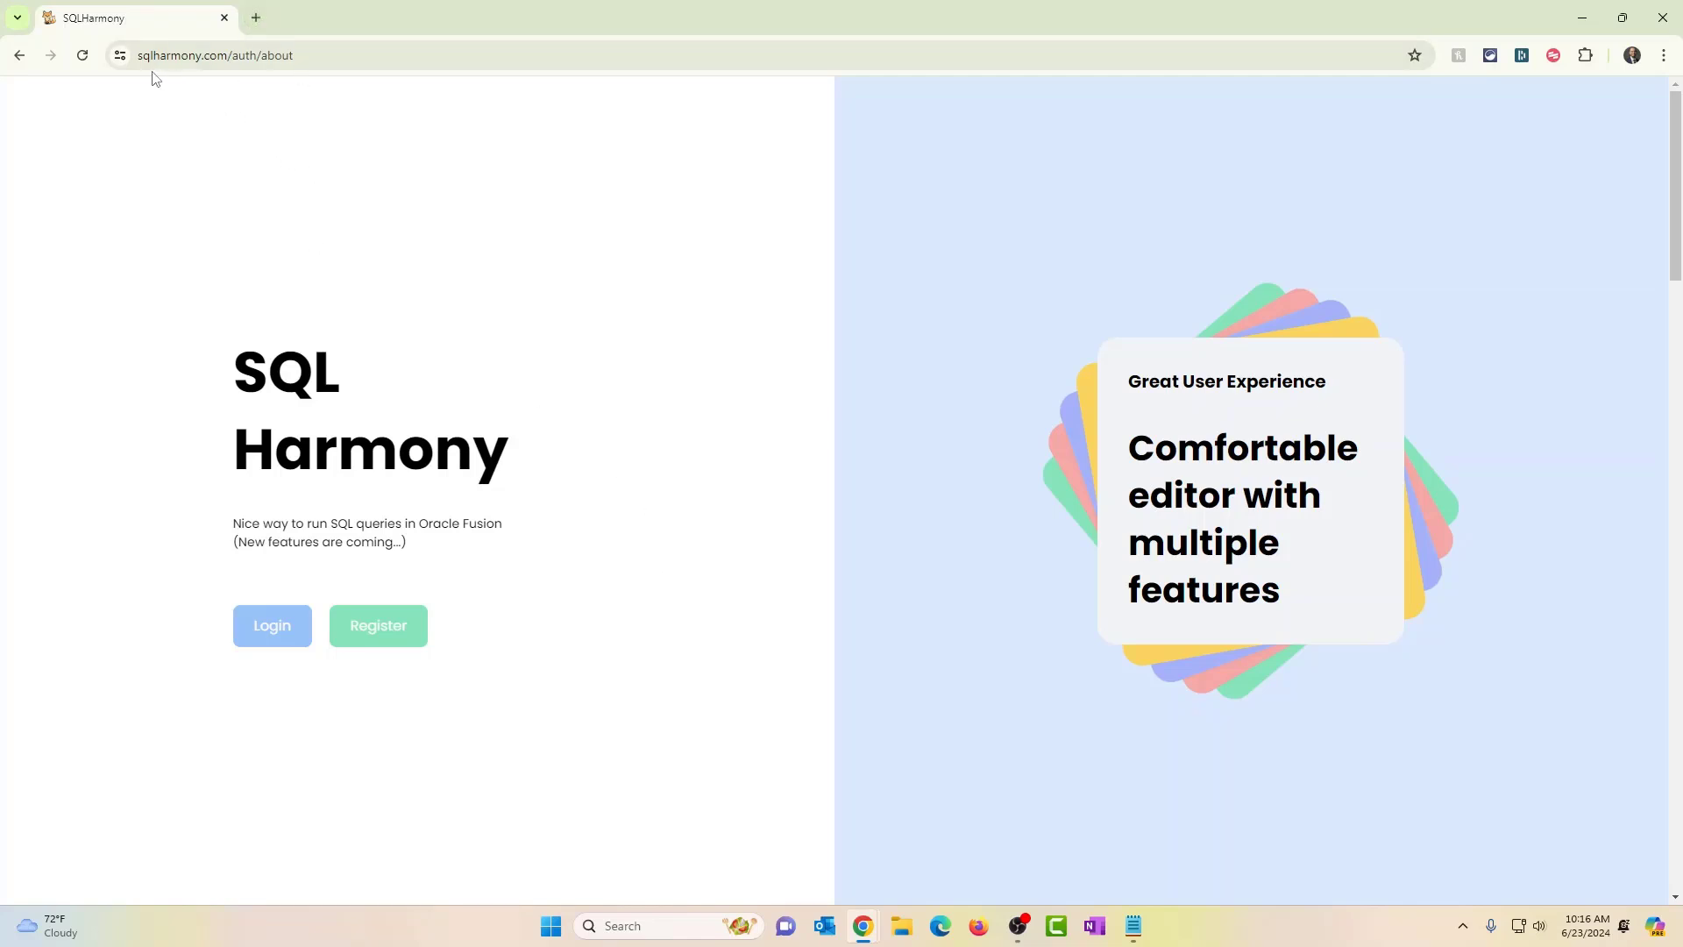
mouse_move(277, 121)
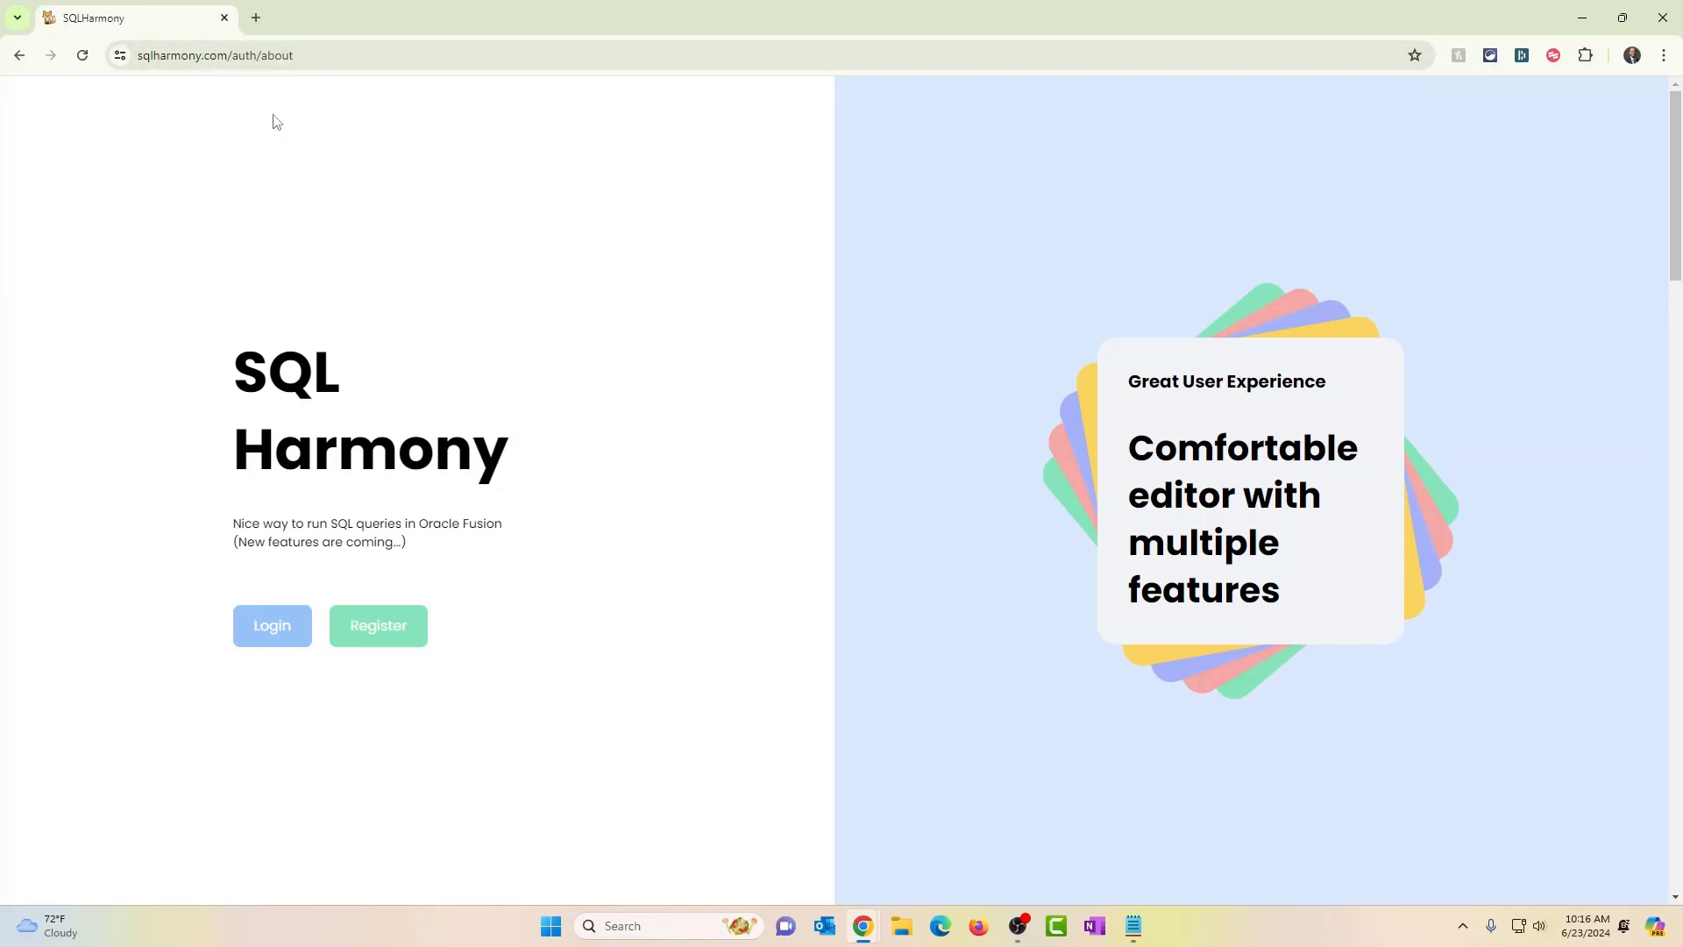
mouse_move(497, 662)
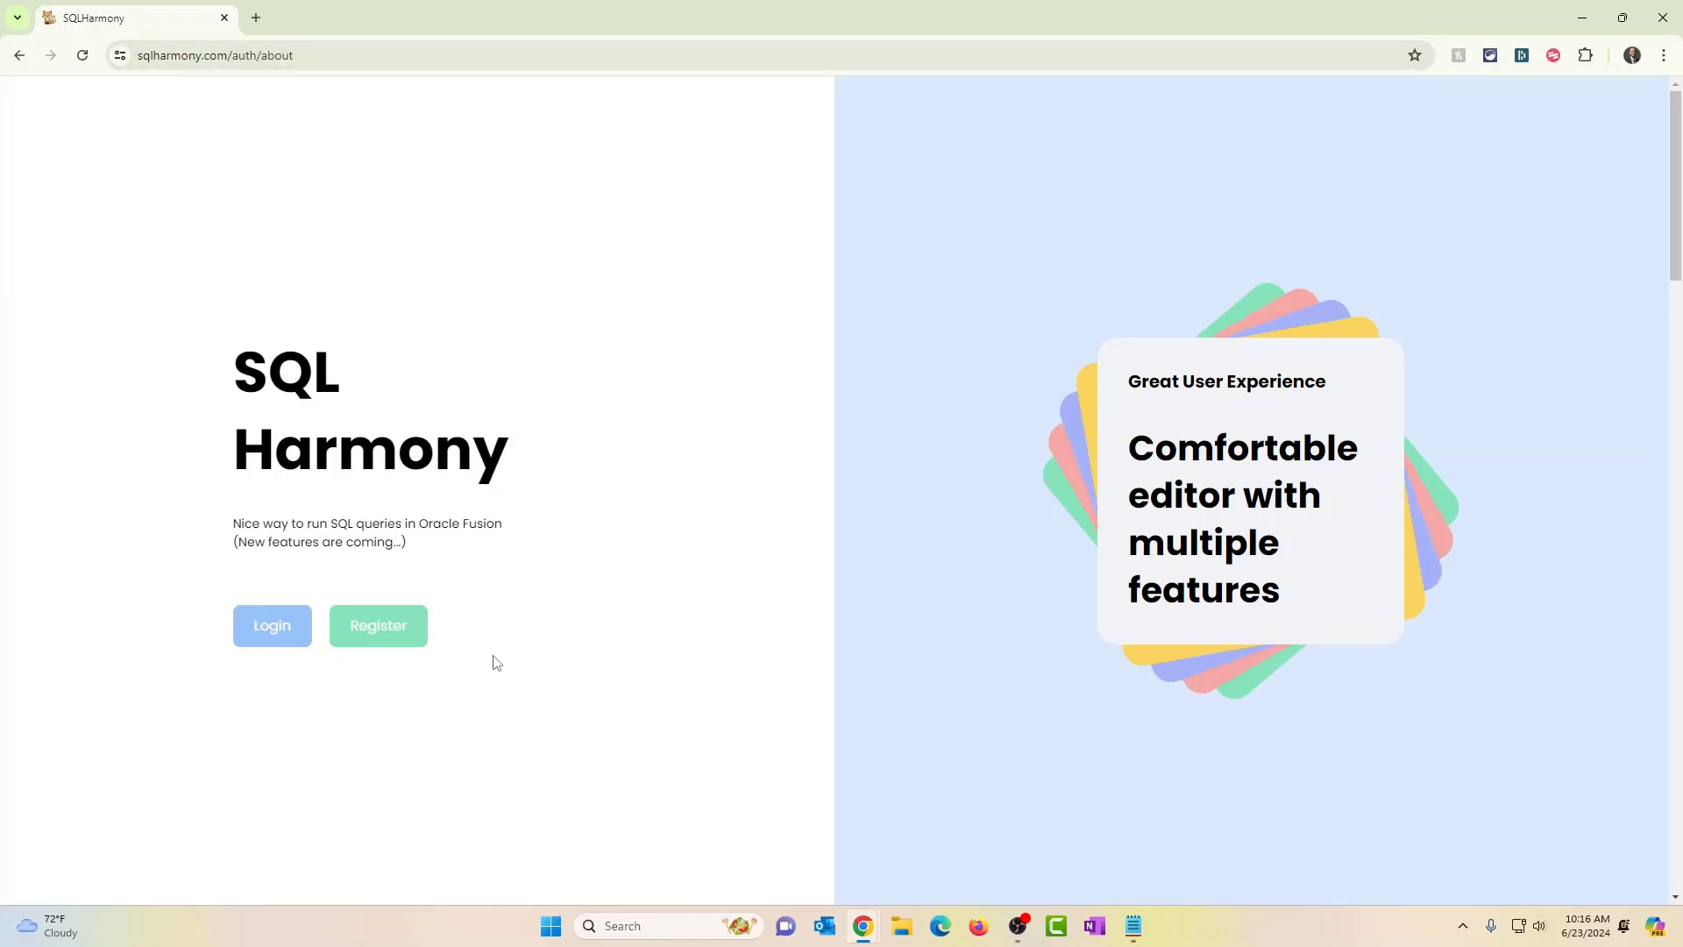
mouse_move(600, 673)
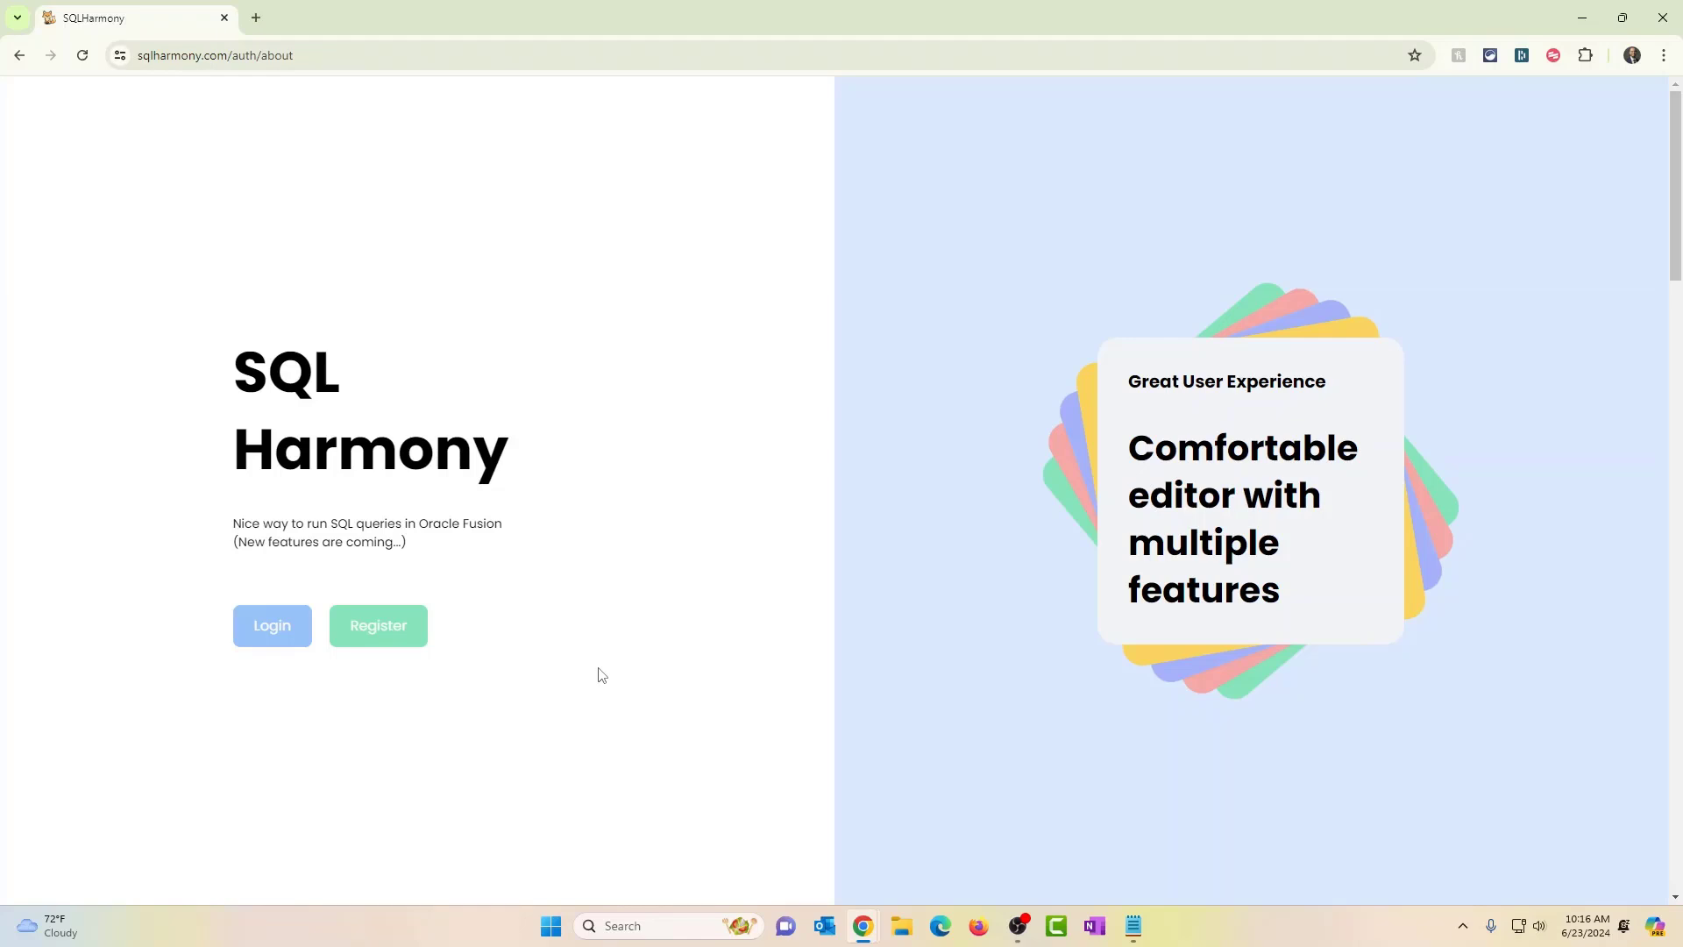
mouse_move(584, 633)
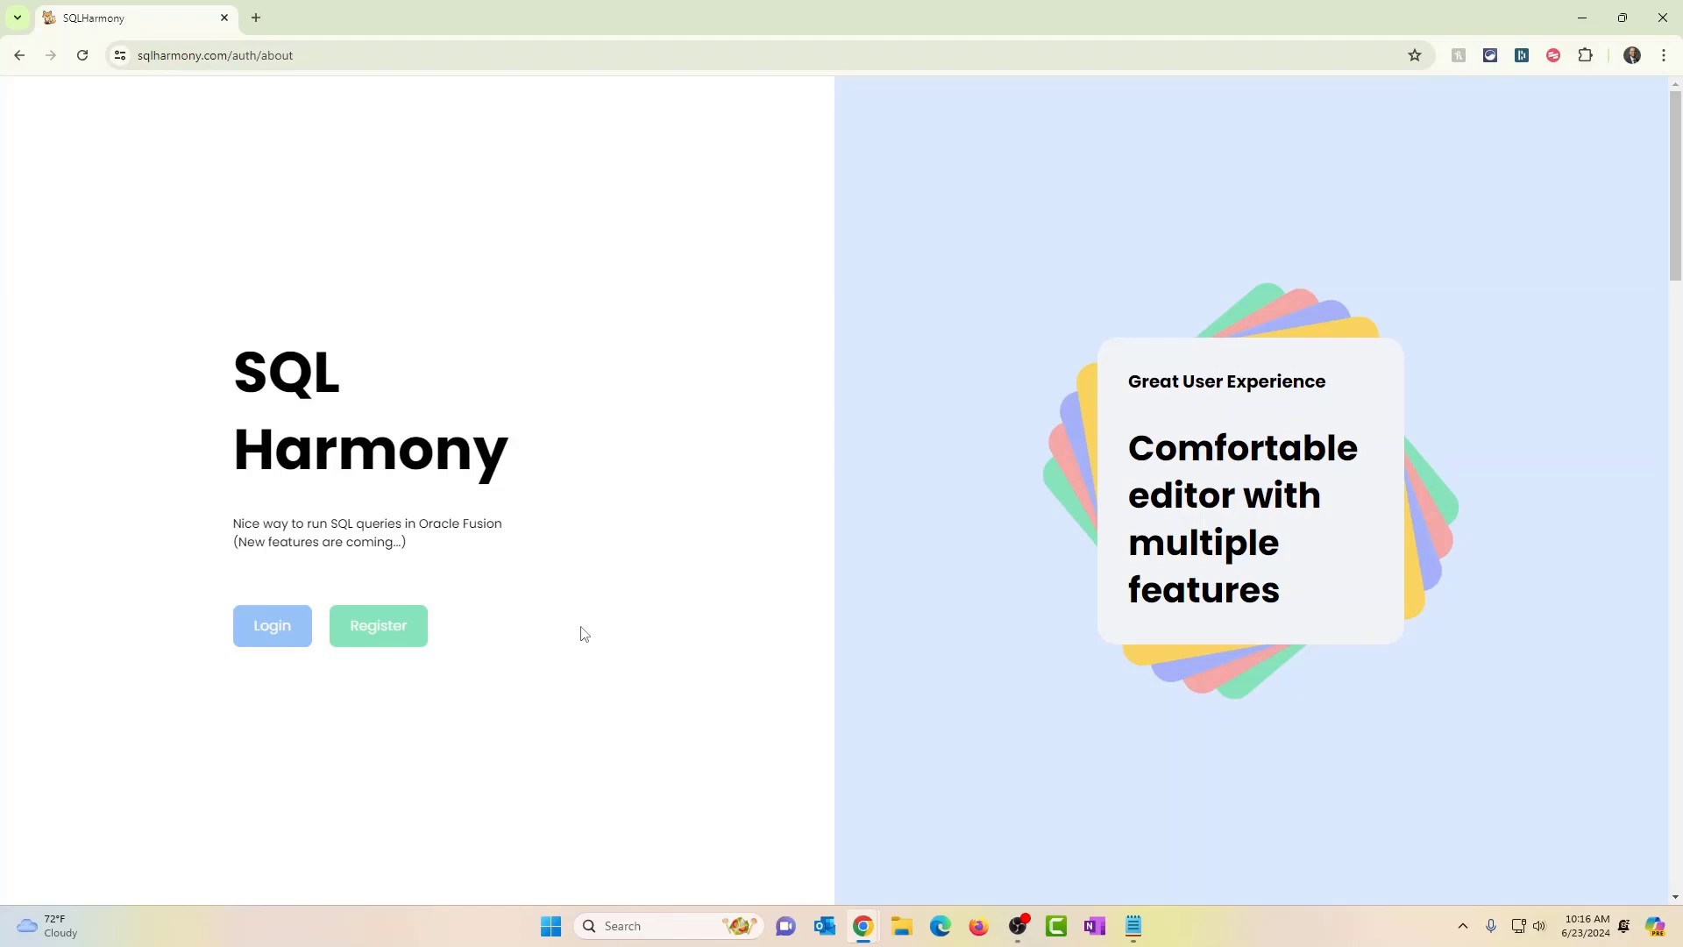
click(271, 624)
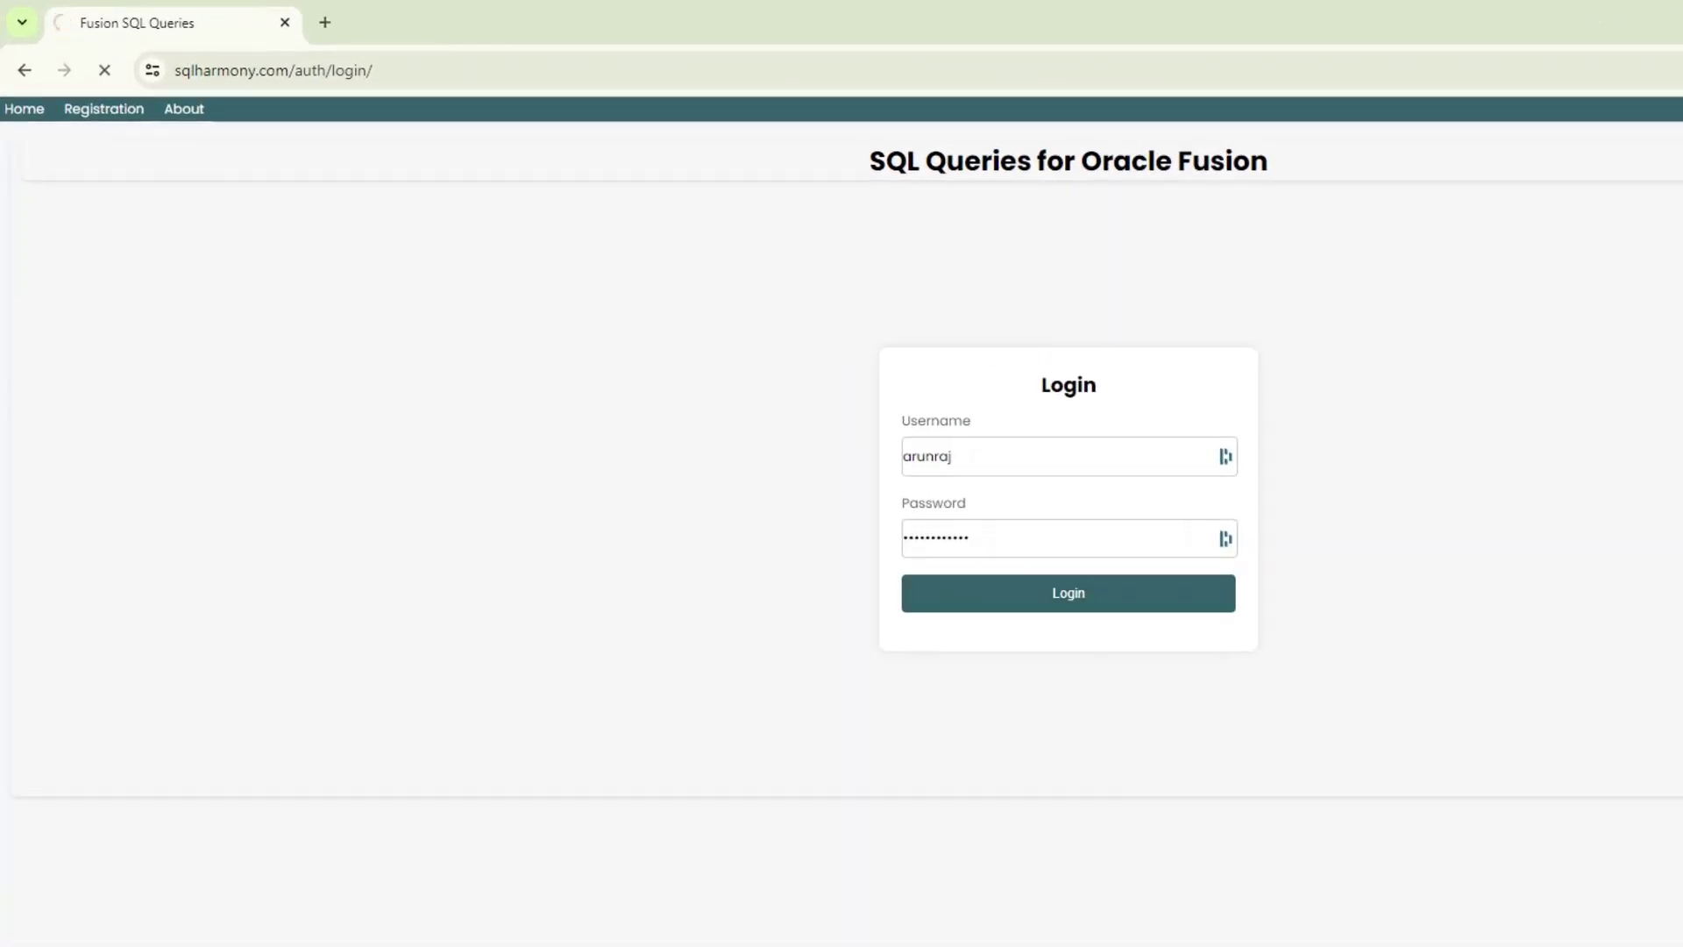
click(1068, 592)
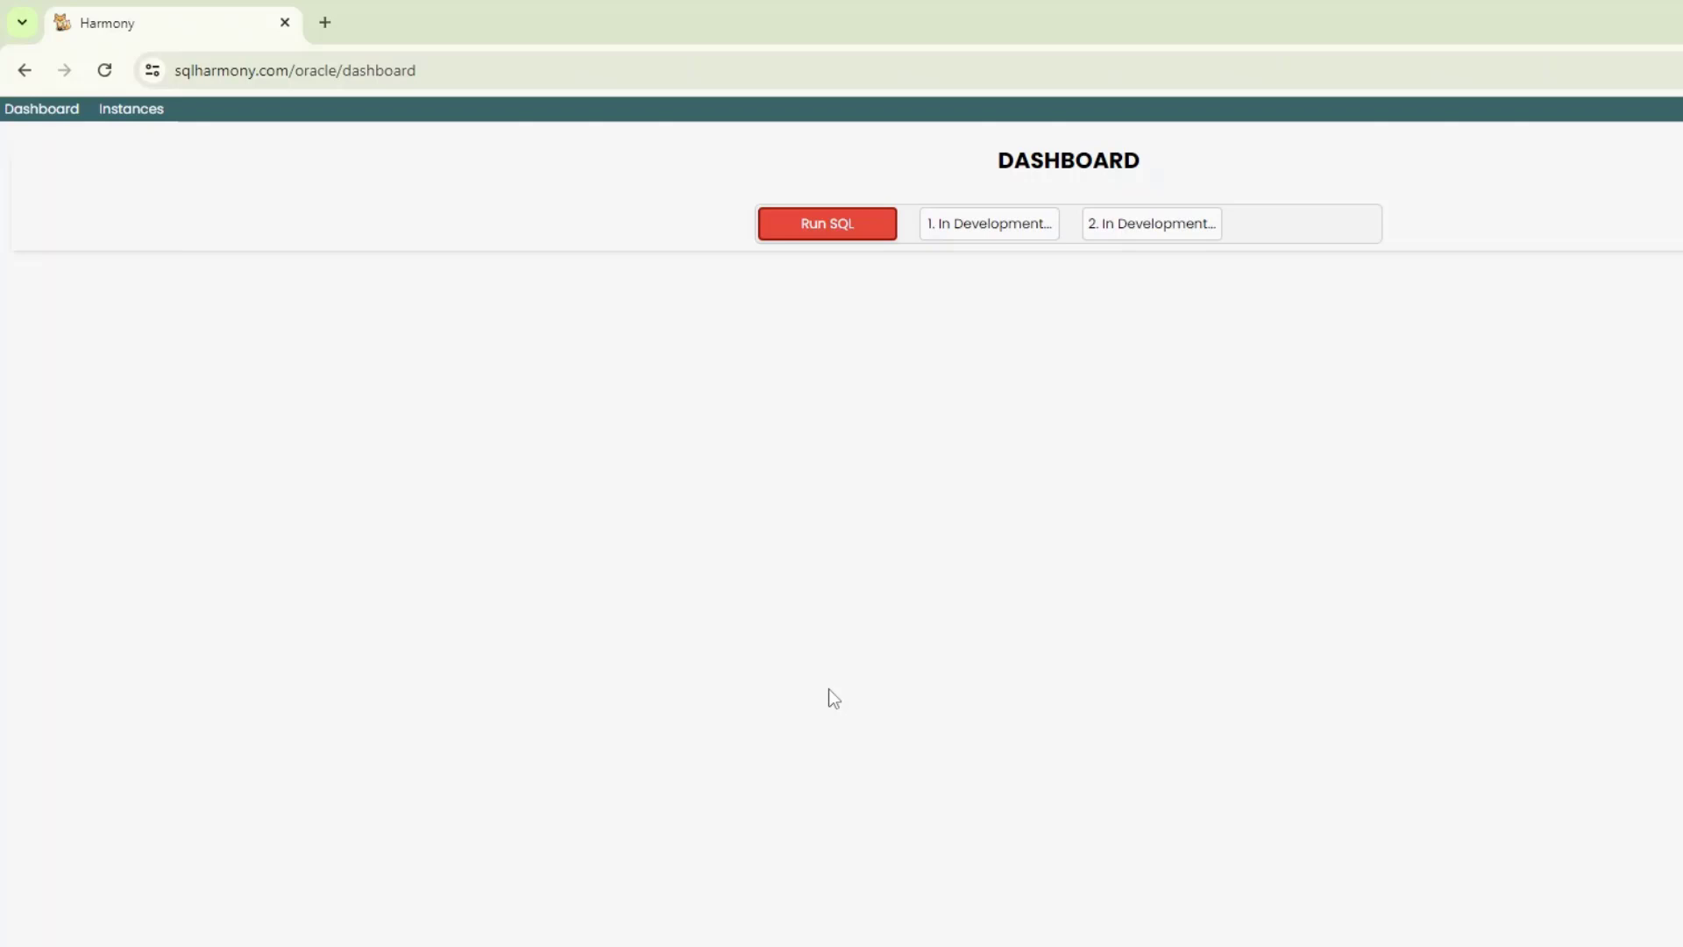
drag(284, 417, 342, 518)
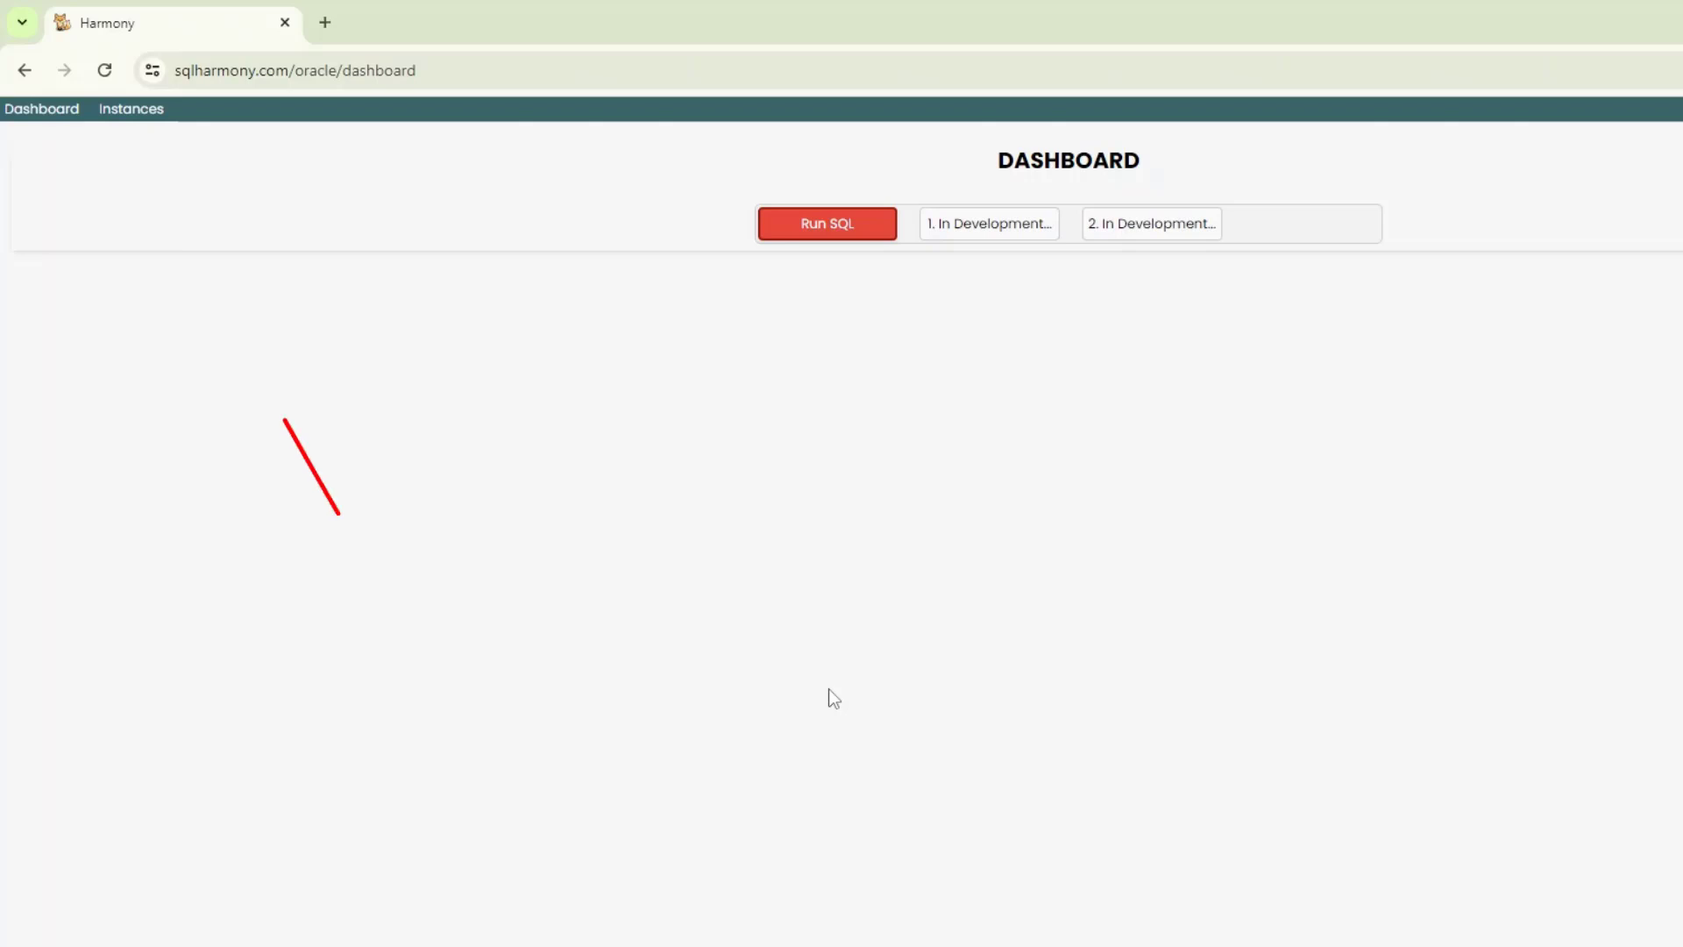
- Create a new instance from Instances with URL, nickname FusionVision, credentials and Cookies password keeping
click(132, 109)
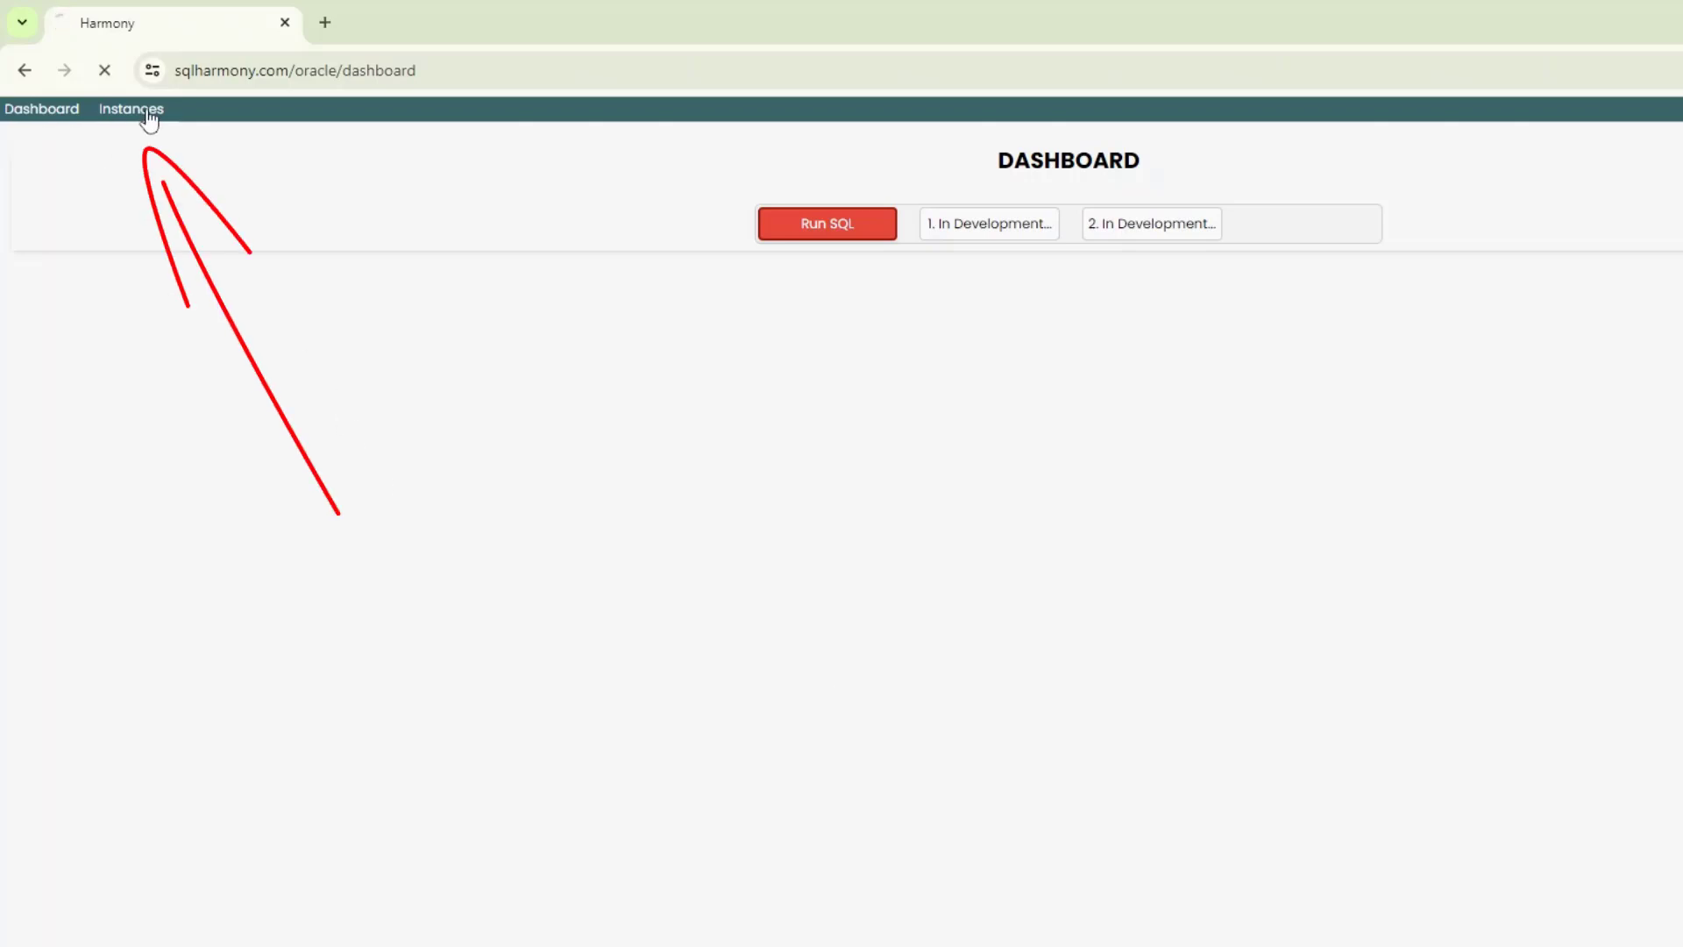
click(130, 109)
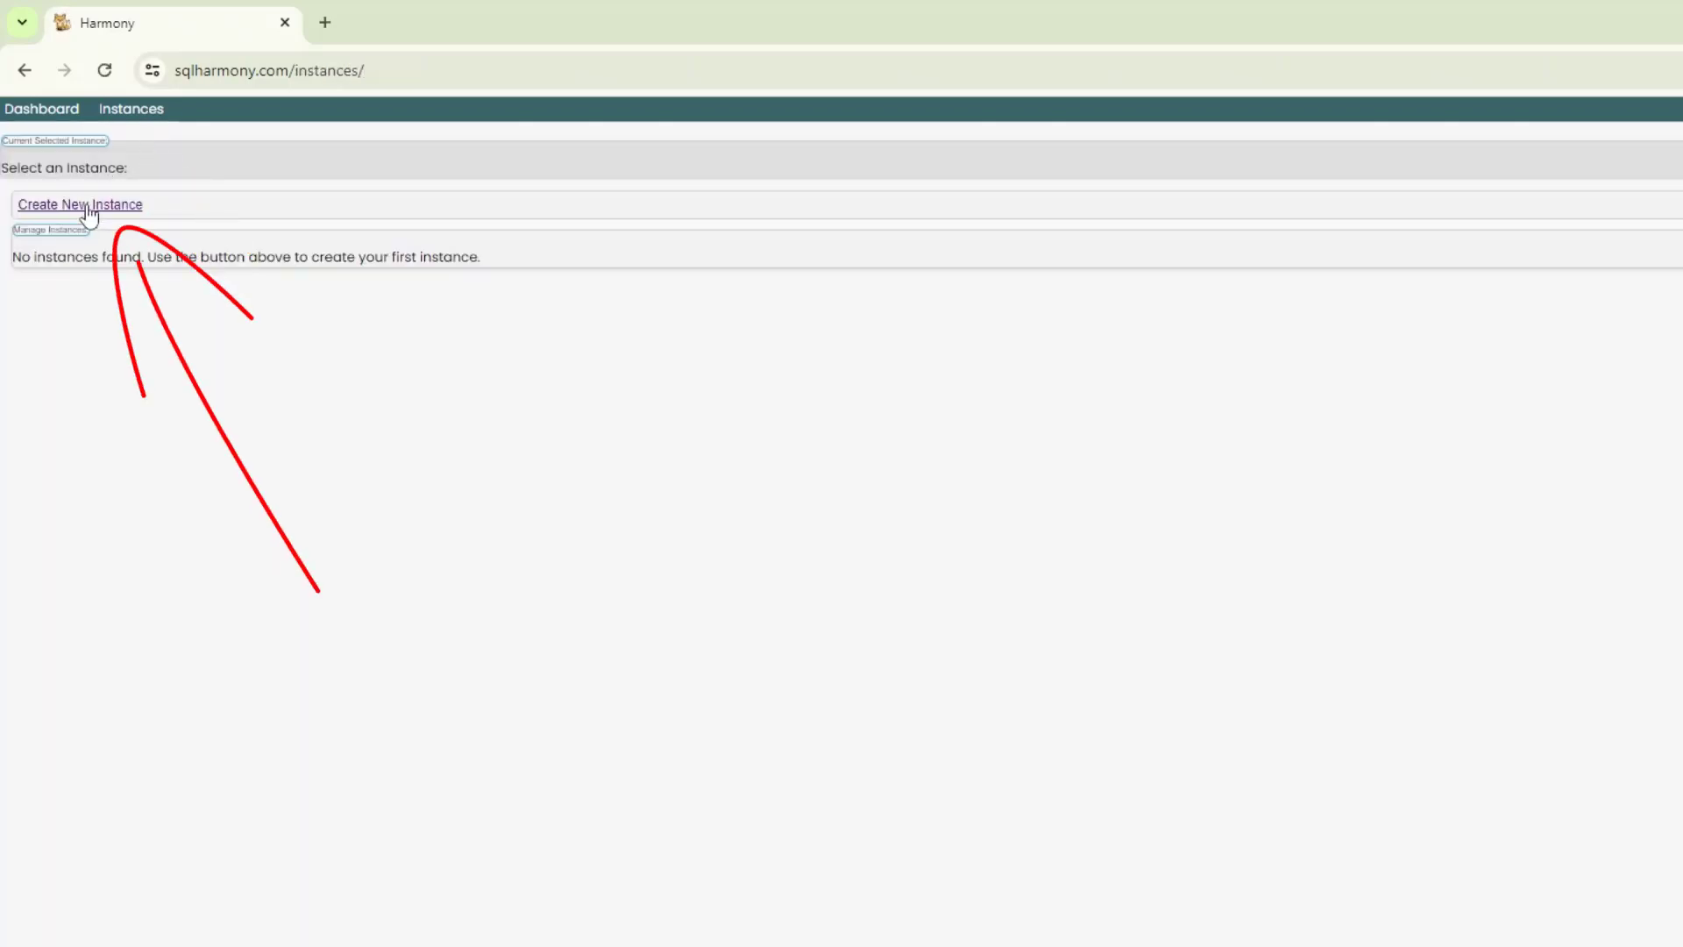
click(79, 203)
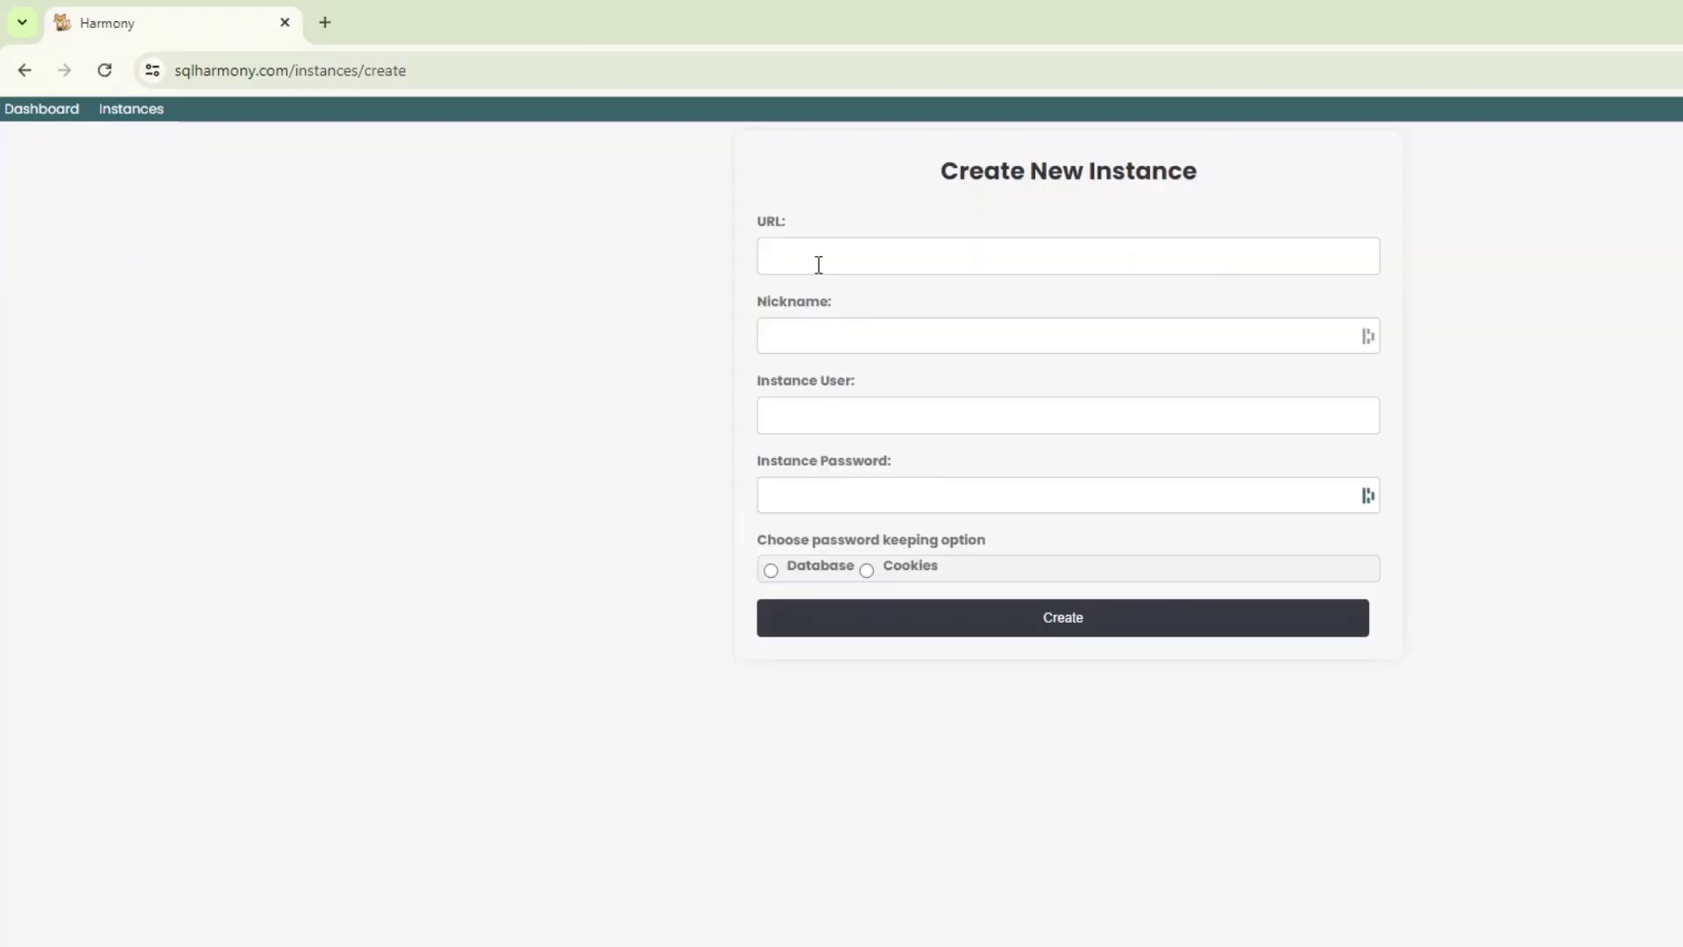
click(1062, 617)
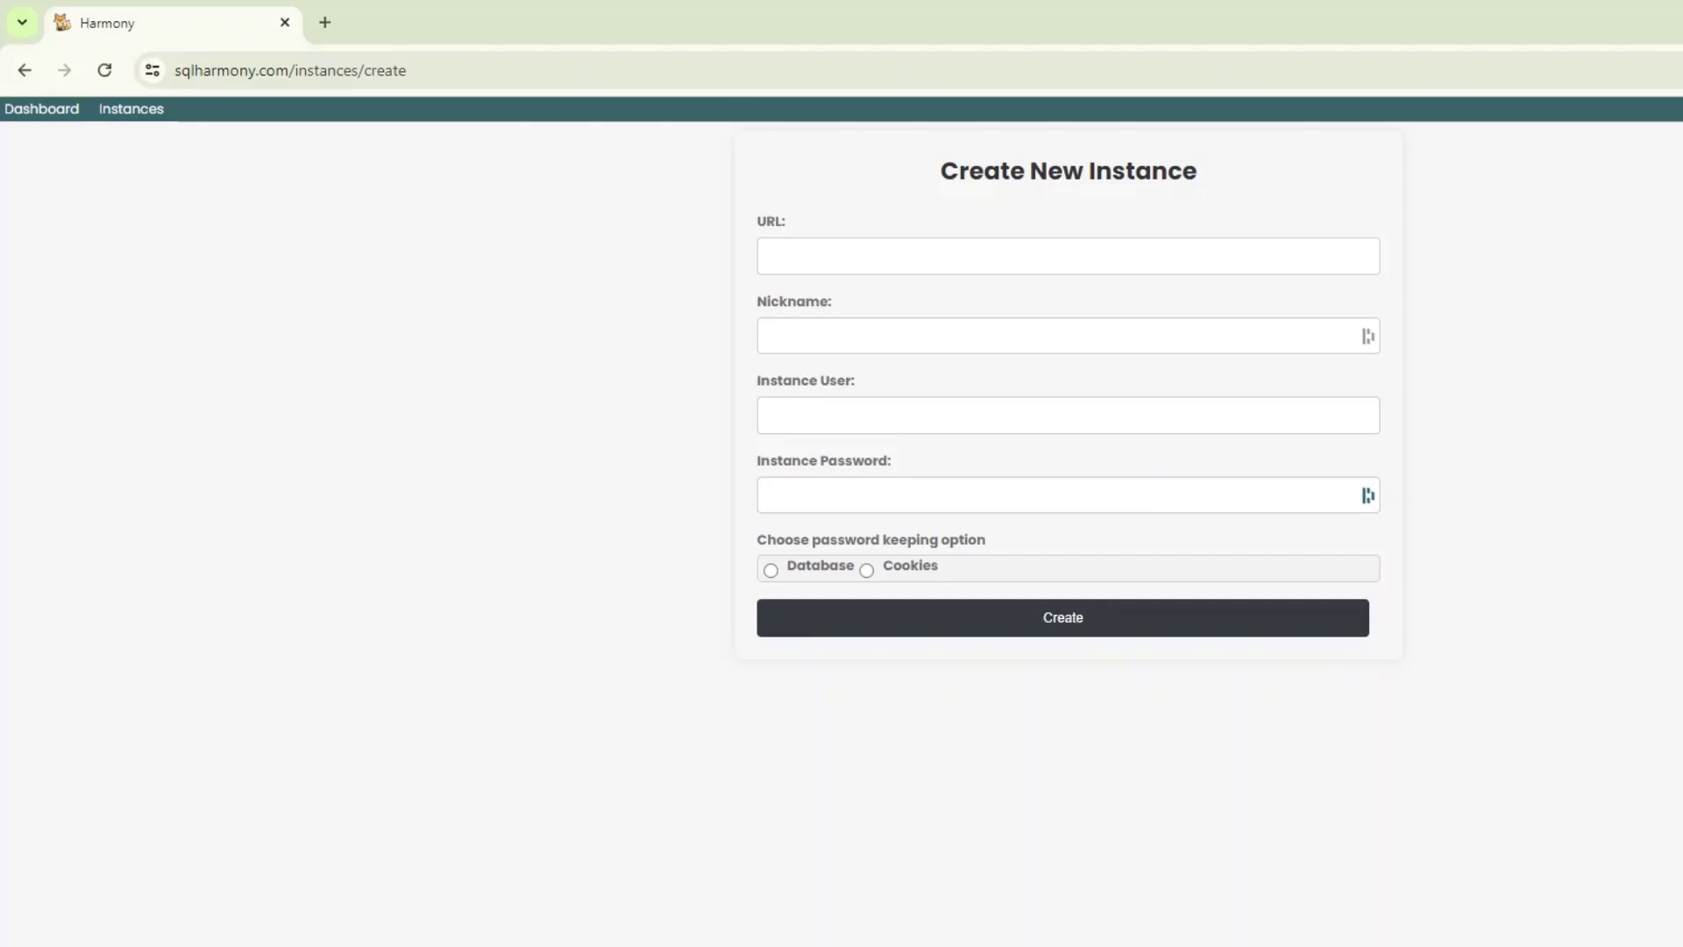
mouse_move(1357, 773)
text(FusionVision)
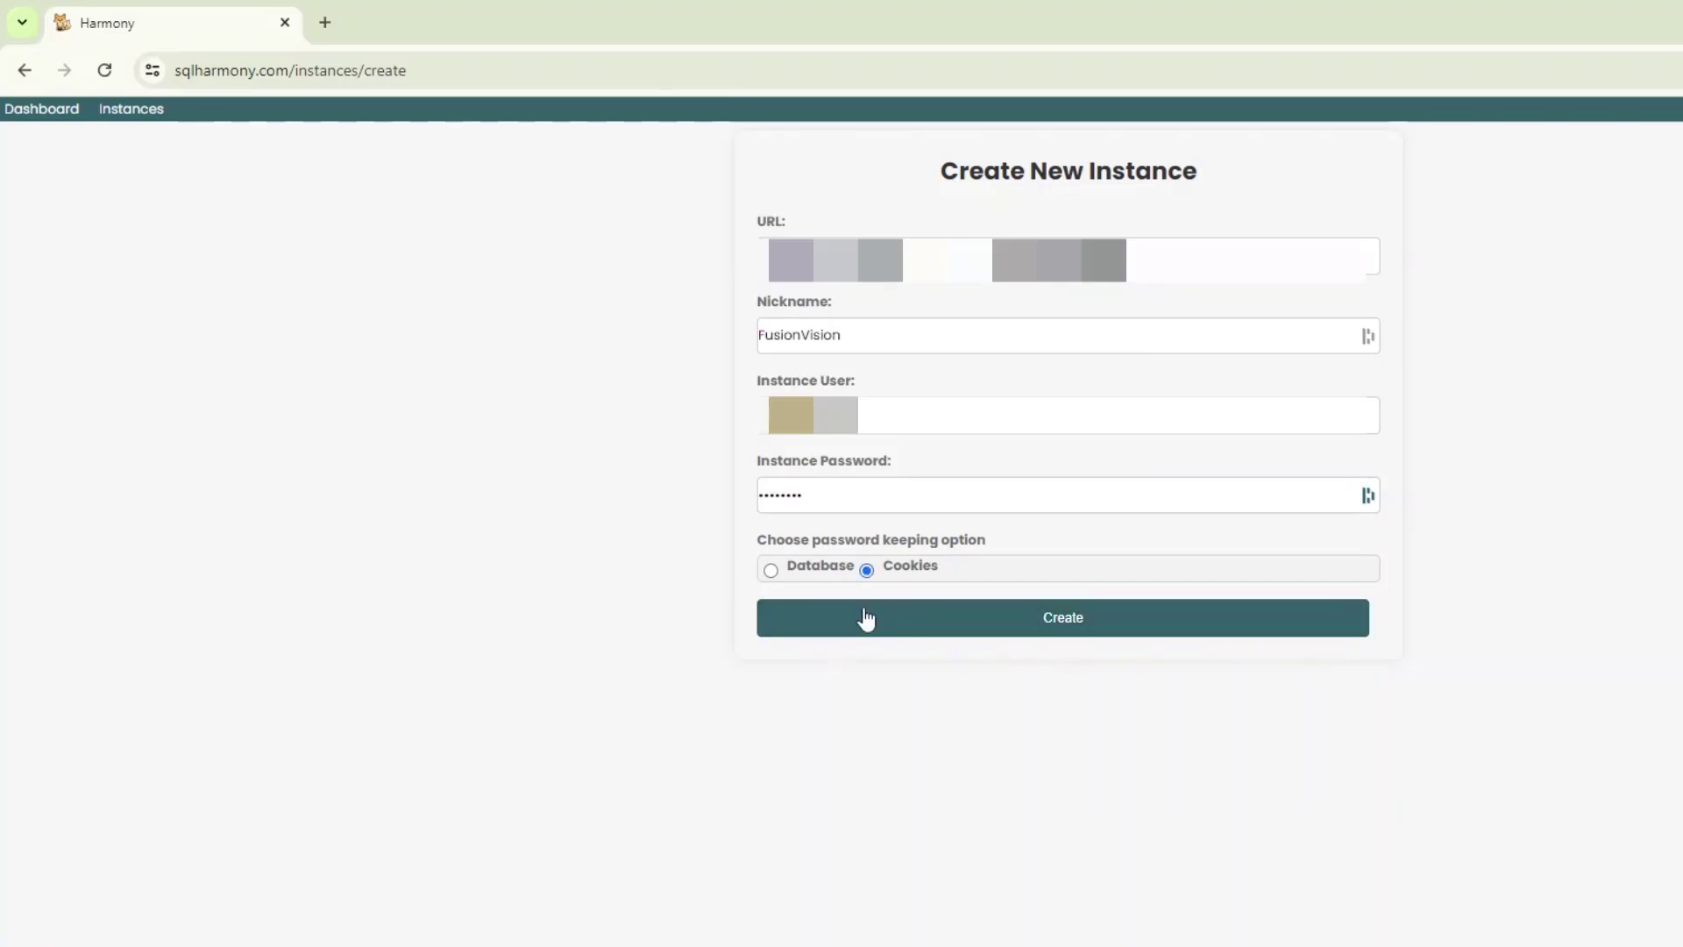
mouse_move(996, 638)
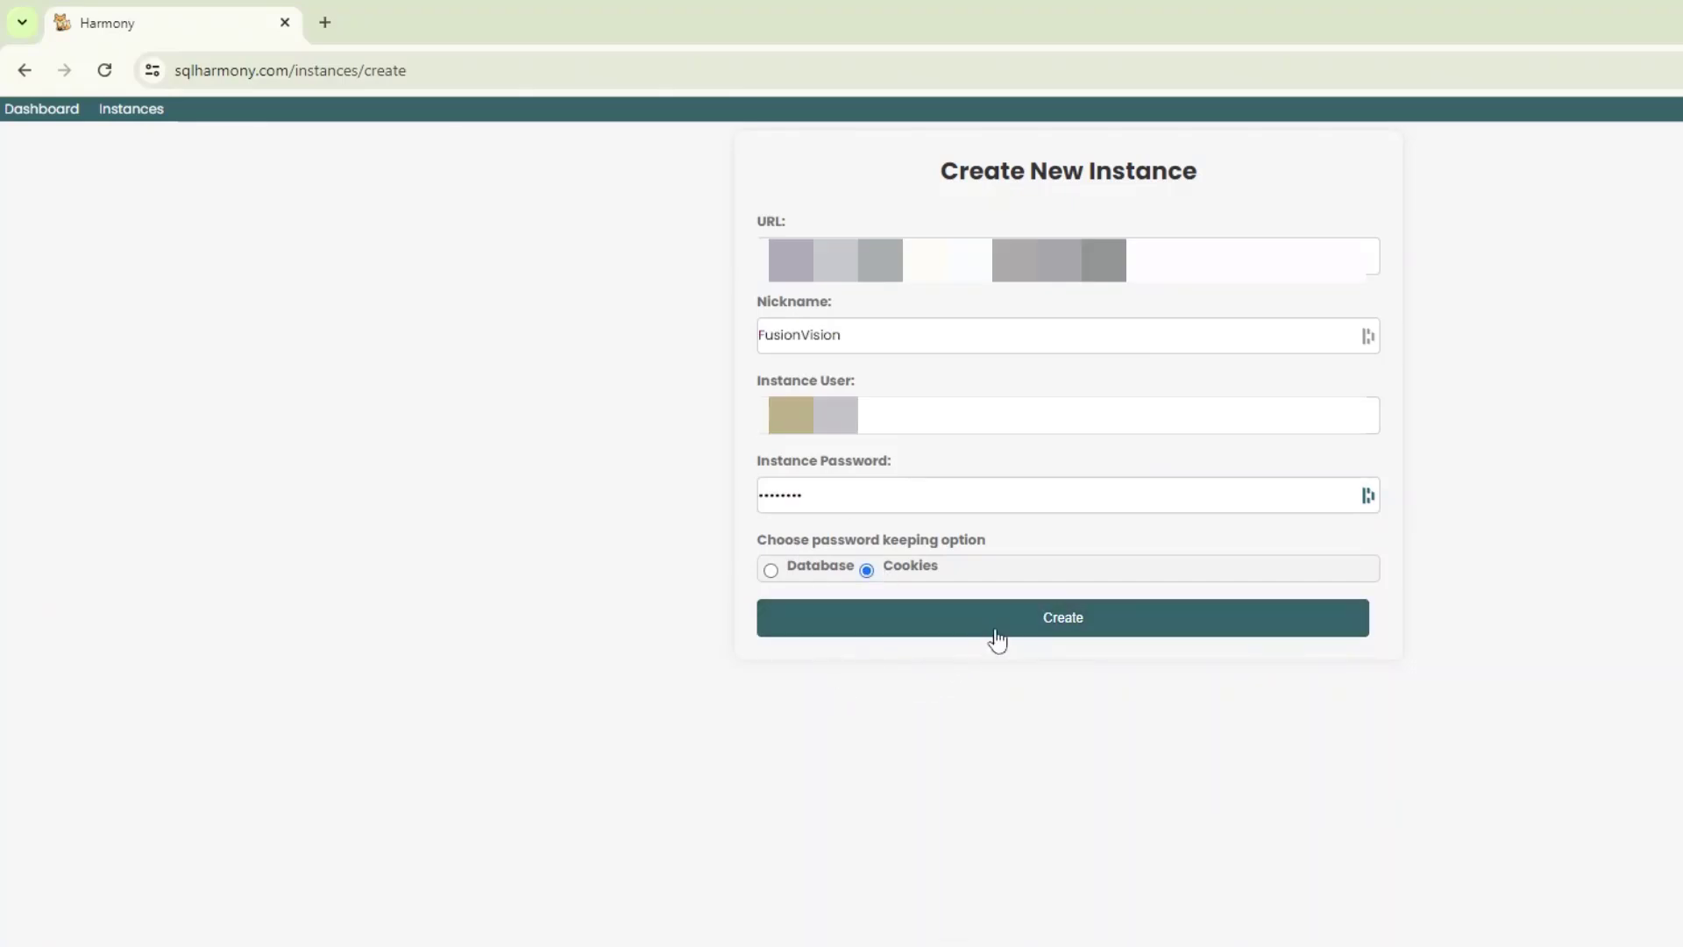
click(1062, 617)
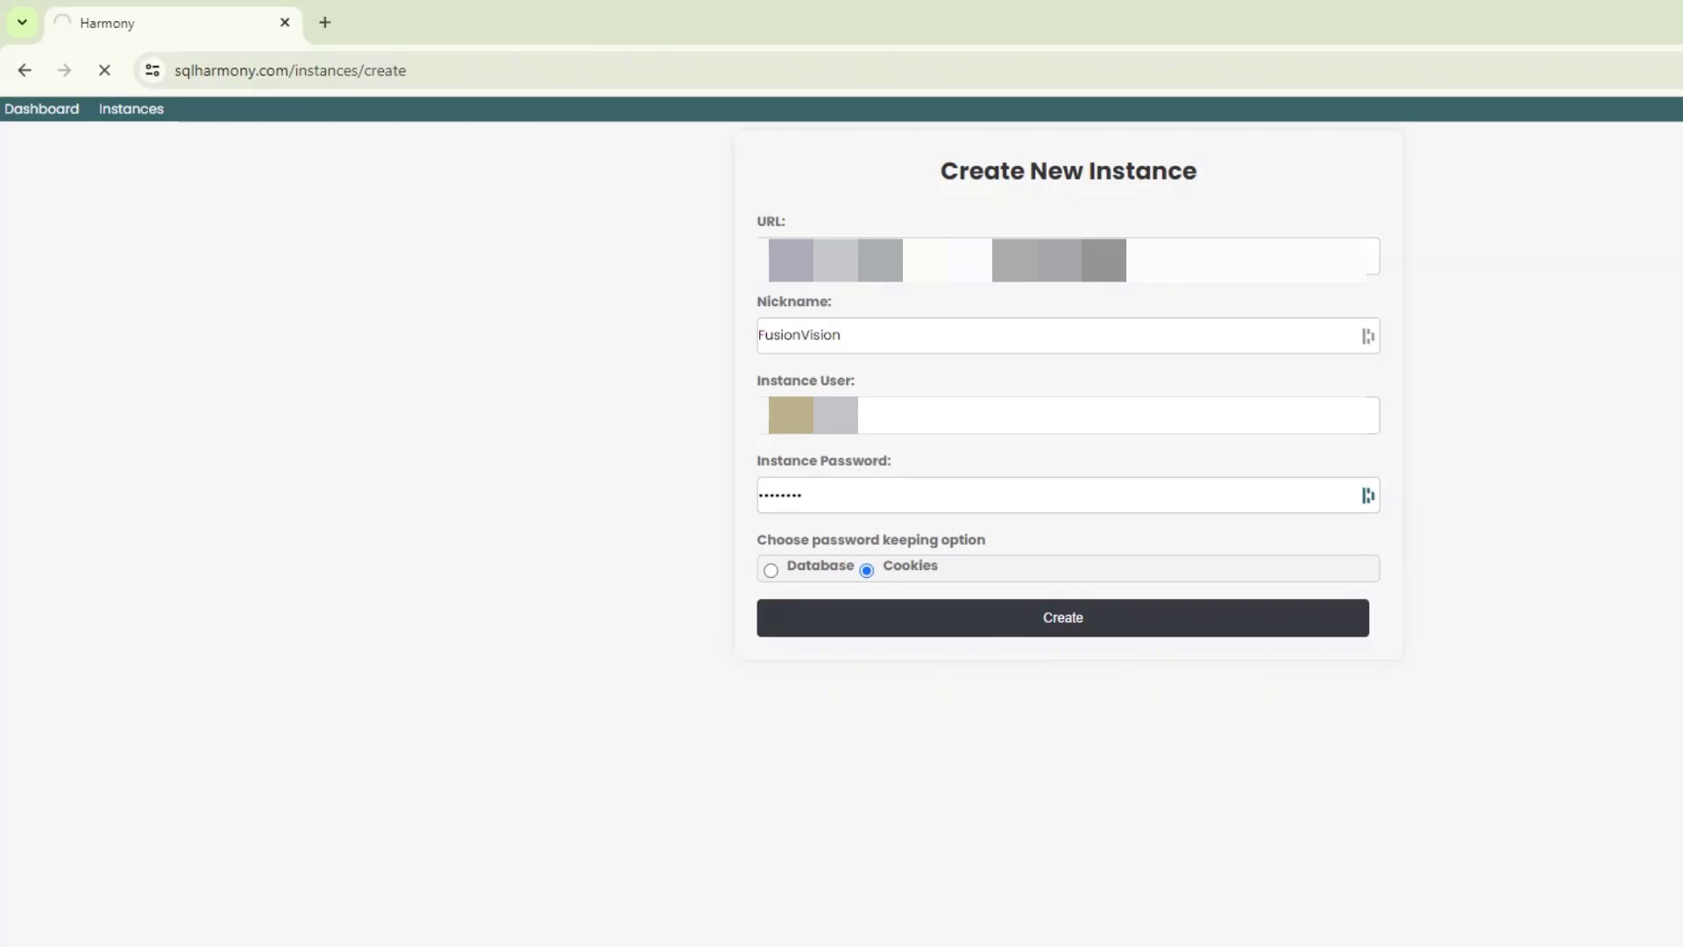
- Confirm the FusionVision instance and read the note about the locally stored encrypted password
click(1063, 617)
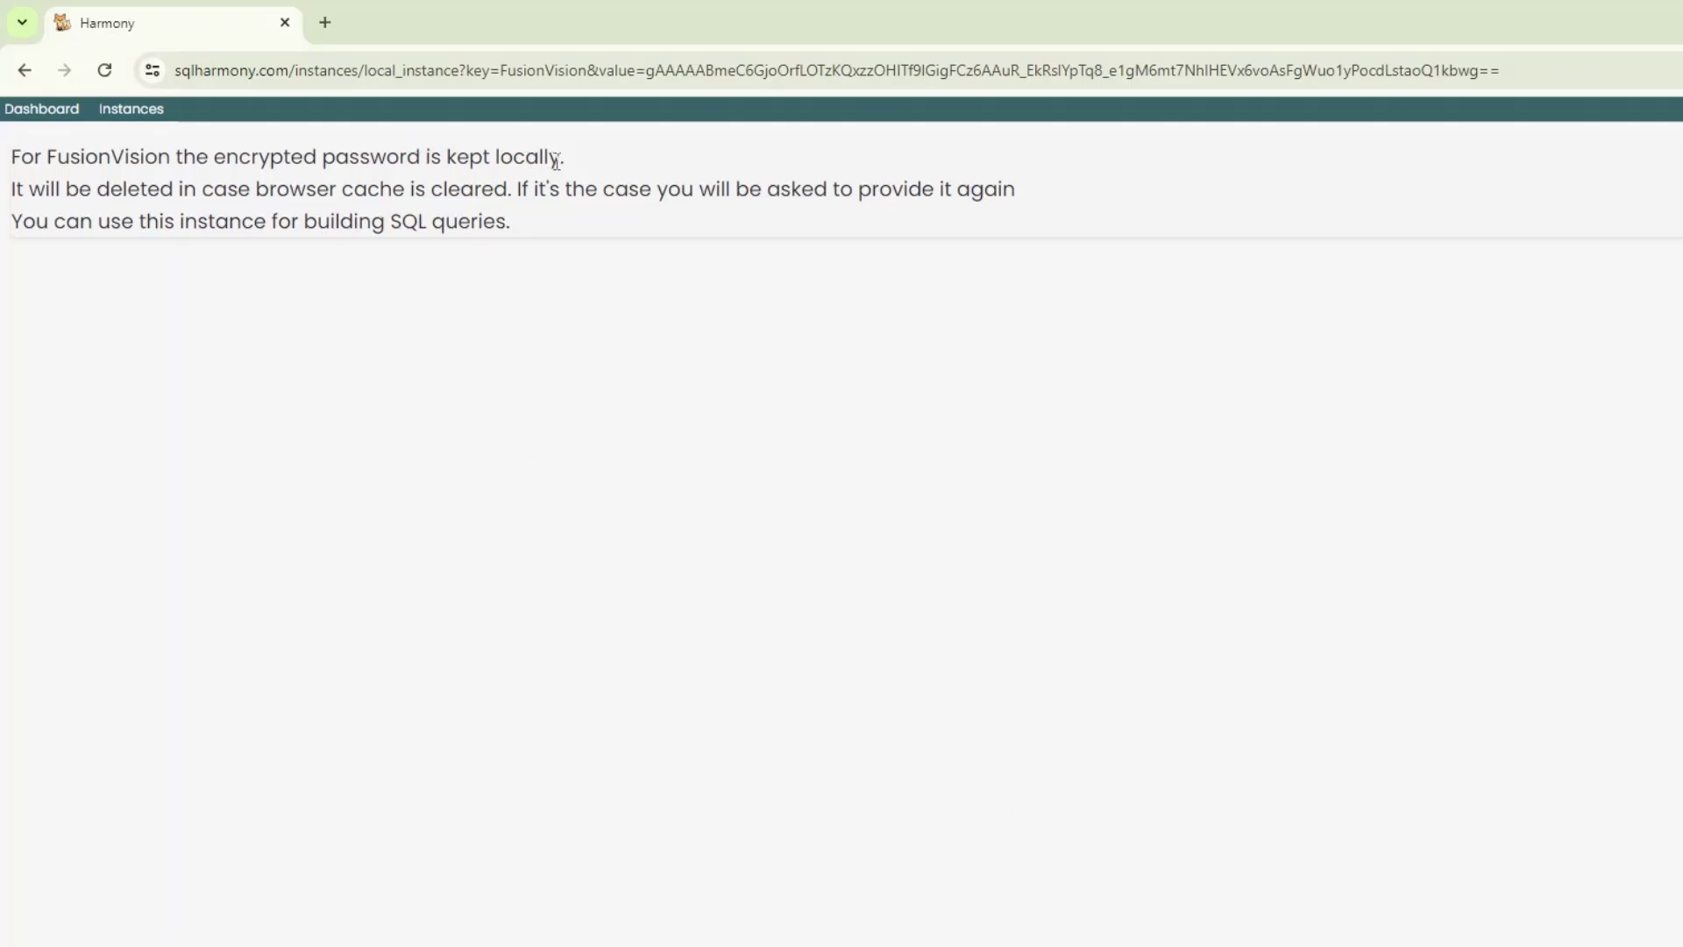
drag(80, 156, 558, 156)
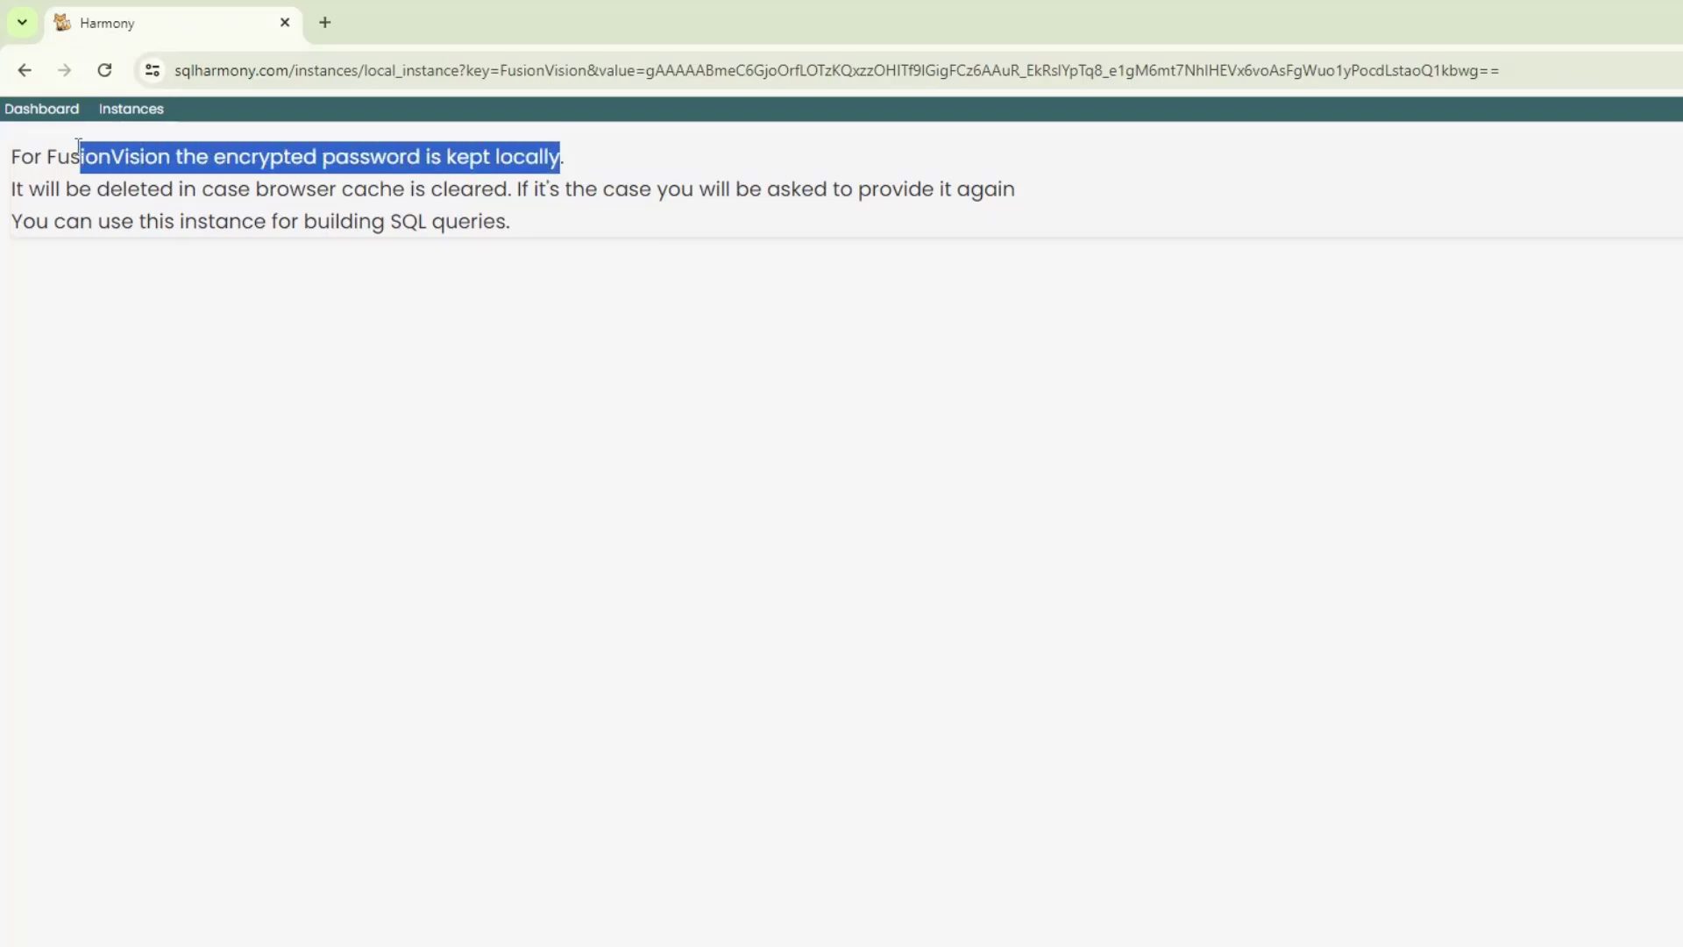
click(226, 289)
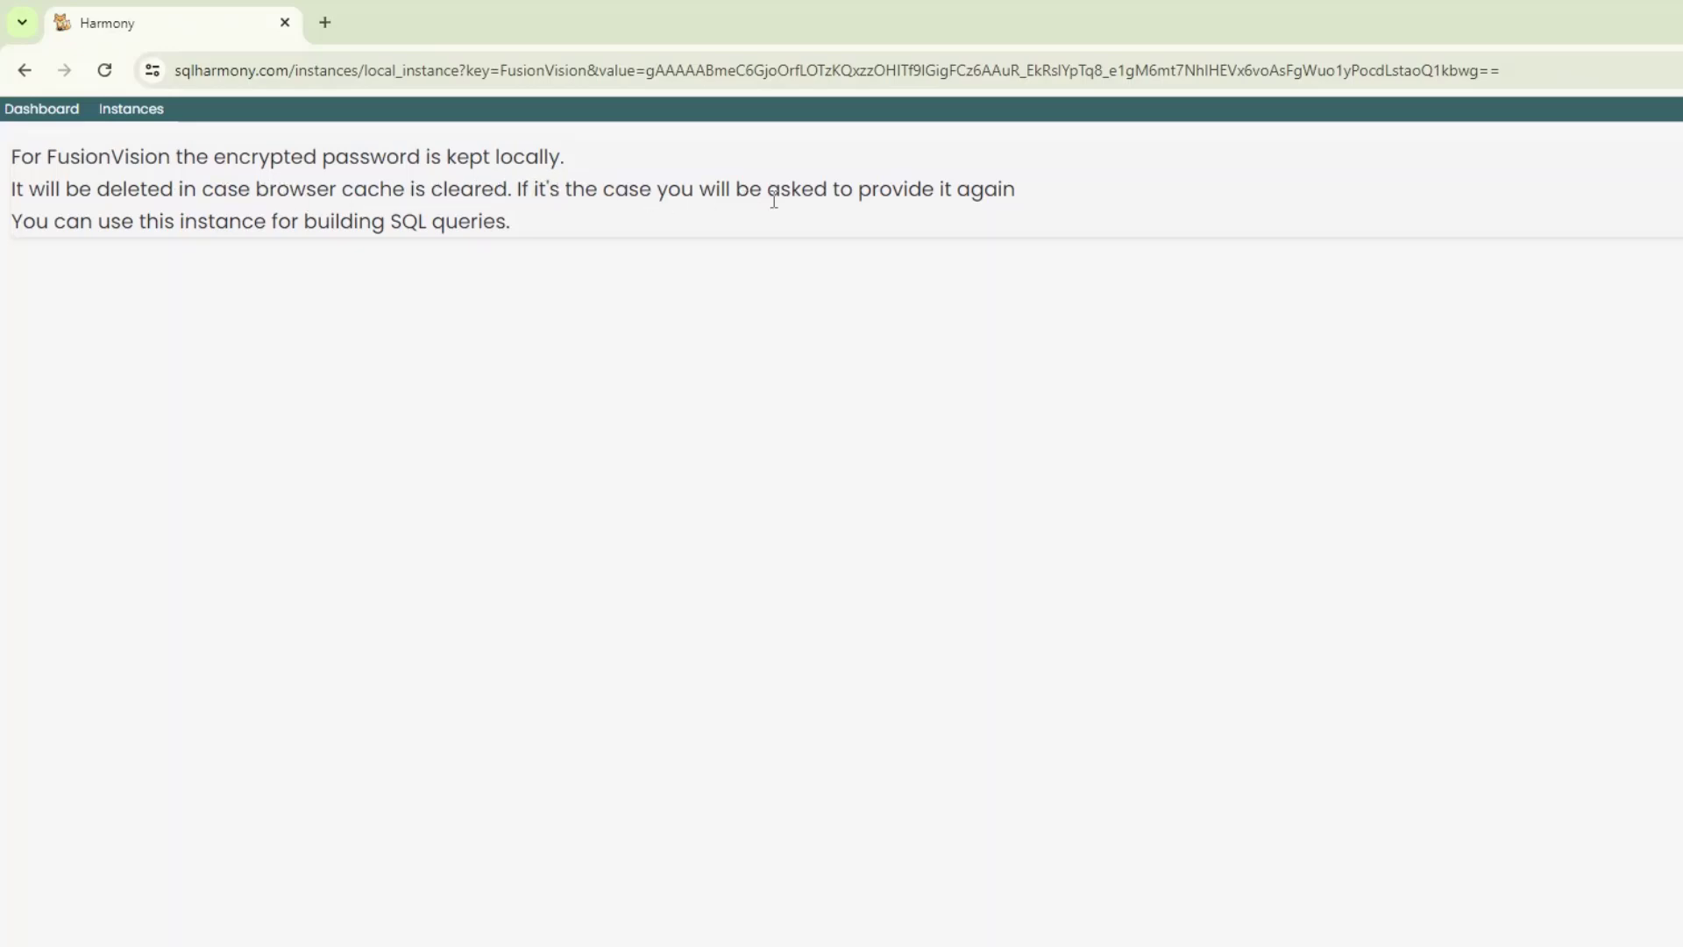
mouse_move(117, 267)
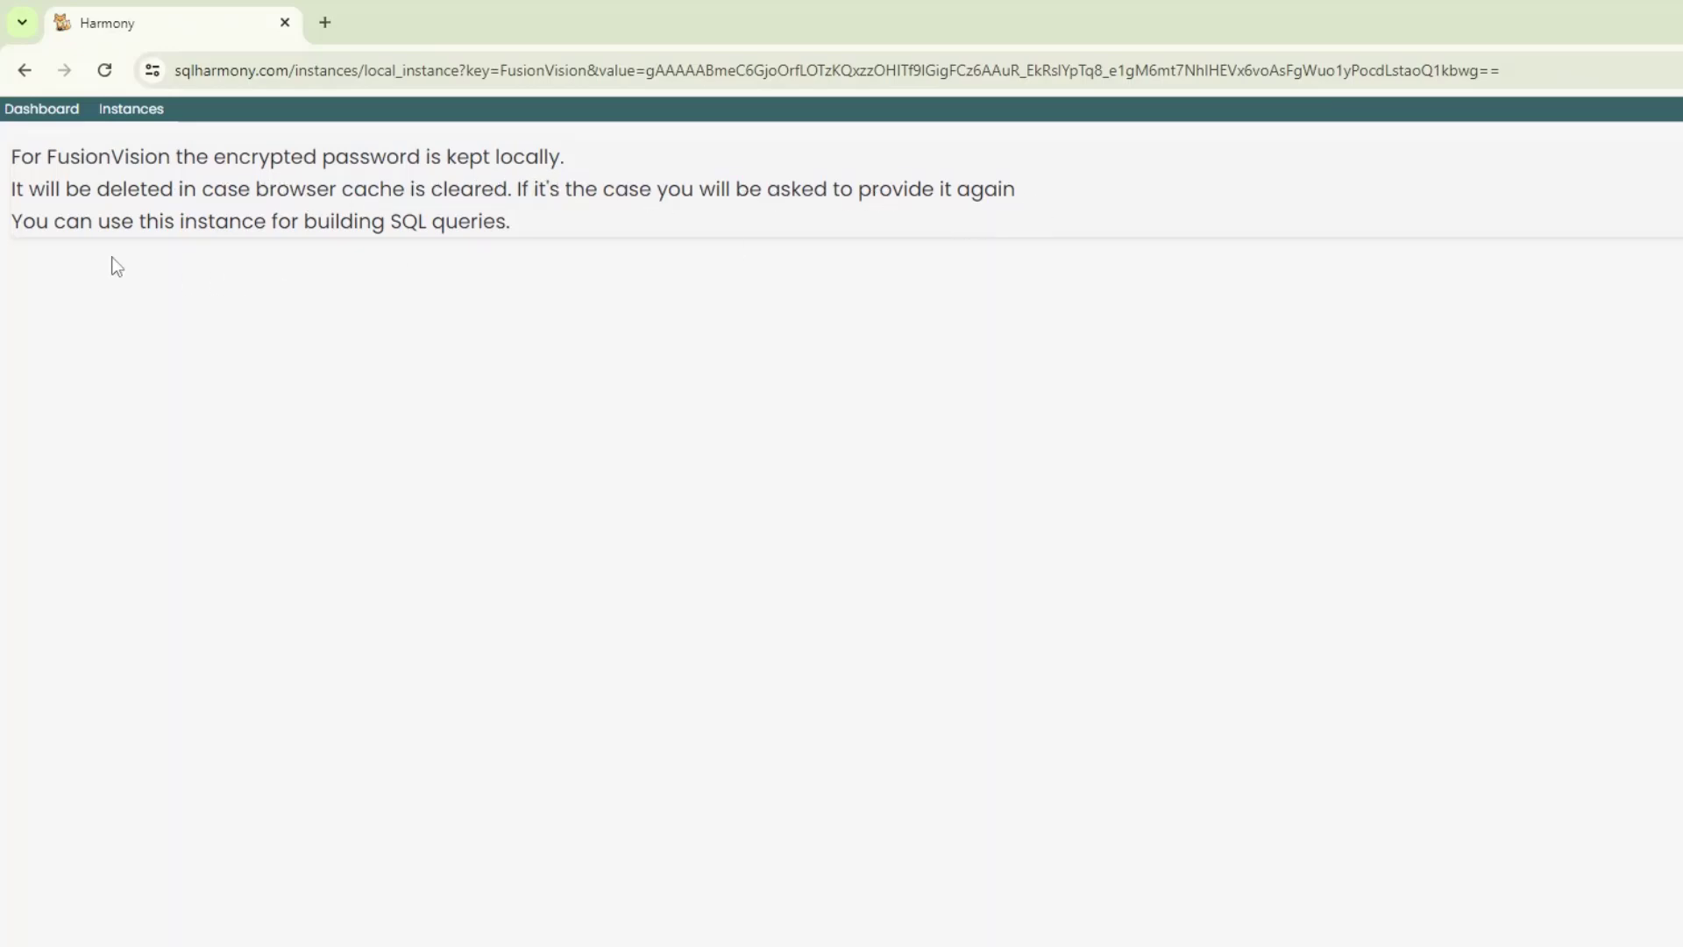
mouse_move(600, 256)
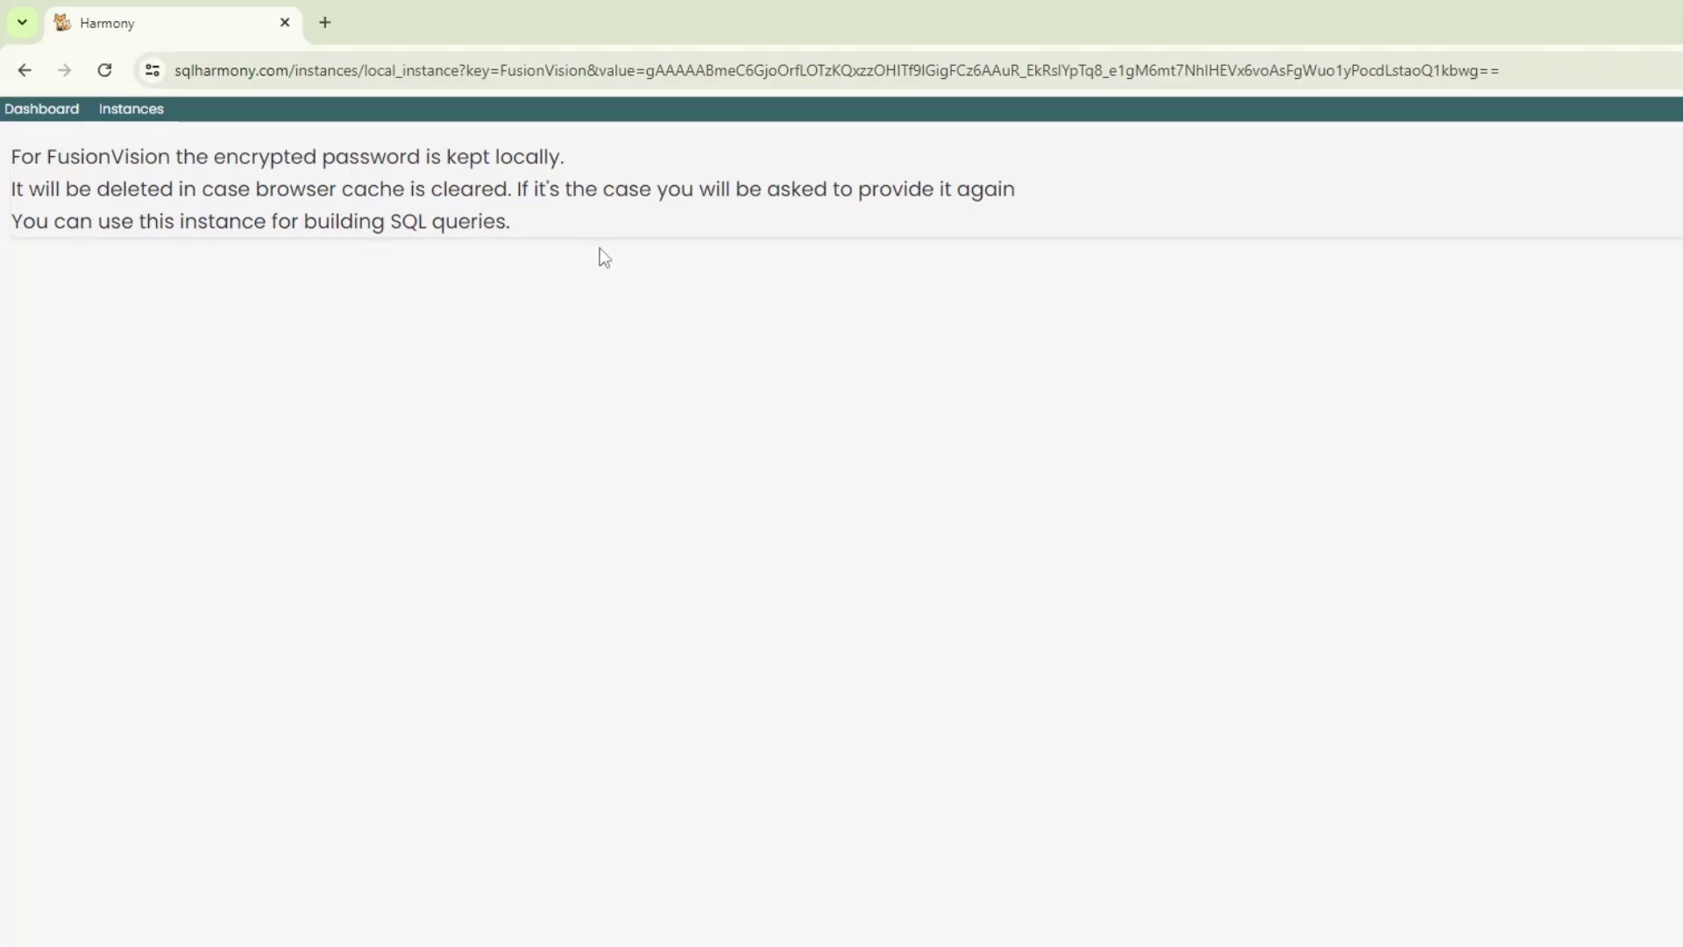
mouse_move(42, 109)
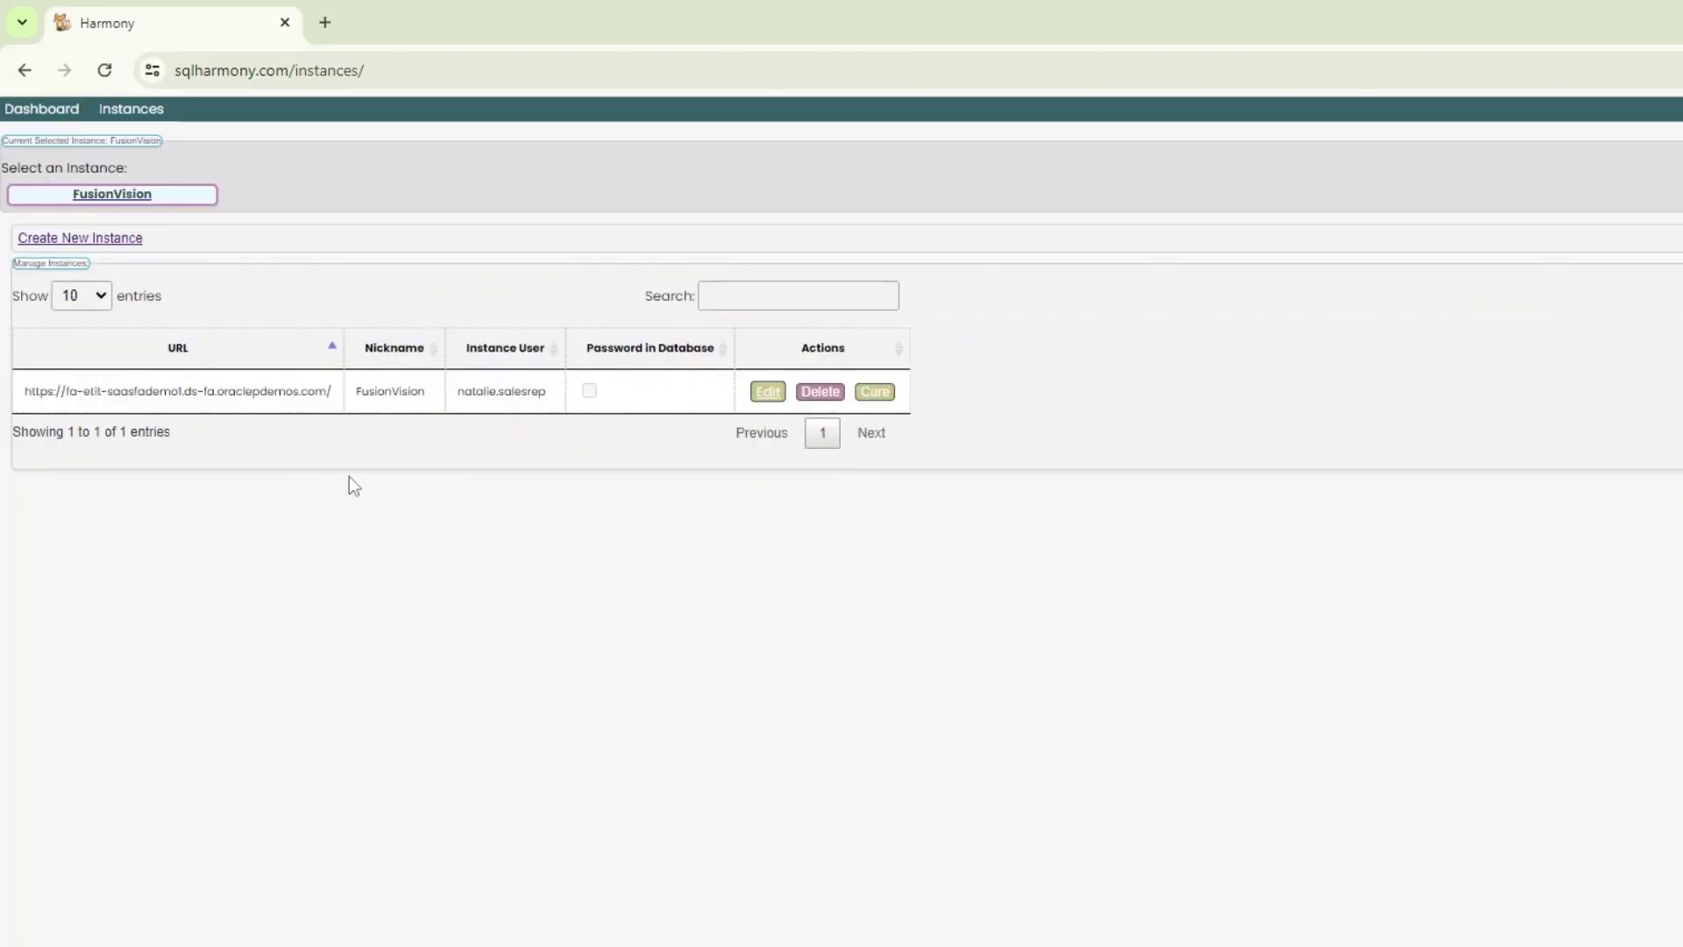
mouse_move(42, 109)
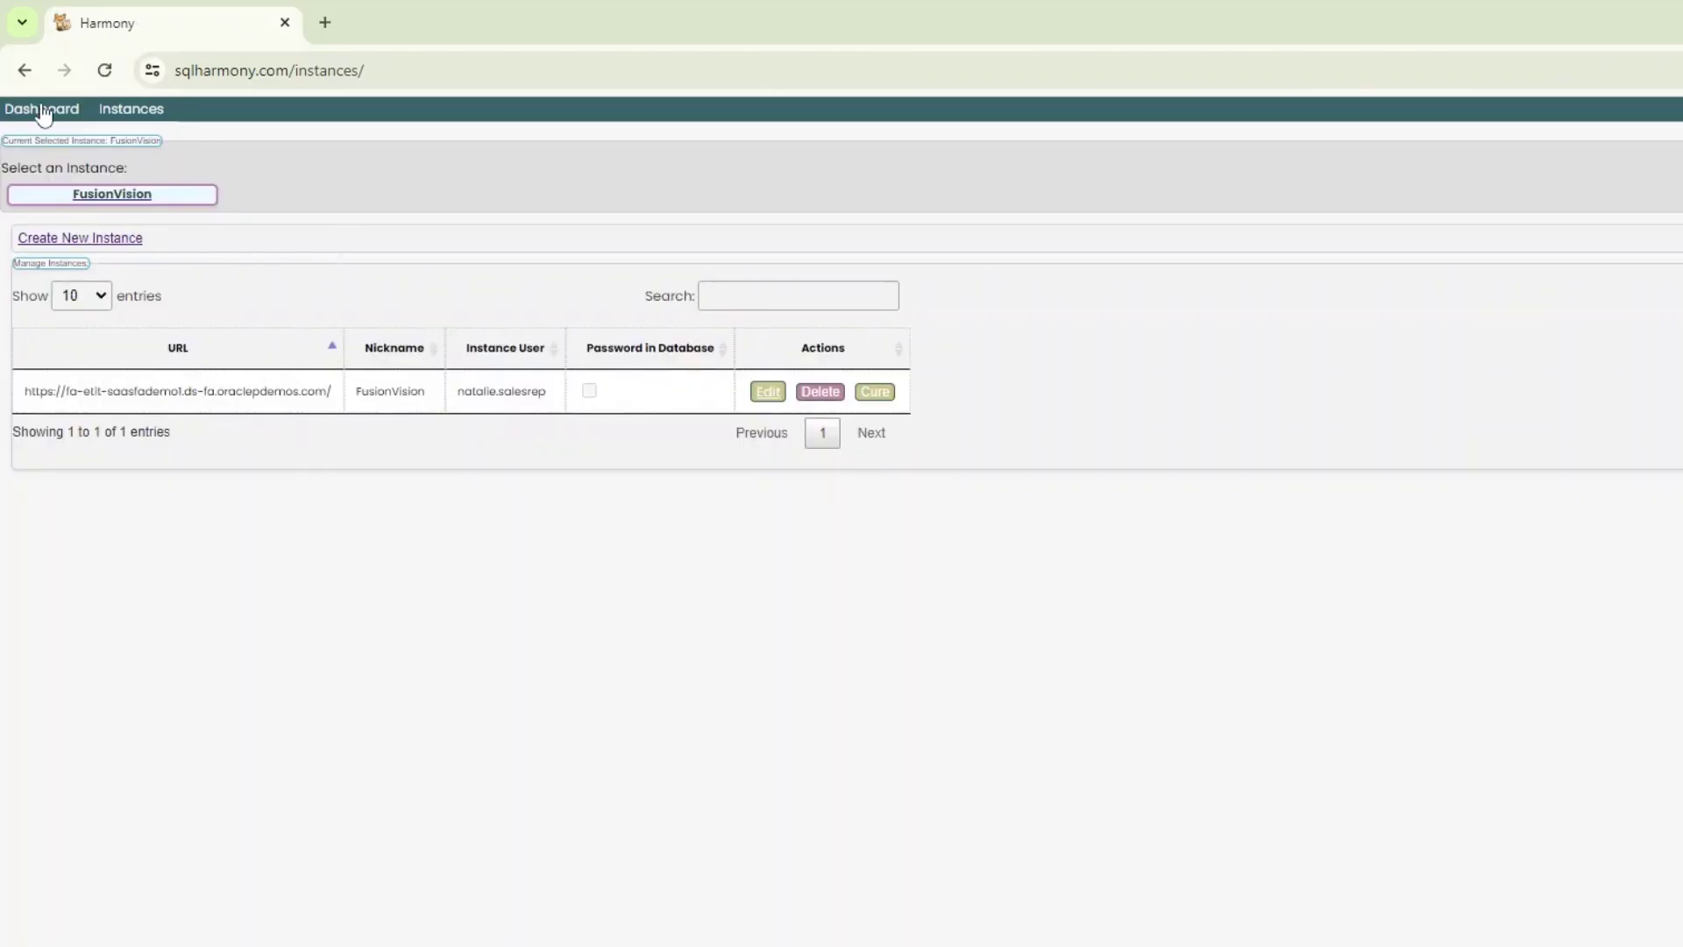
- Return to the dashboard and enter the Run SQL editor on FusionVision
click(40, 108)
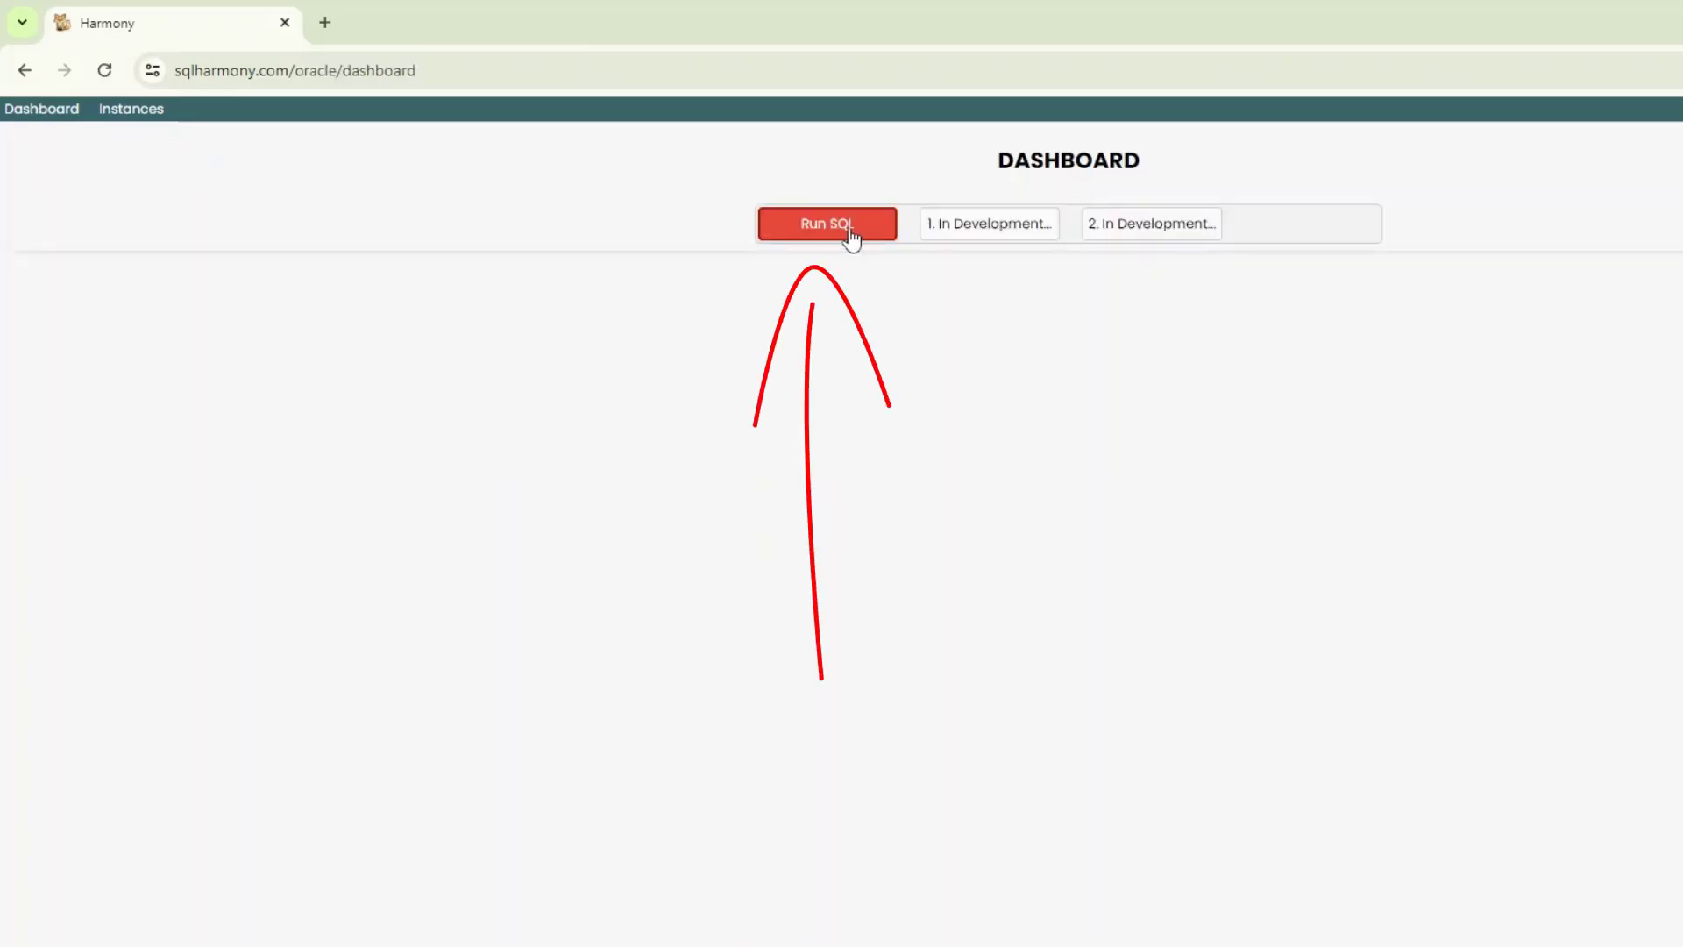
click(825, 222)
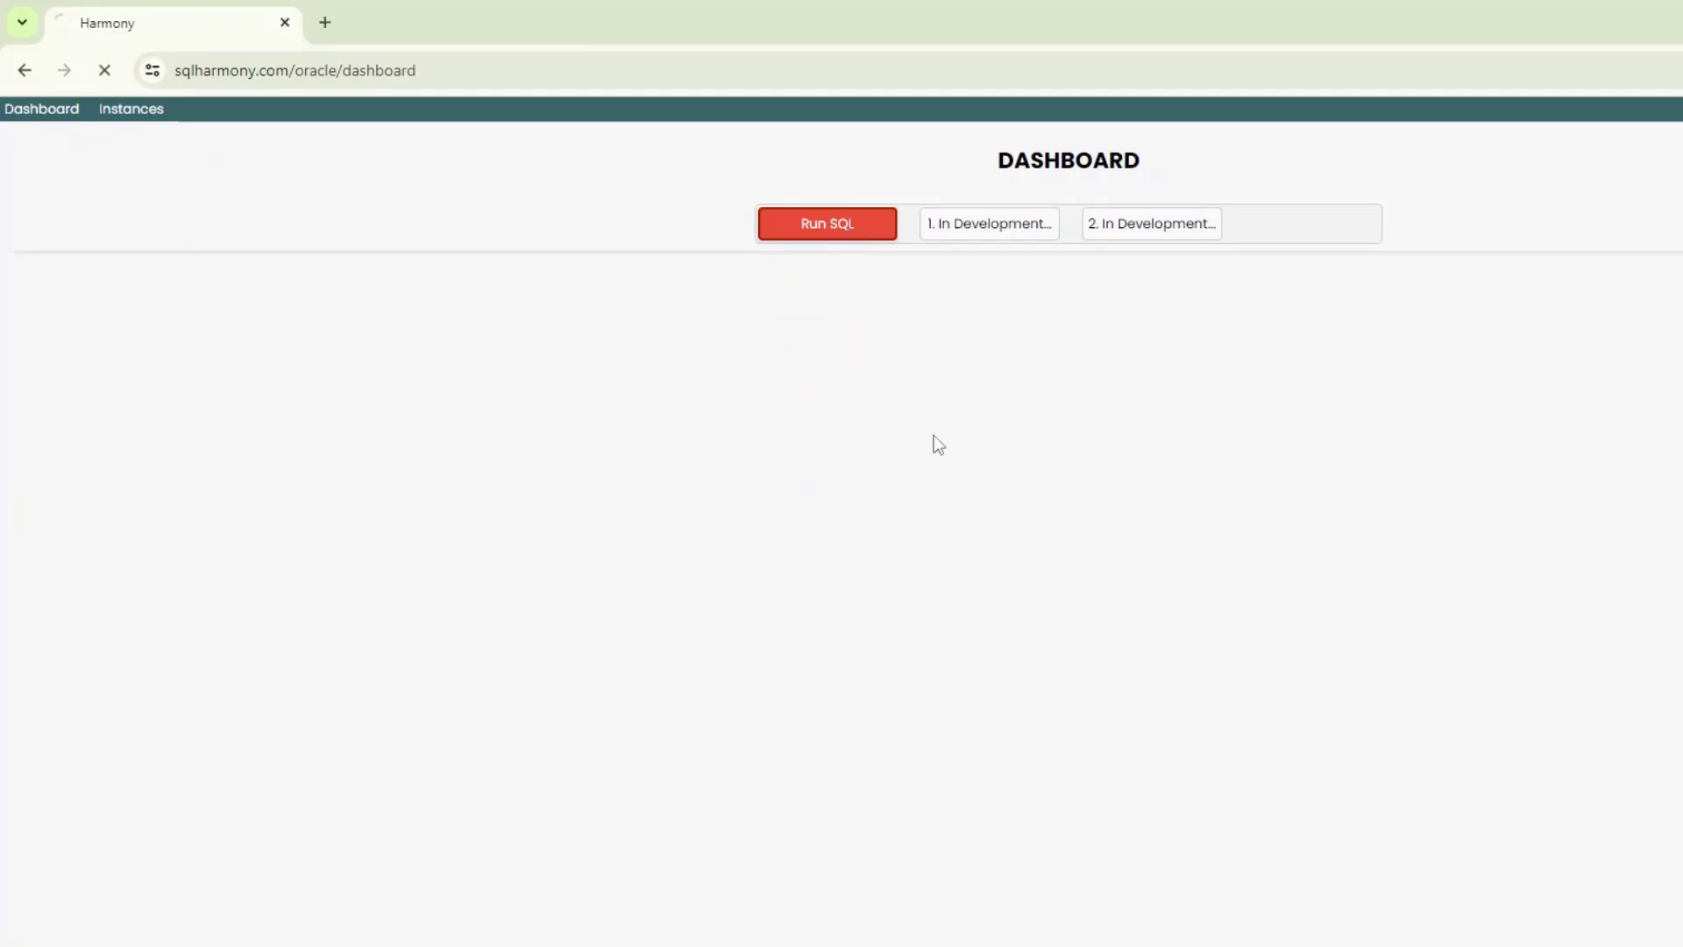
click(826, 223)
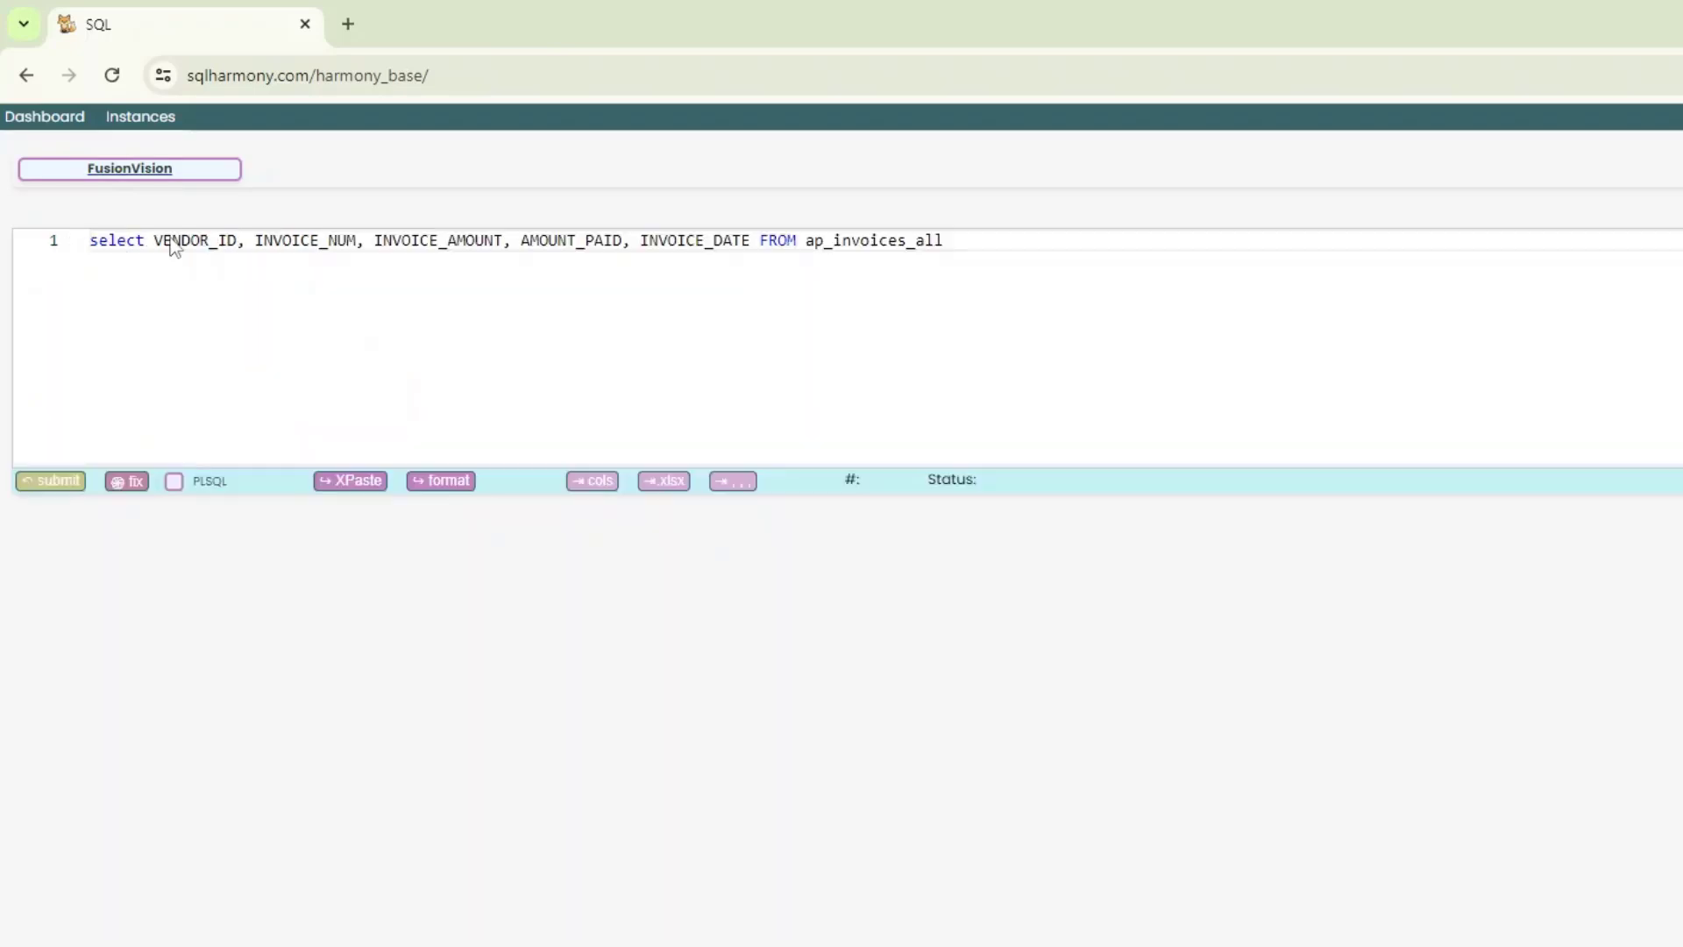
- Replace the query's column list with * to select all columns from ap_invoices_all
drag(155, 240, 747, 241)
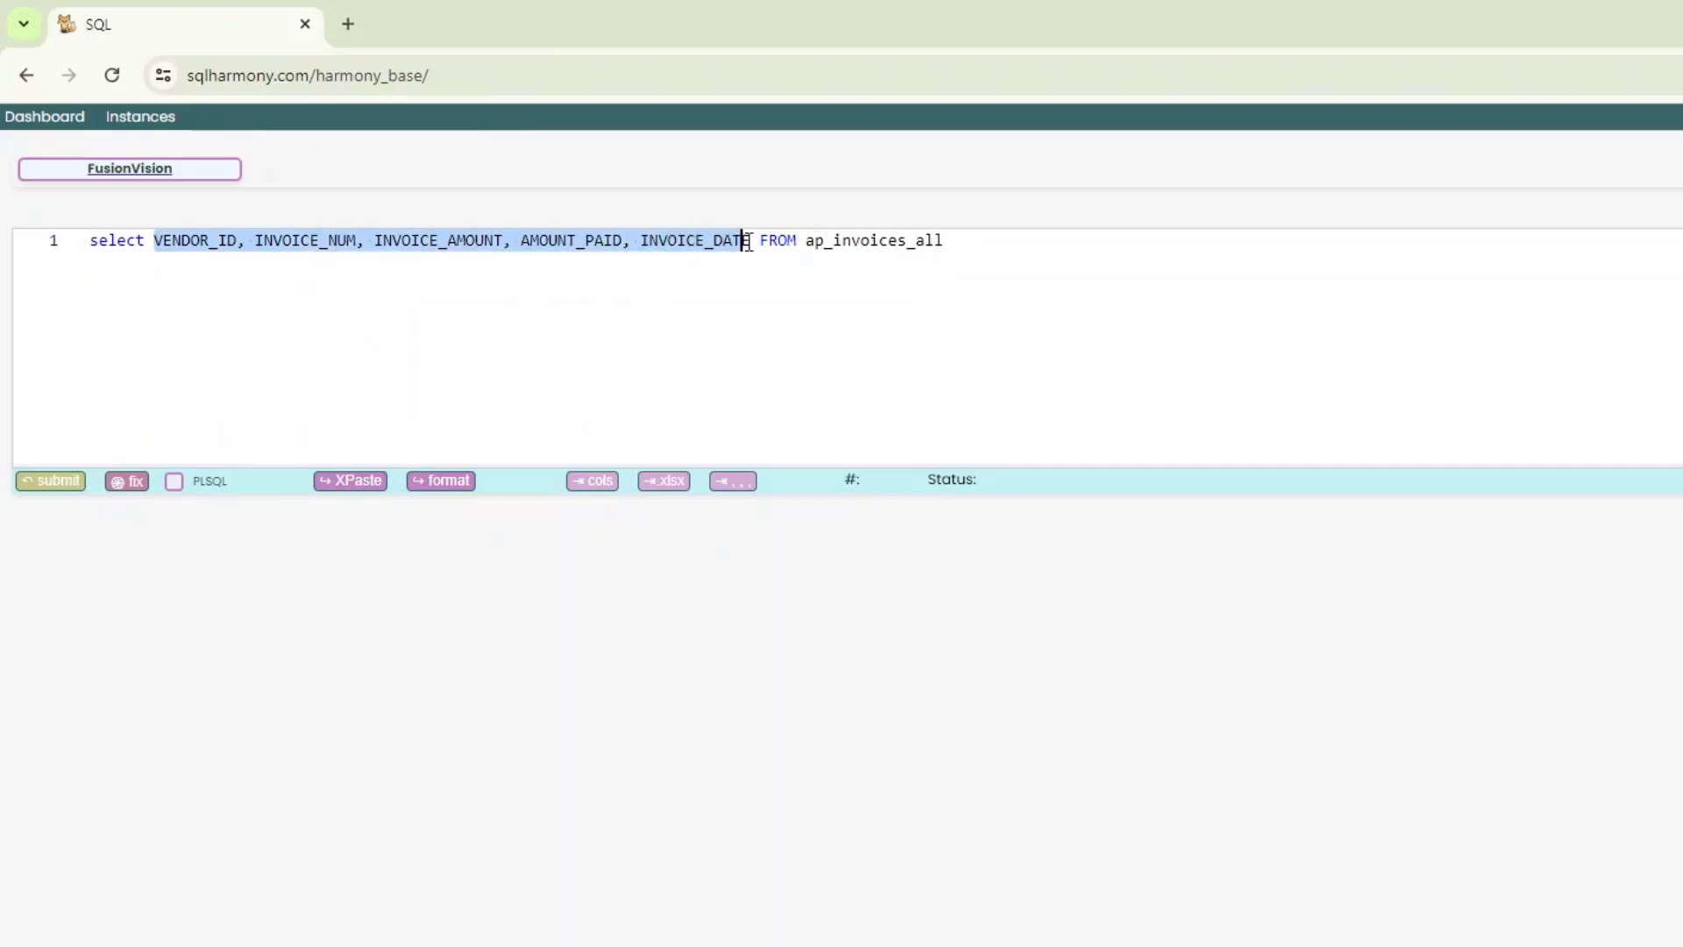
text(*)
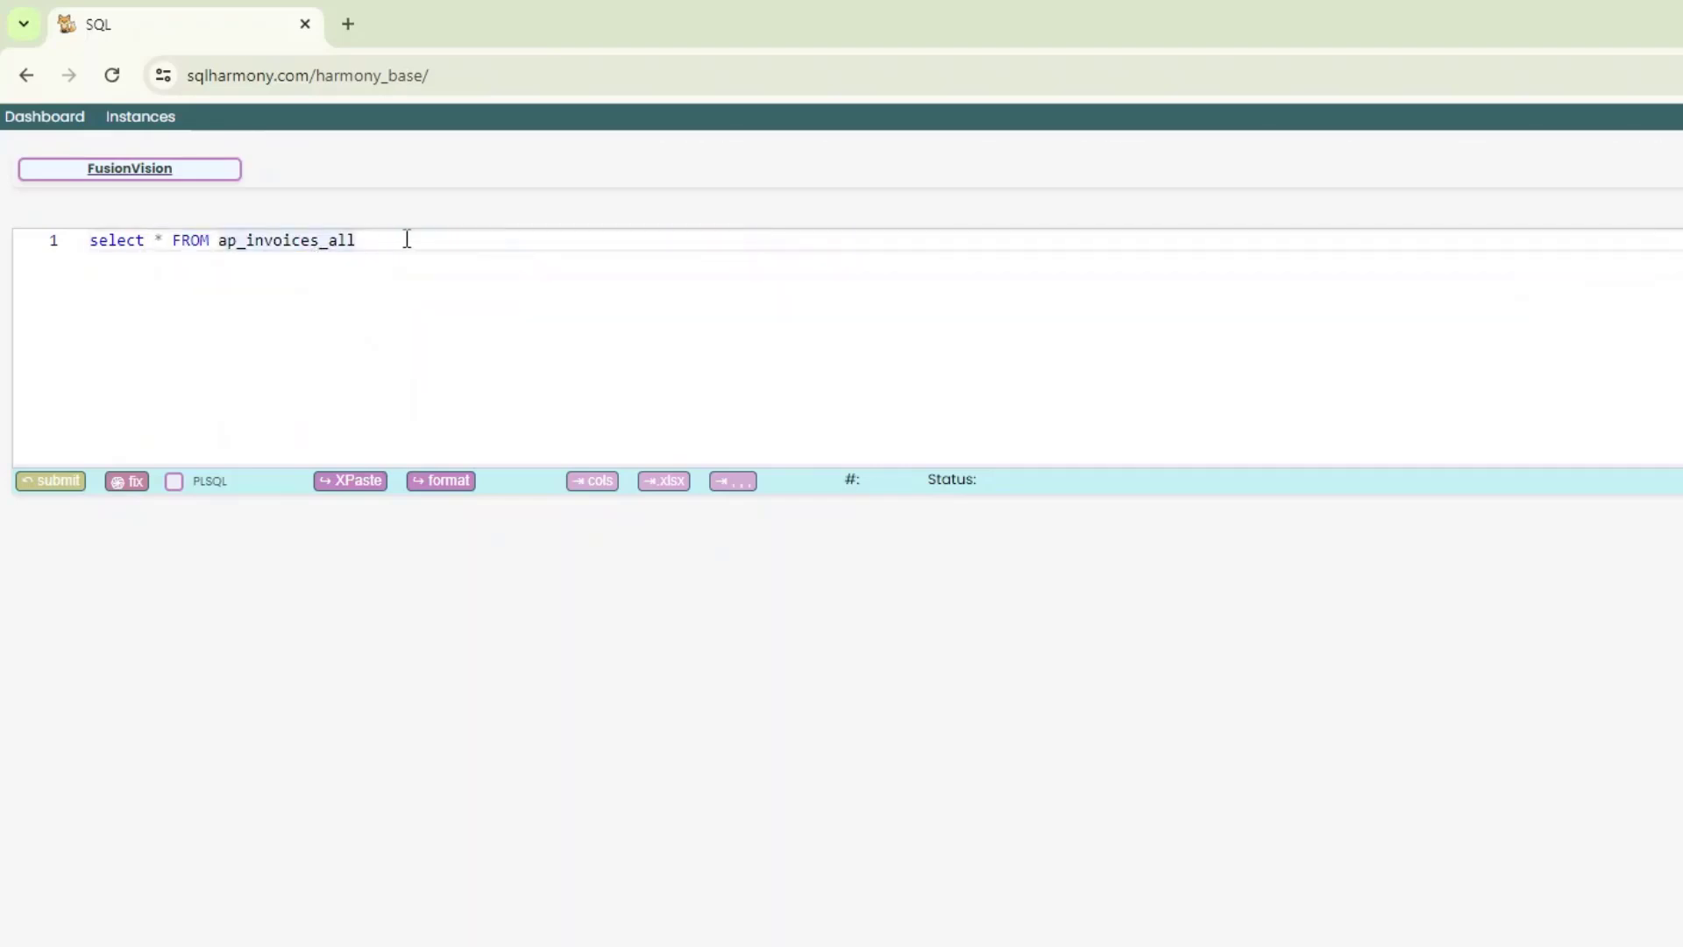
click(49, 480)
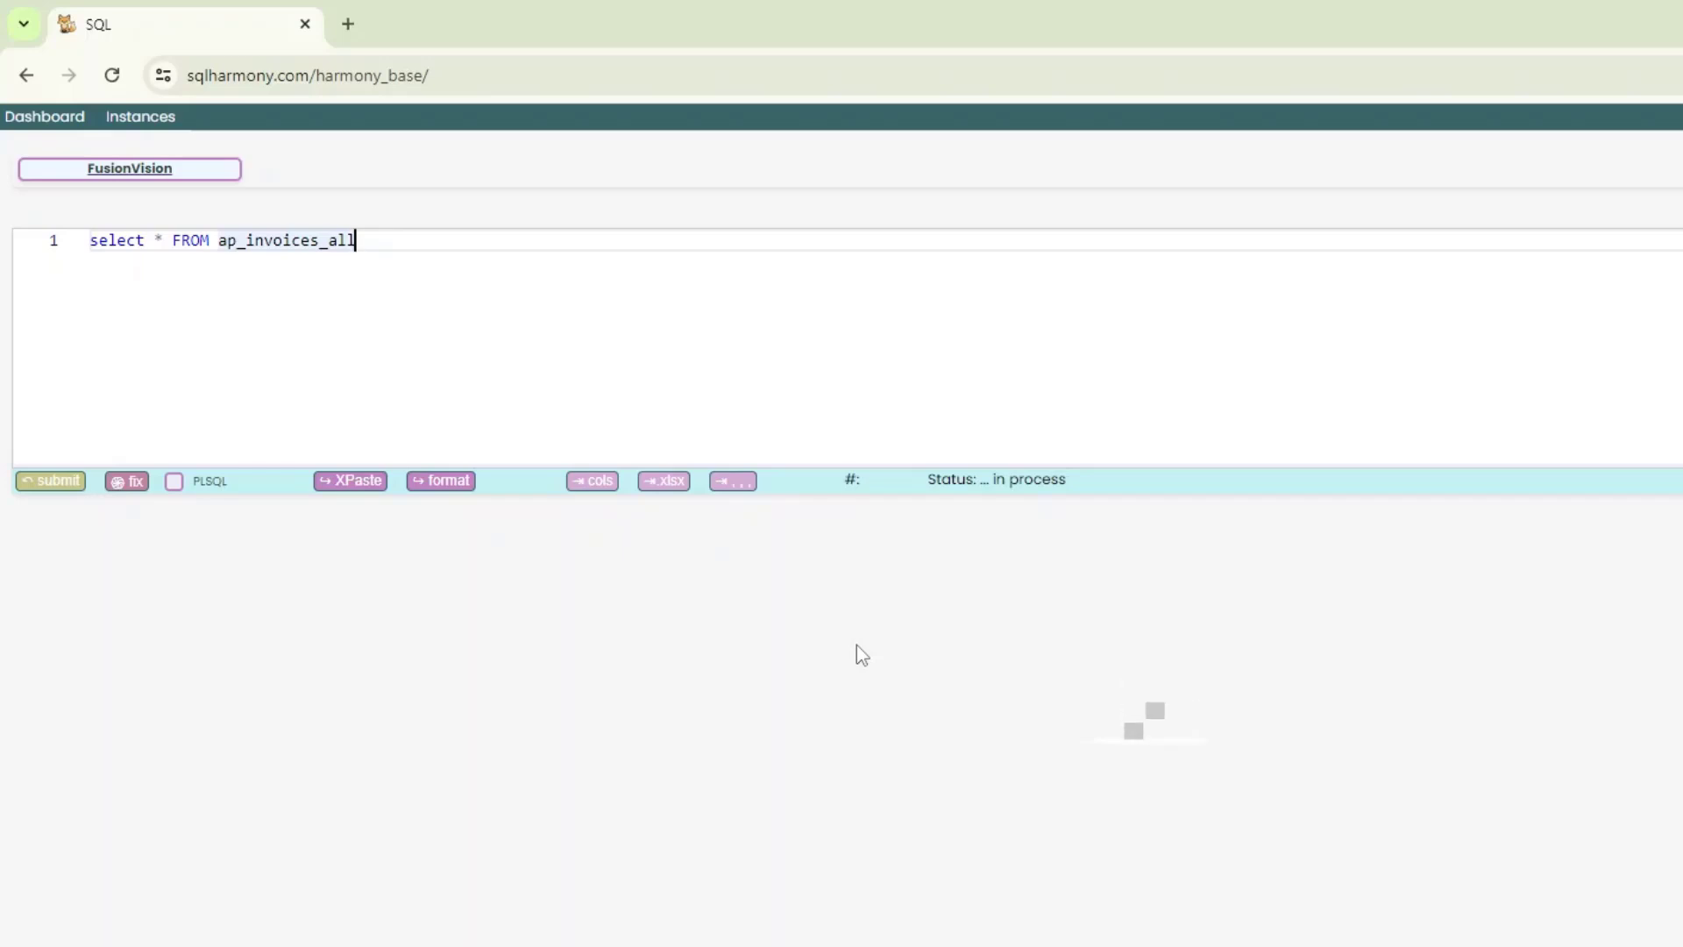
click(49, 480)
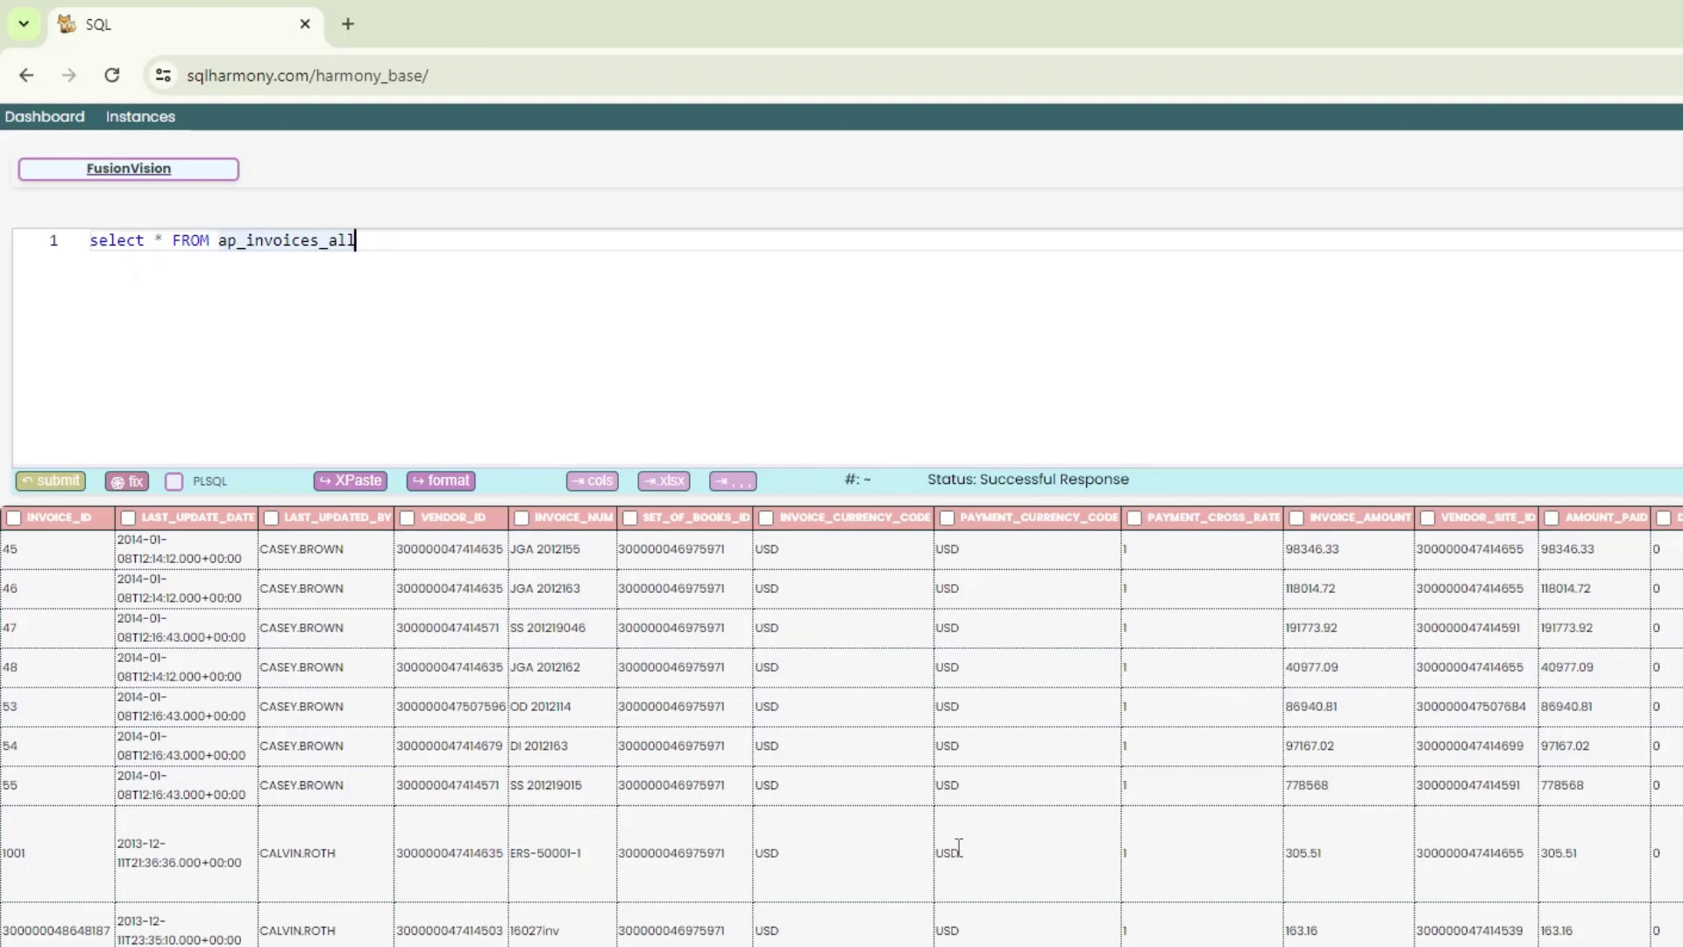
scroll(right, 3)
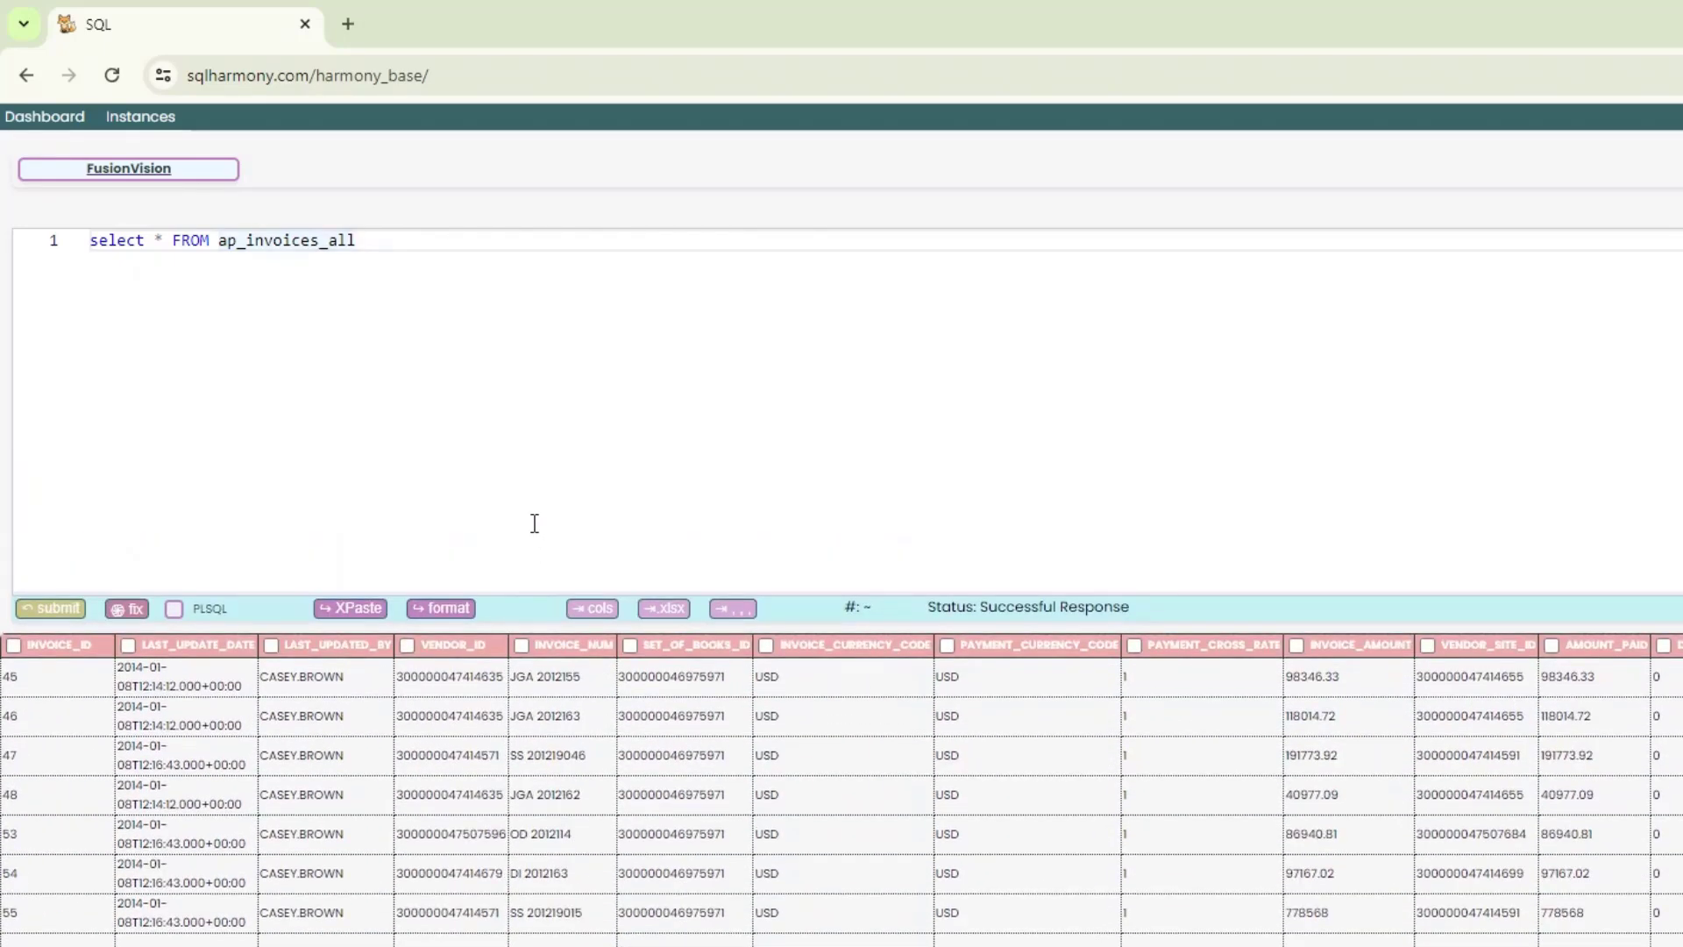
mouse_move(933, 768)
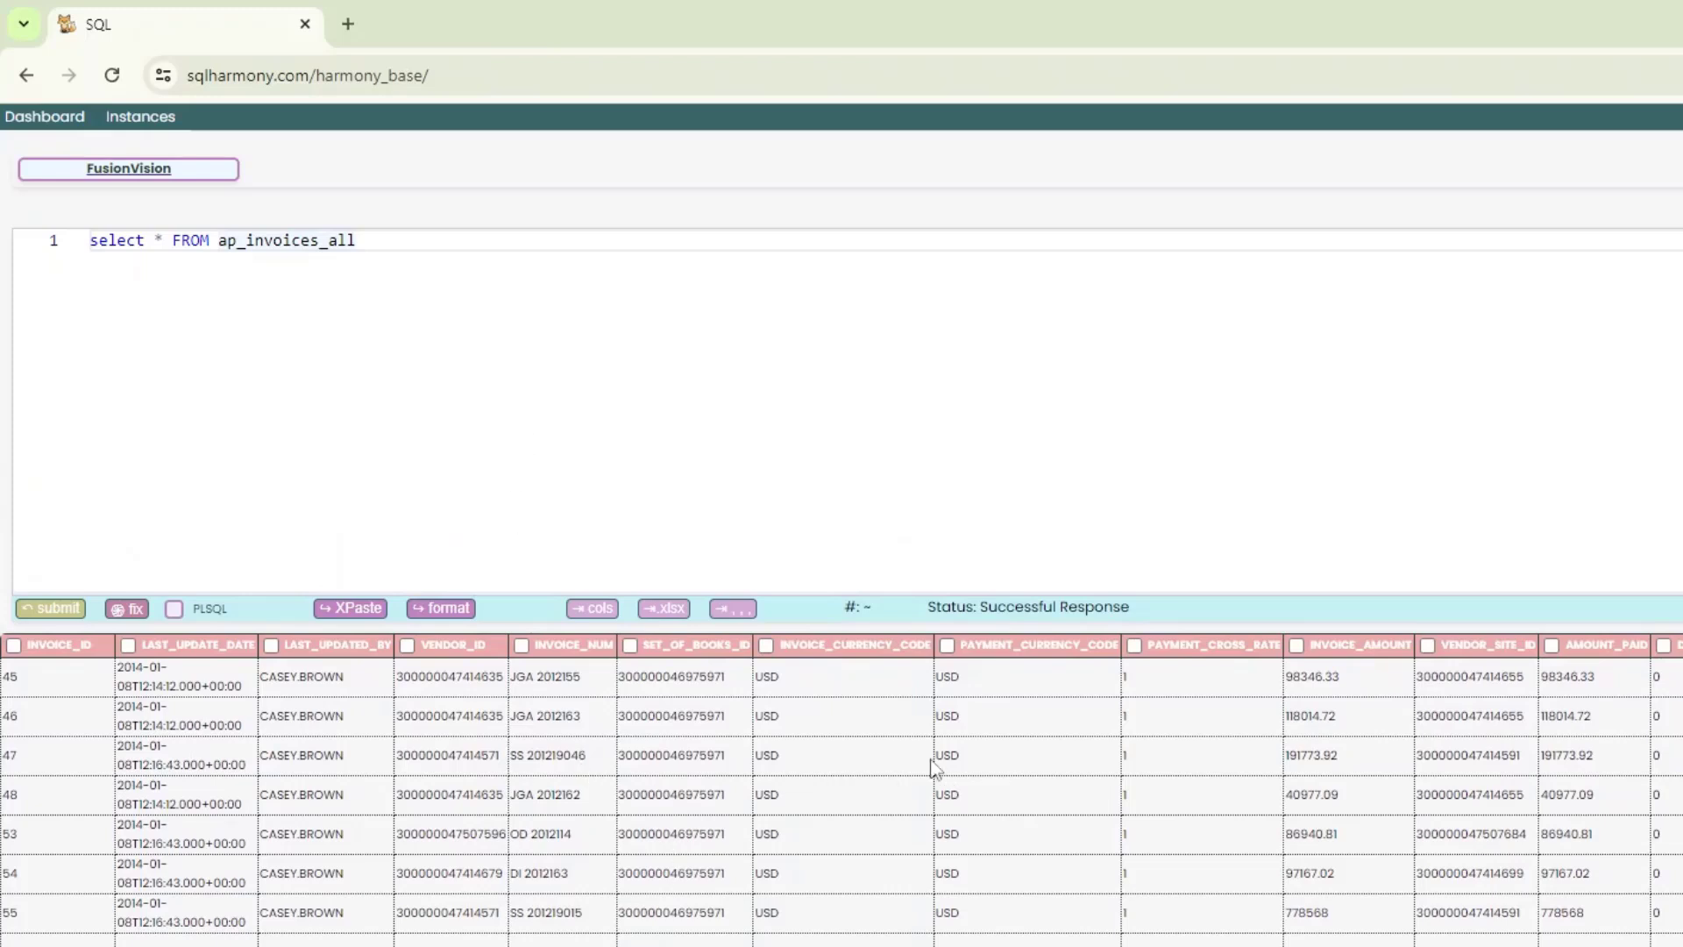
mouse_move(508, 593)
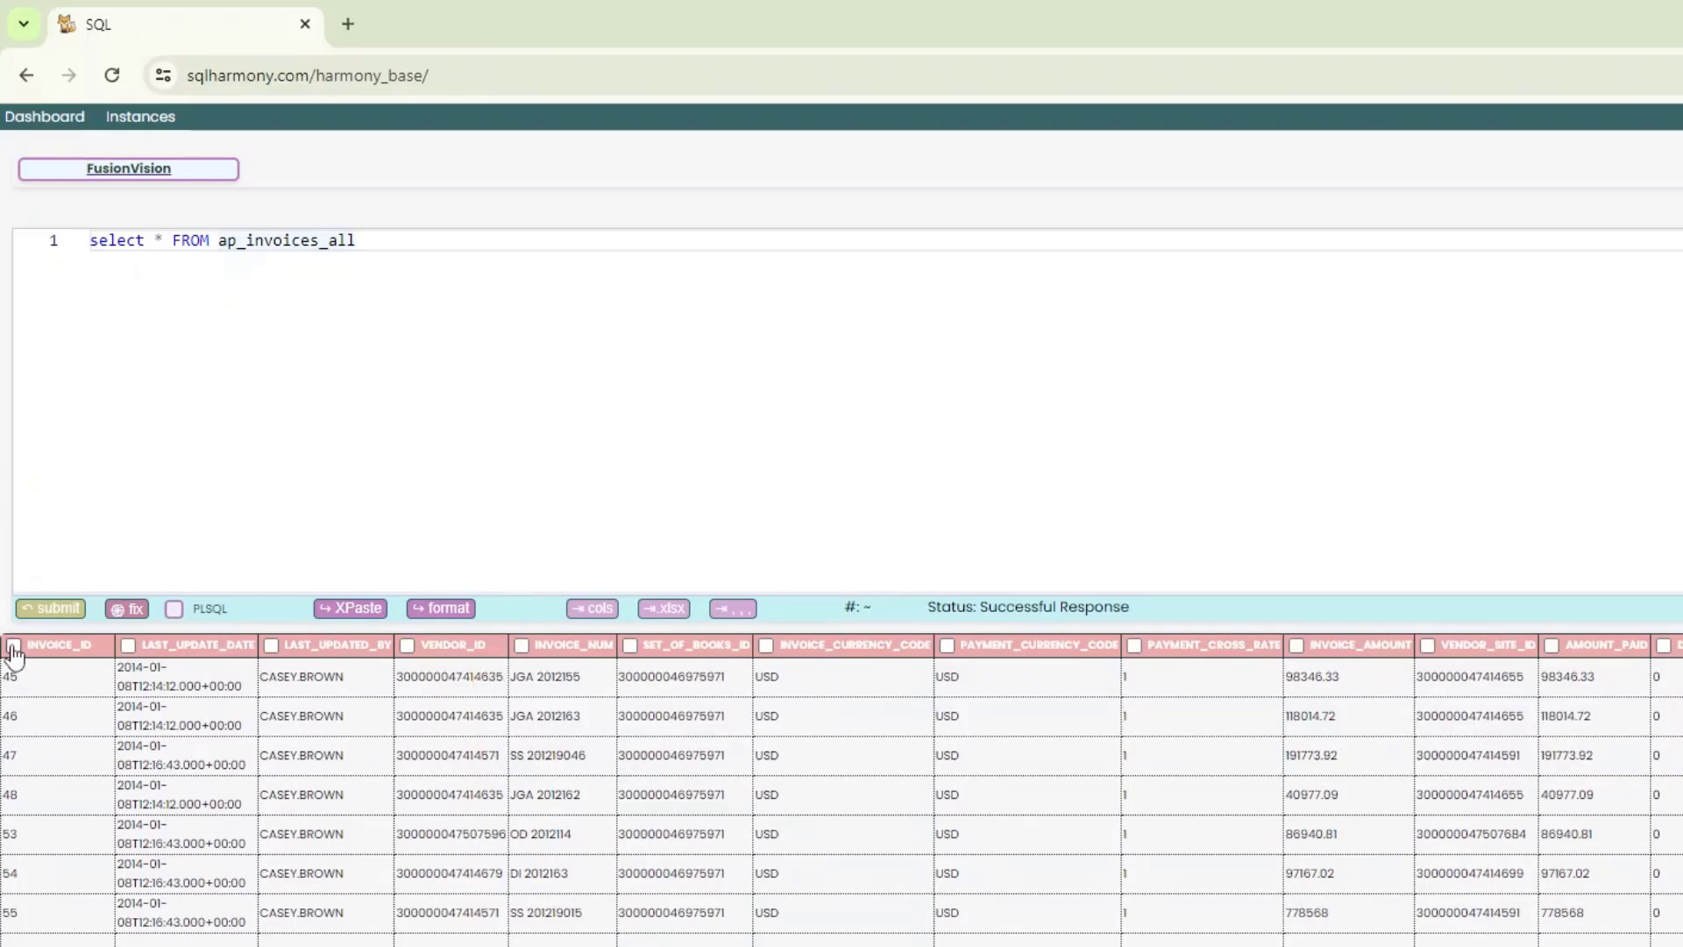
- Tick the wanted invoice columns and paste their names over the * via 'cols'
click(408, 645)
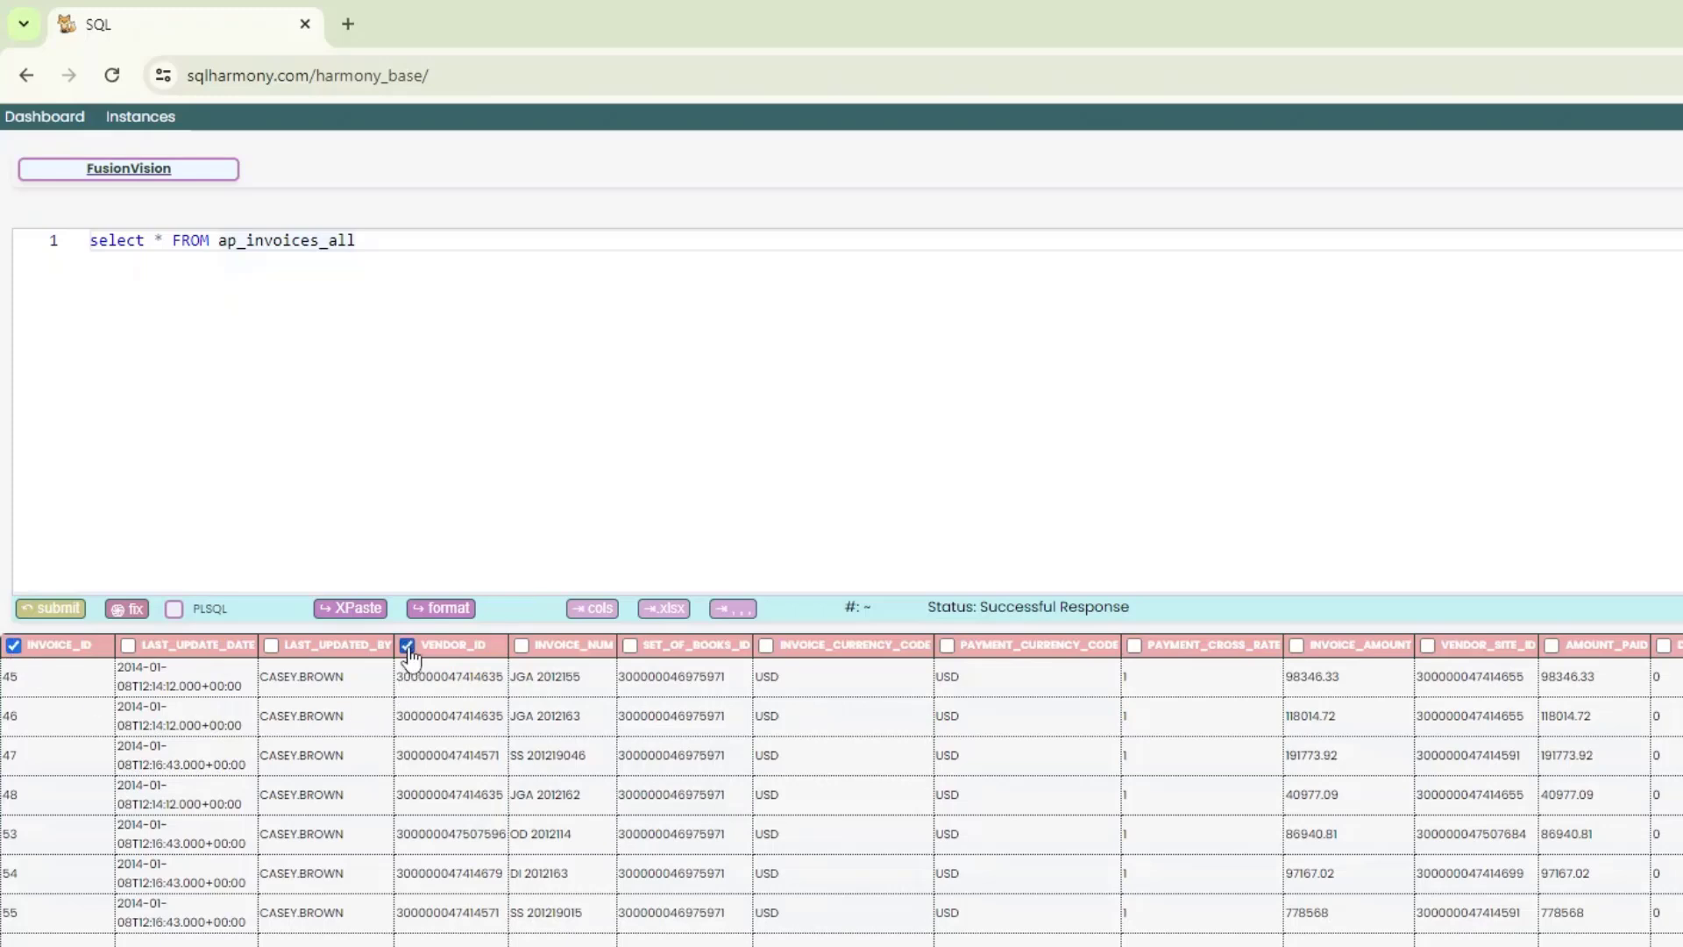
click(521, 645)
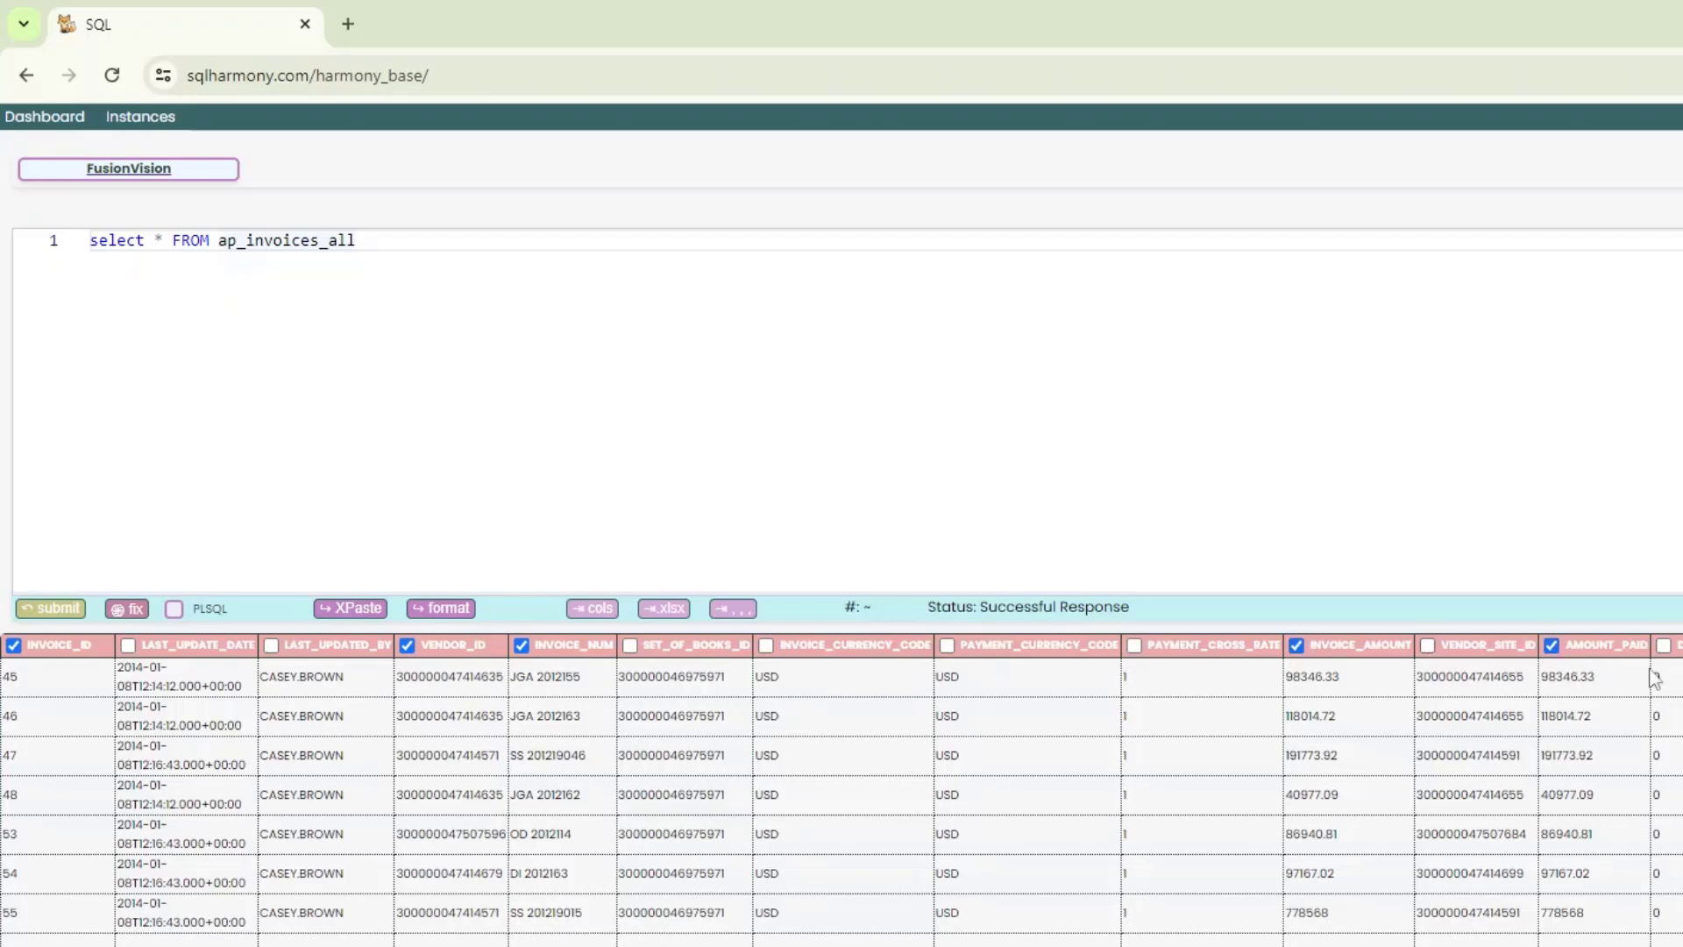
mouse_move(1564, 591)
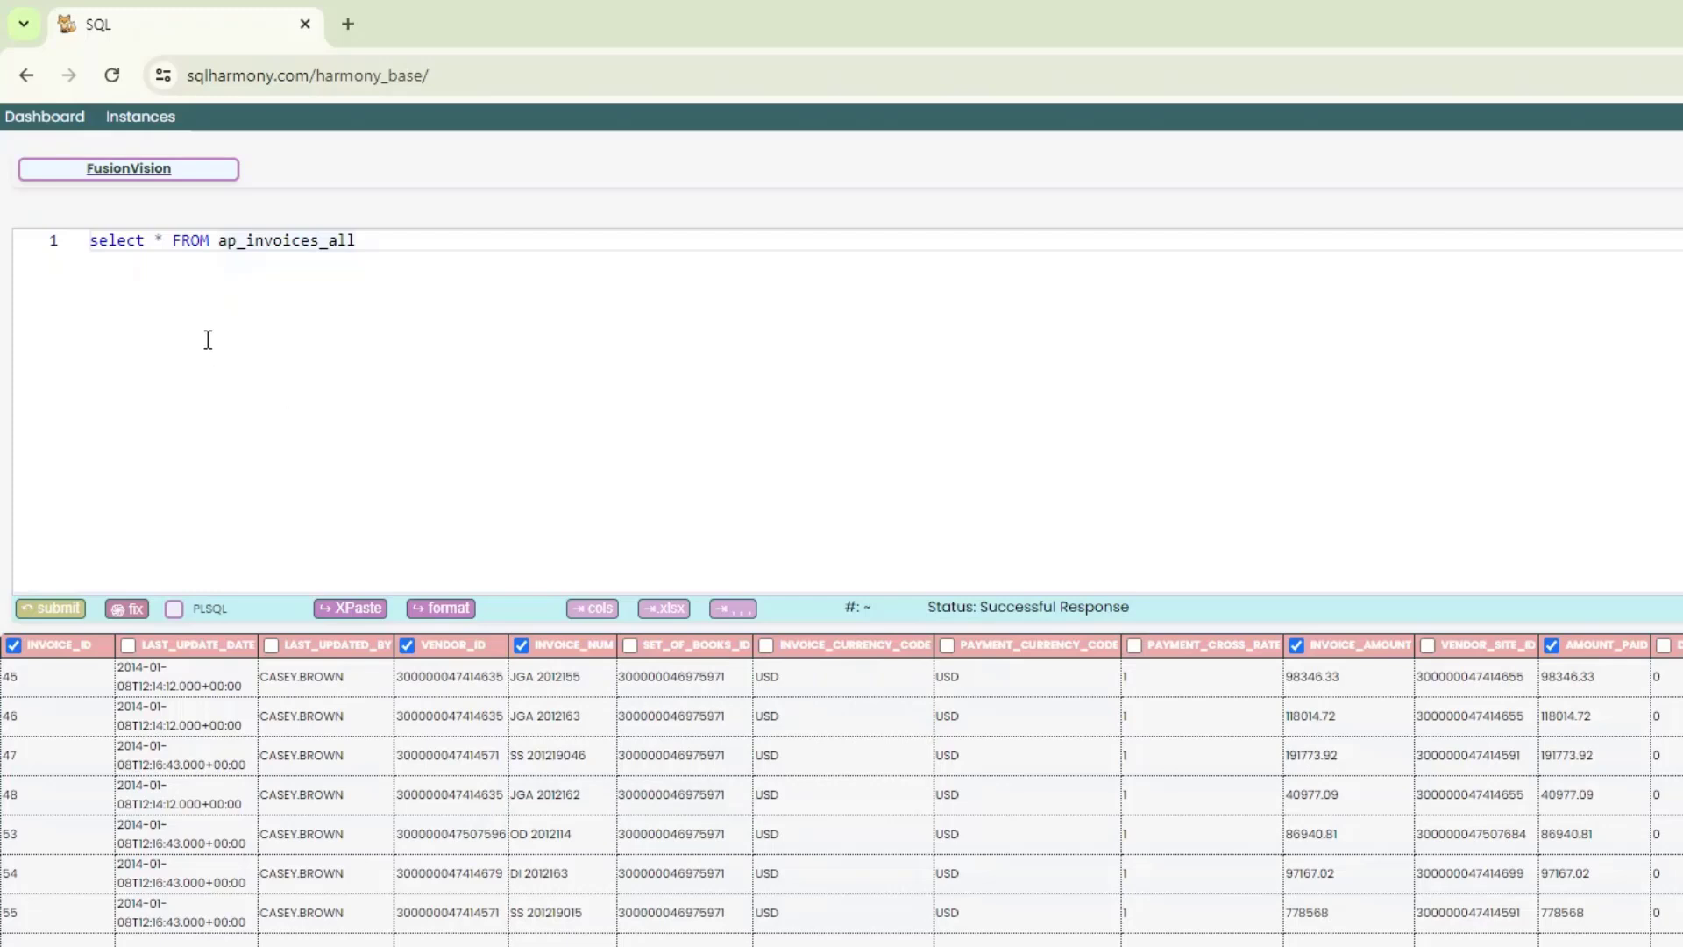
mouse_move(1384, 688)
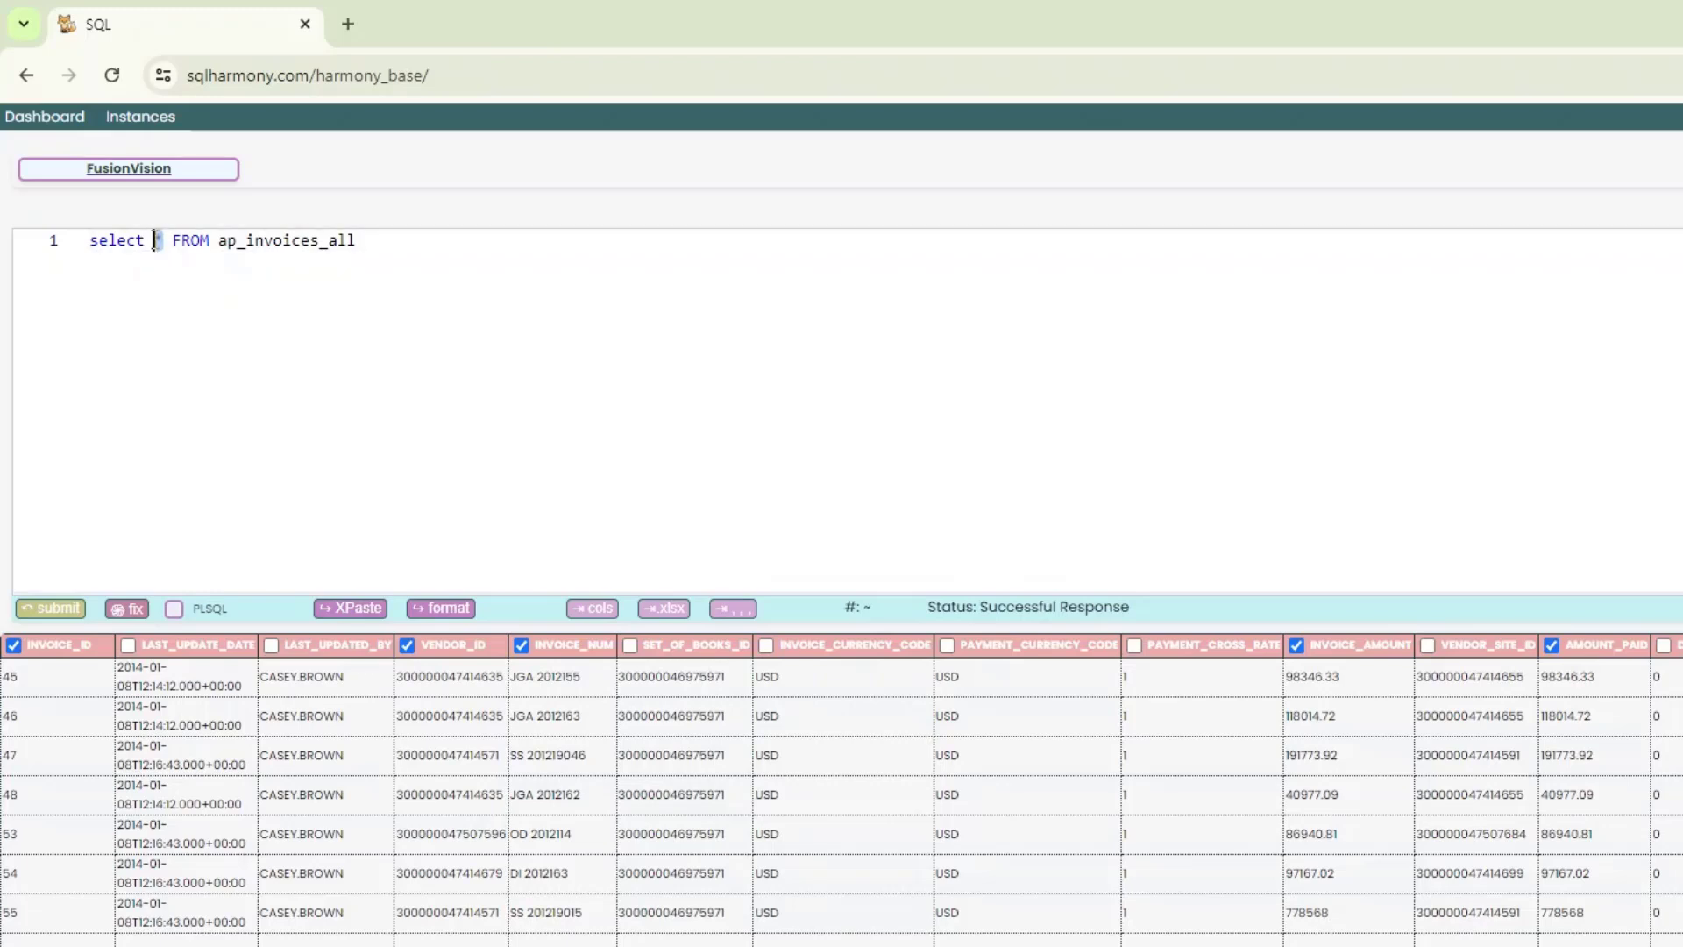
mouse_move(610, 624)
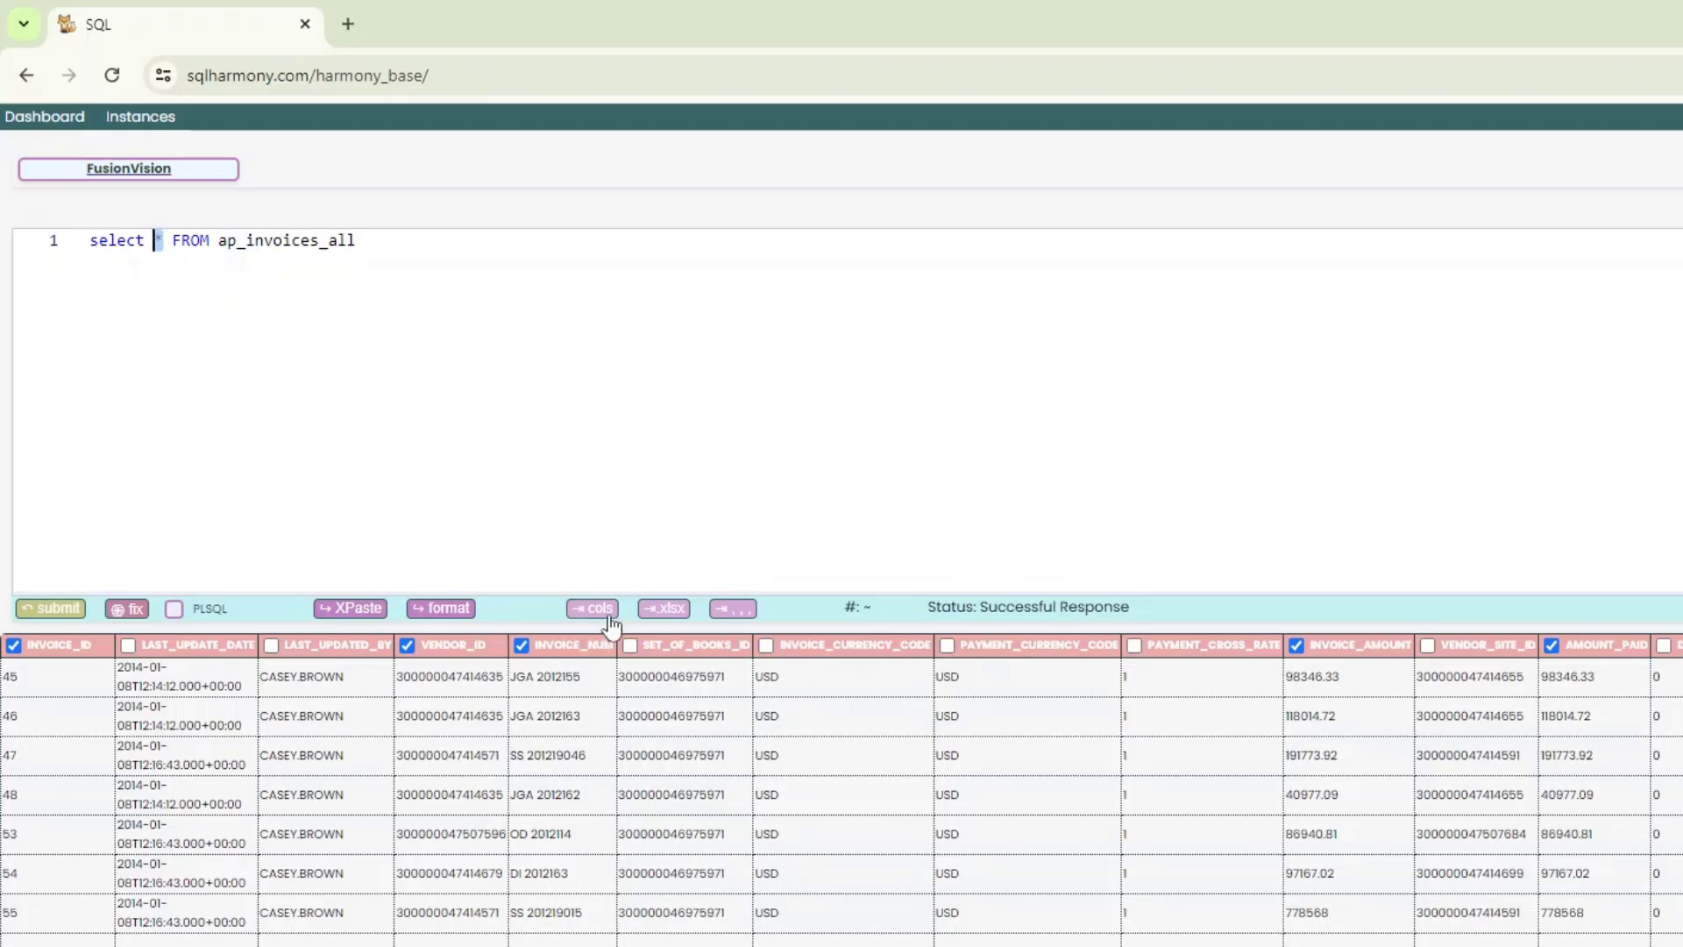
mouse_move(590, 608)
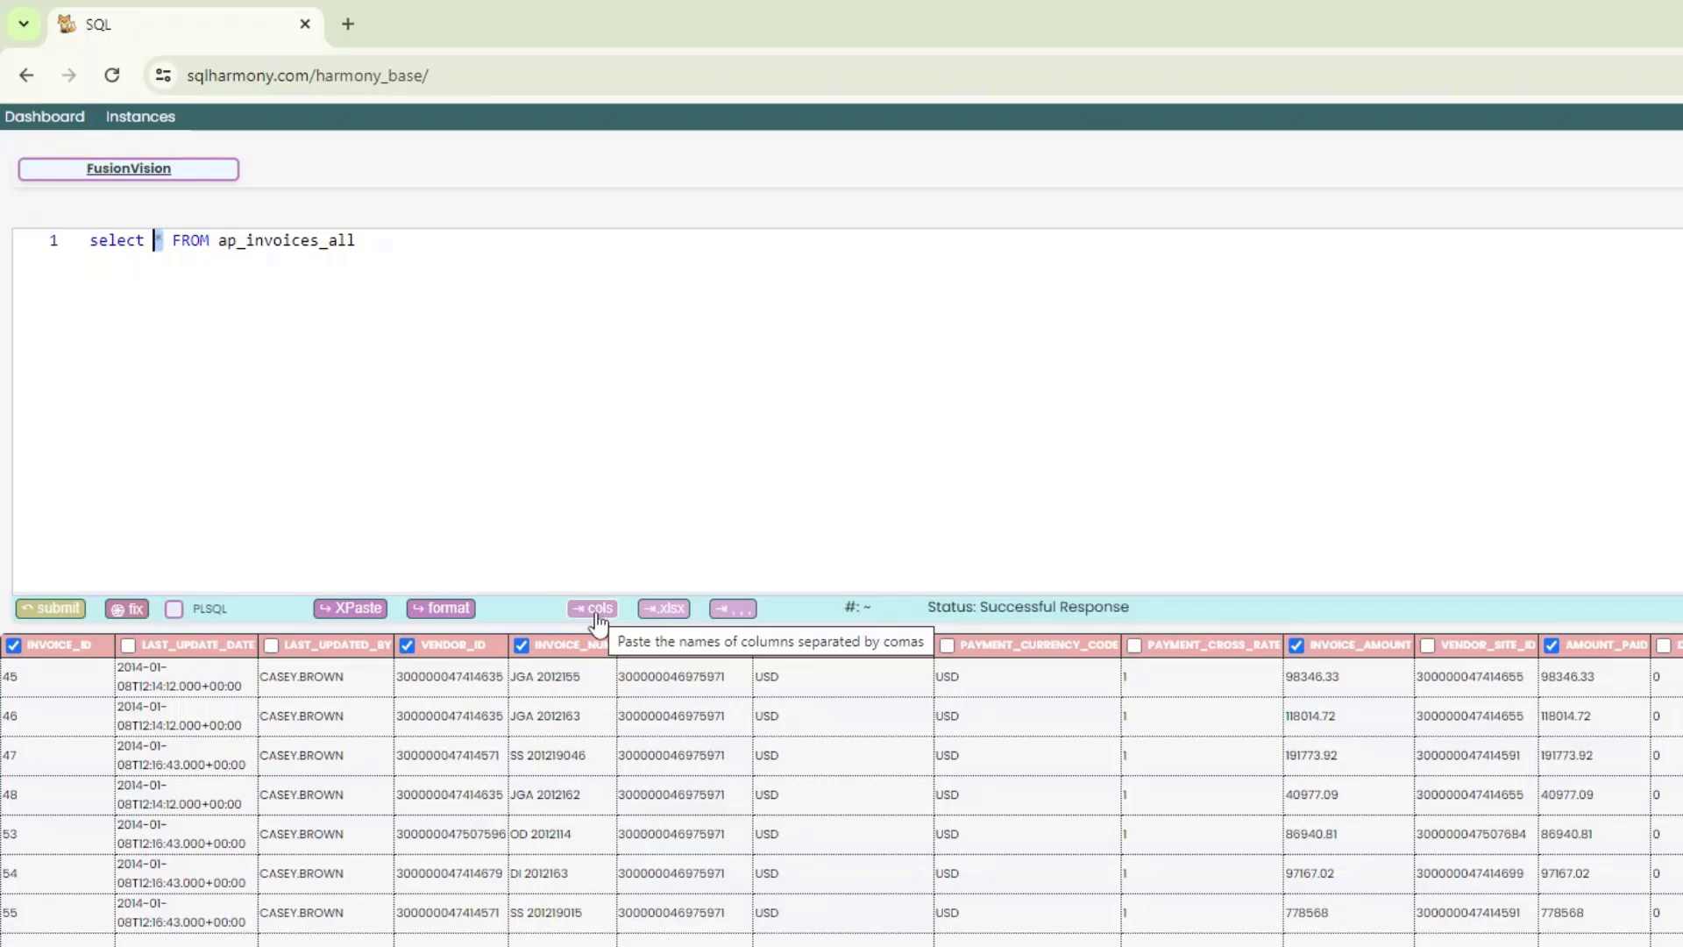
mouse_move(599, 617)
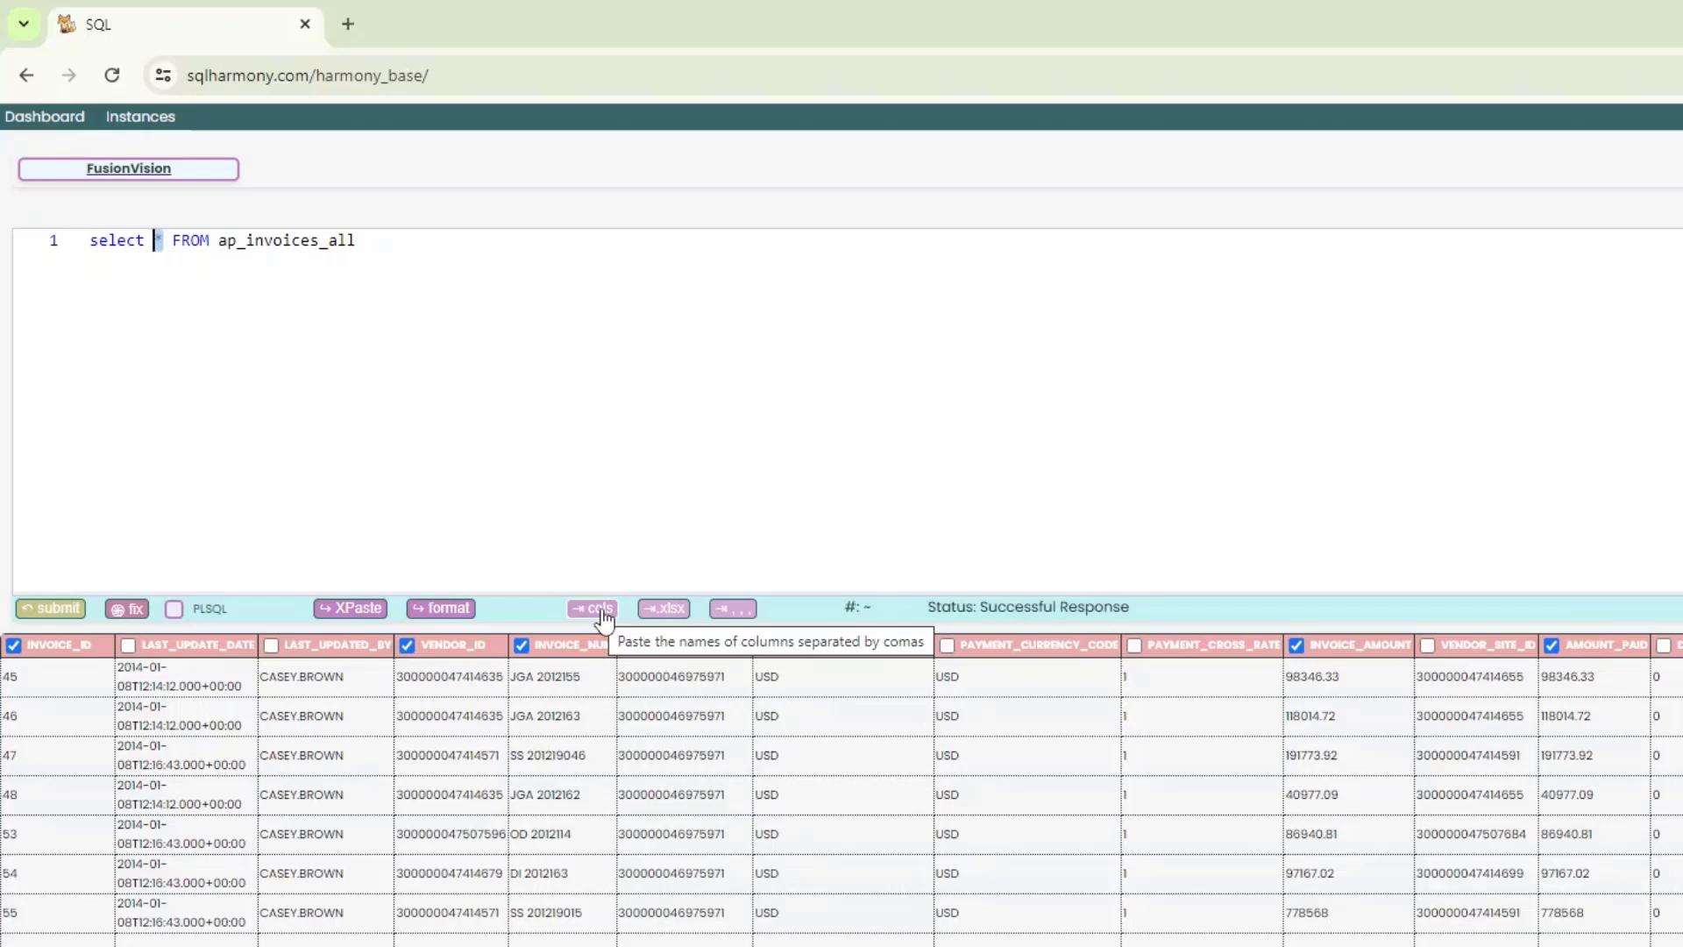
click(591, 608)
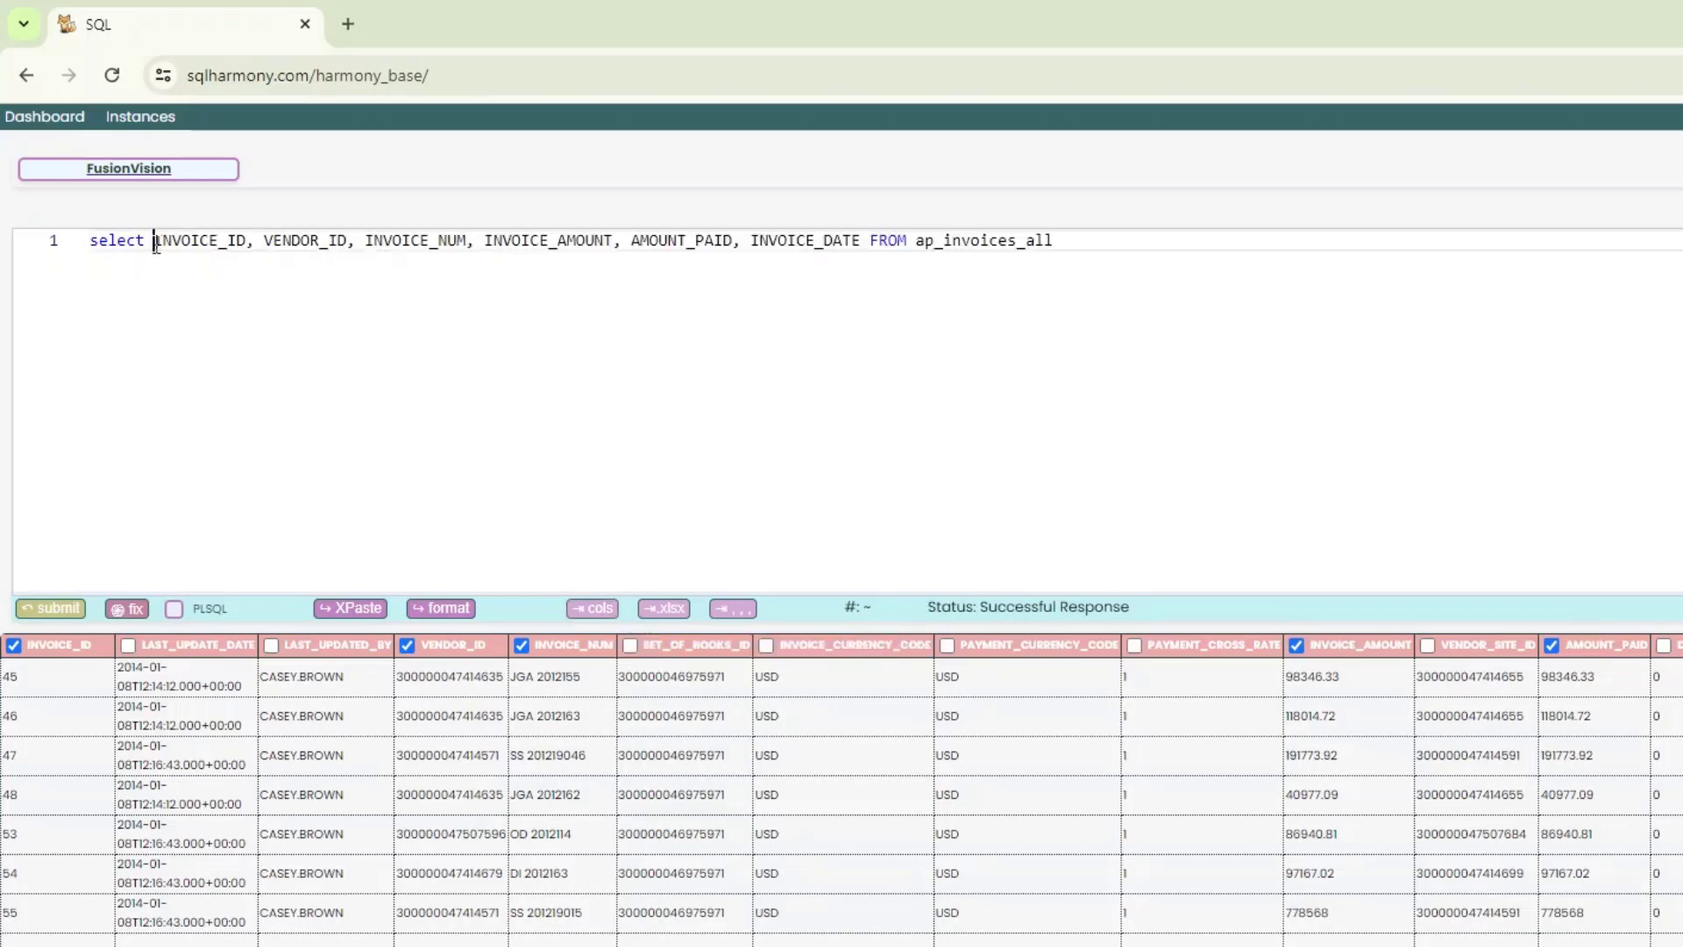
drag(155, 240, 815, 240)
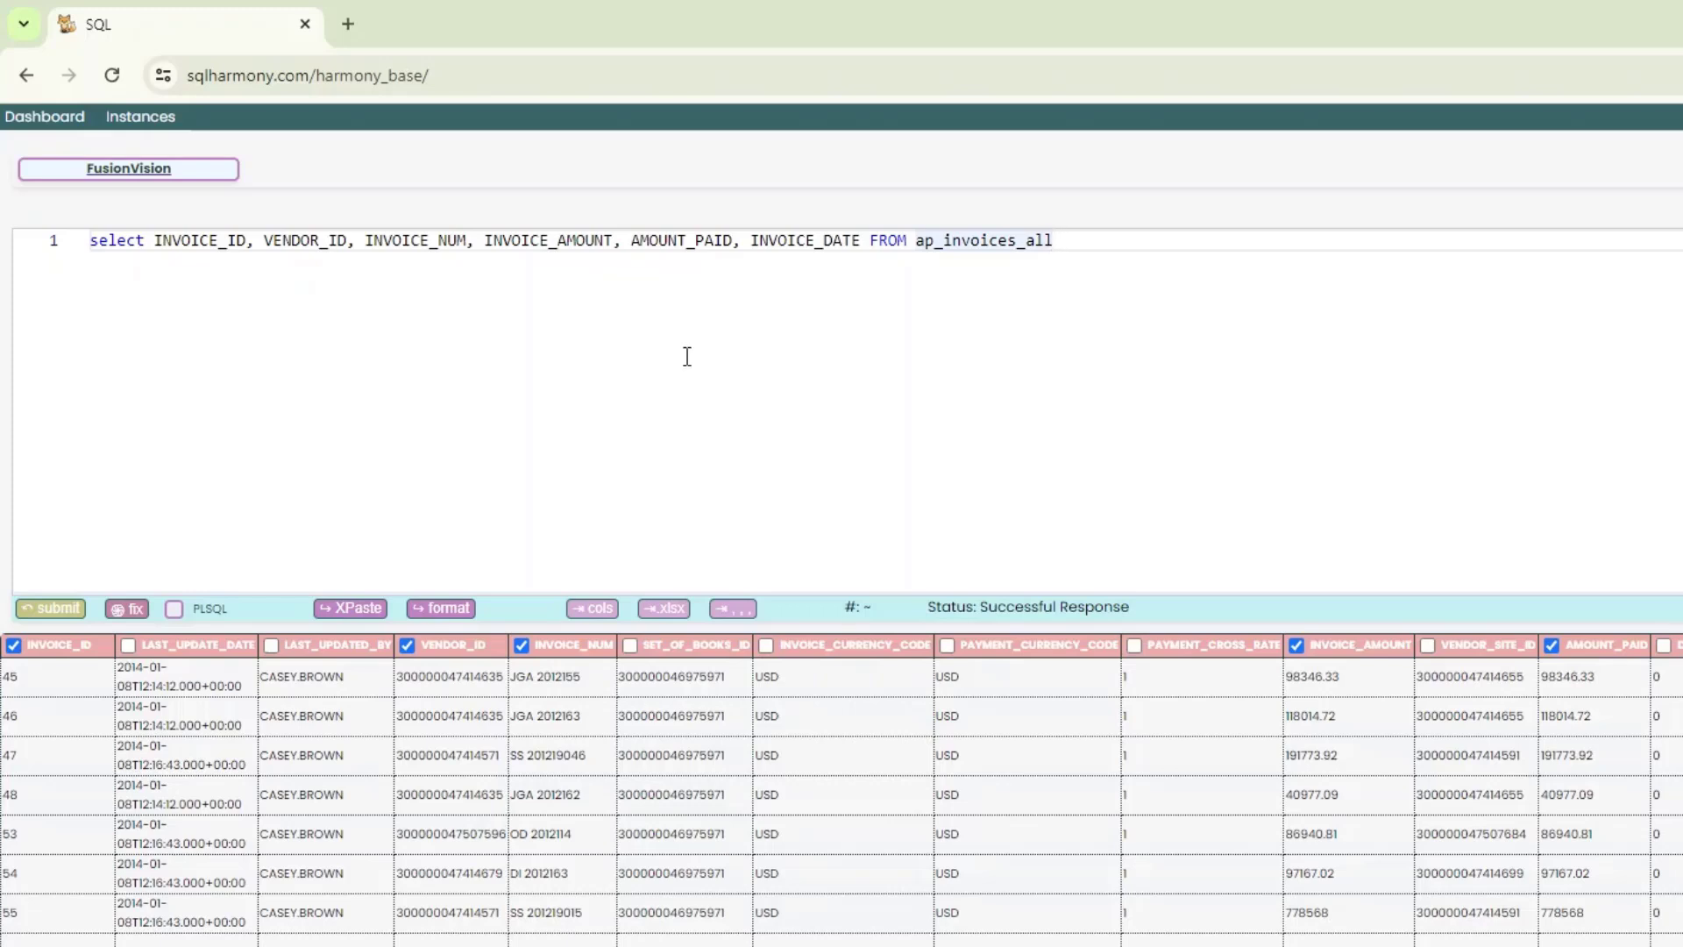
mouse_move(747, 317)
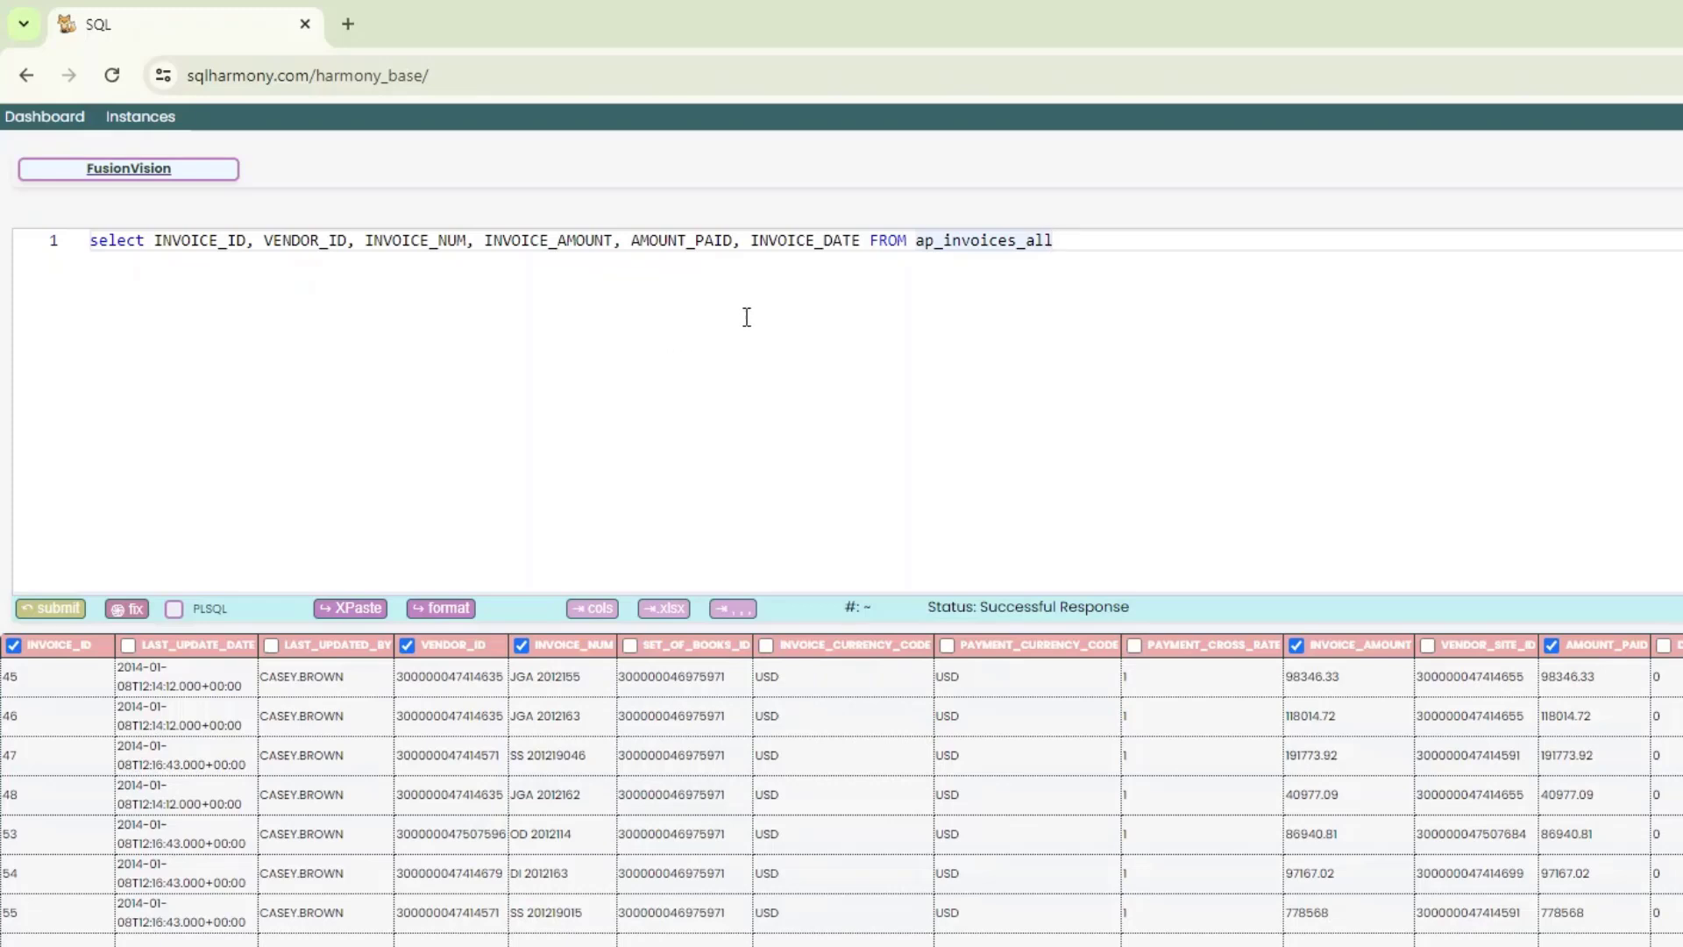
click(1051, 240)
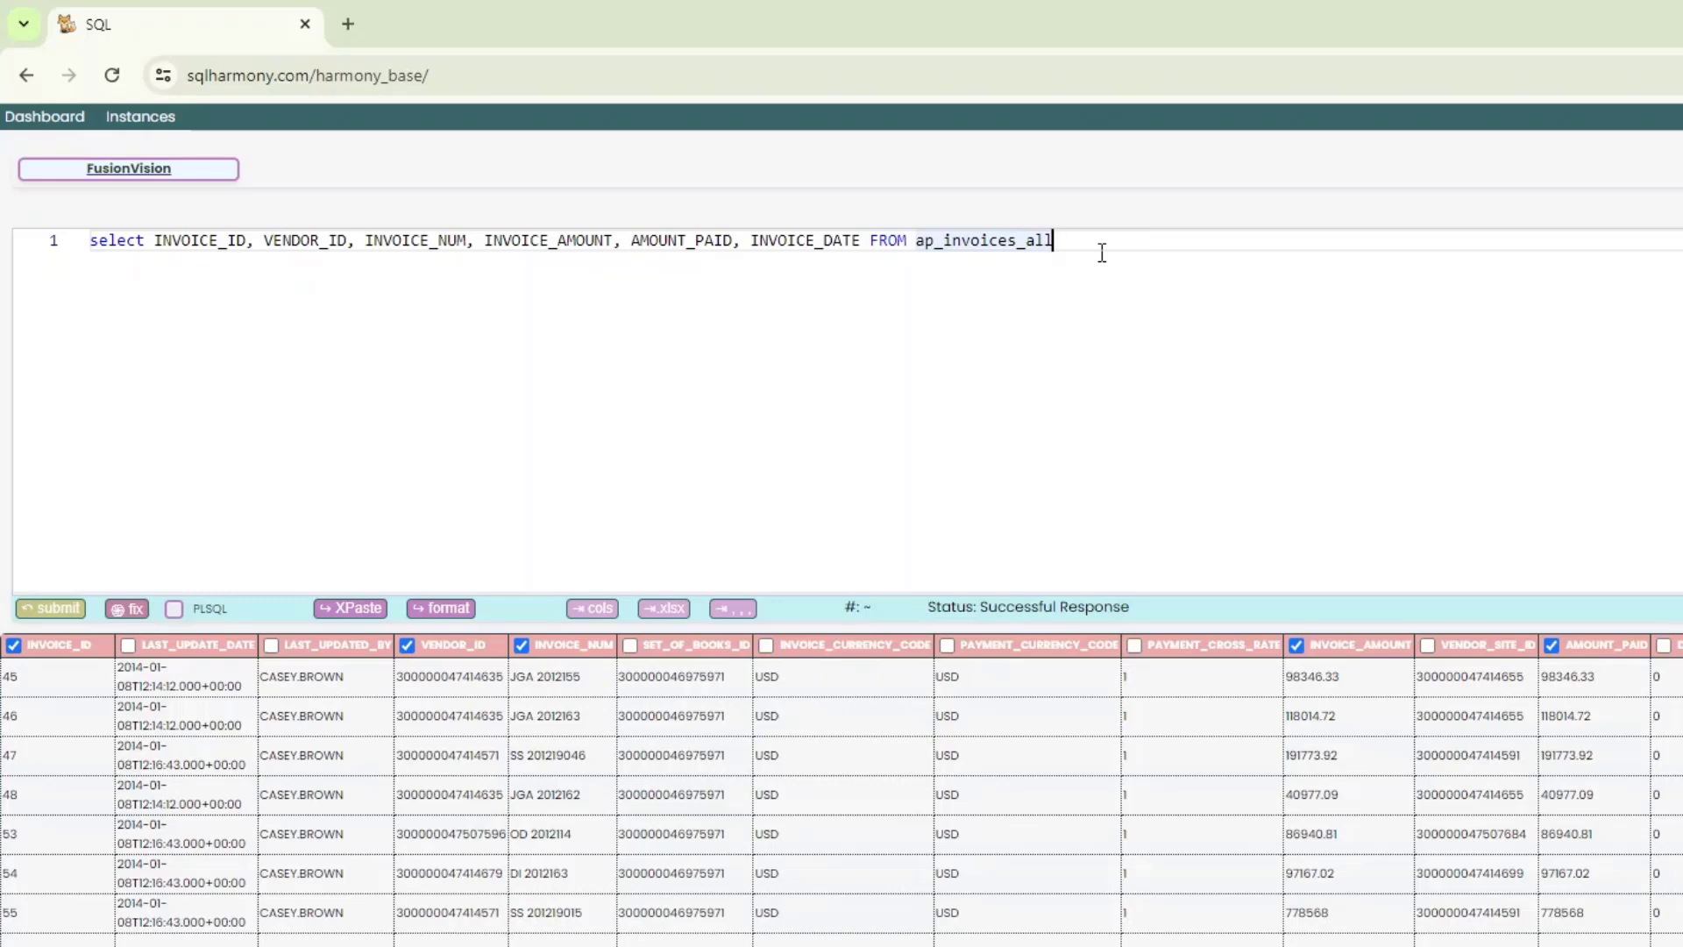
- Submit the six-column invoice query so results show only the chosen columns
click(50, 608)
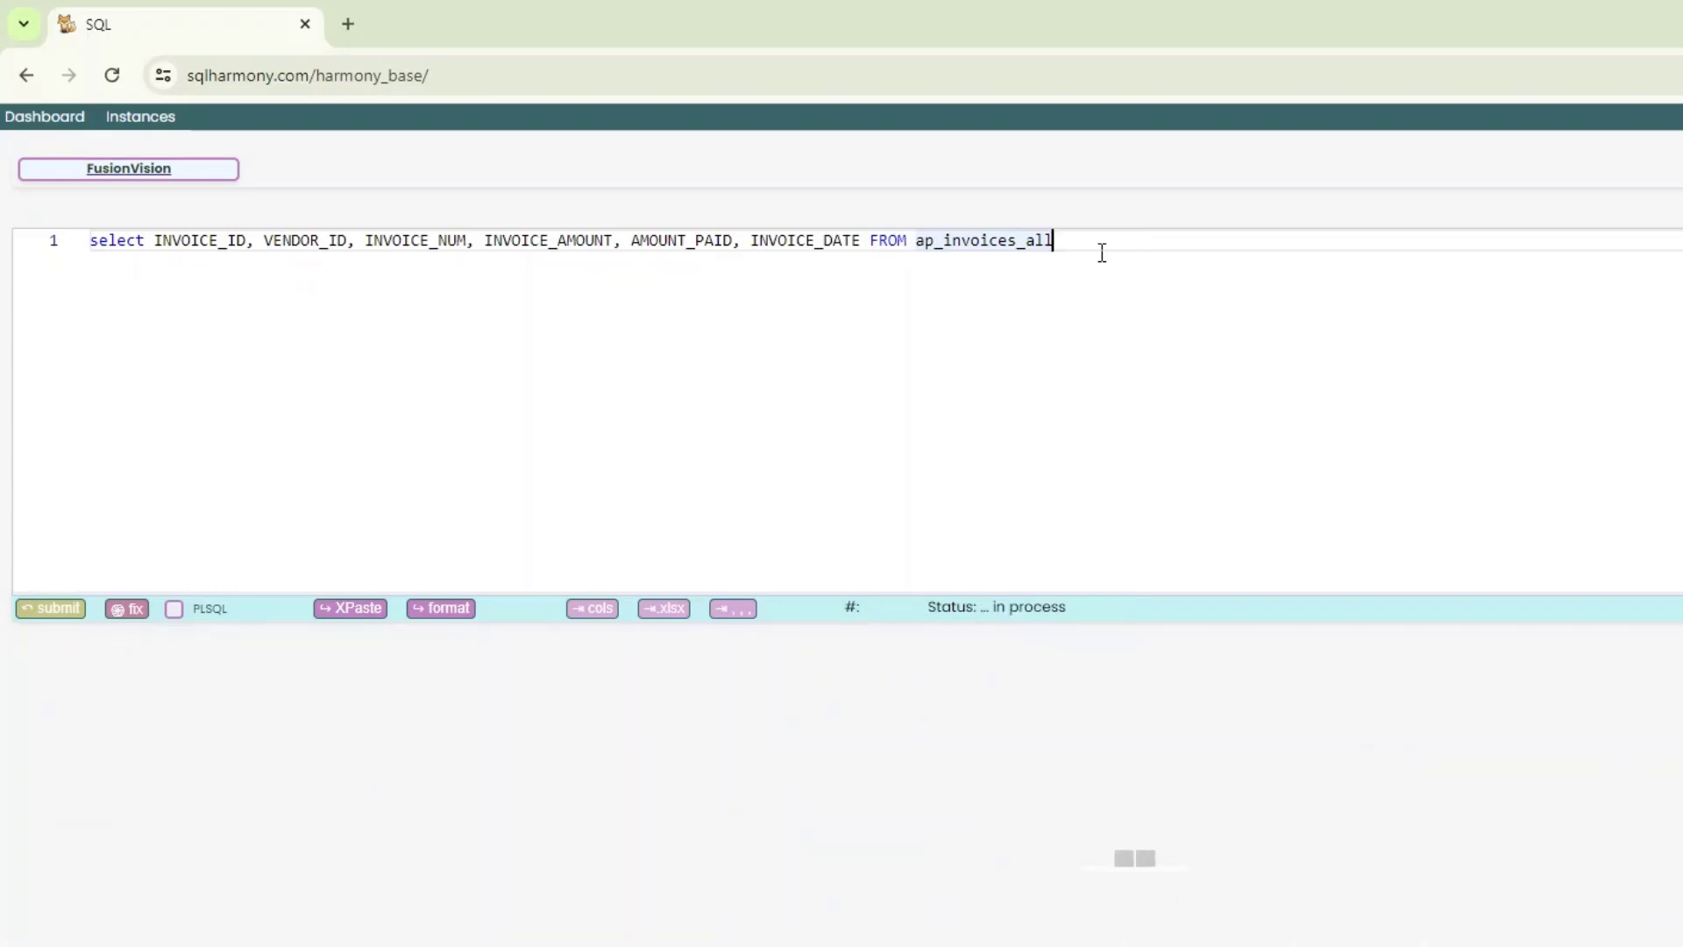
click(49, 609)
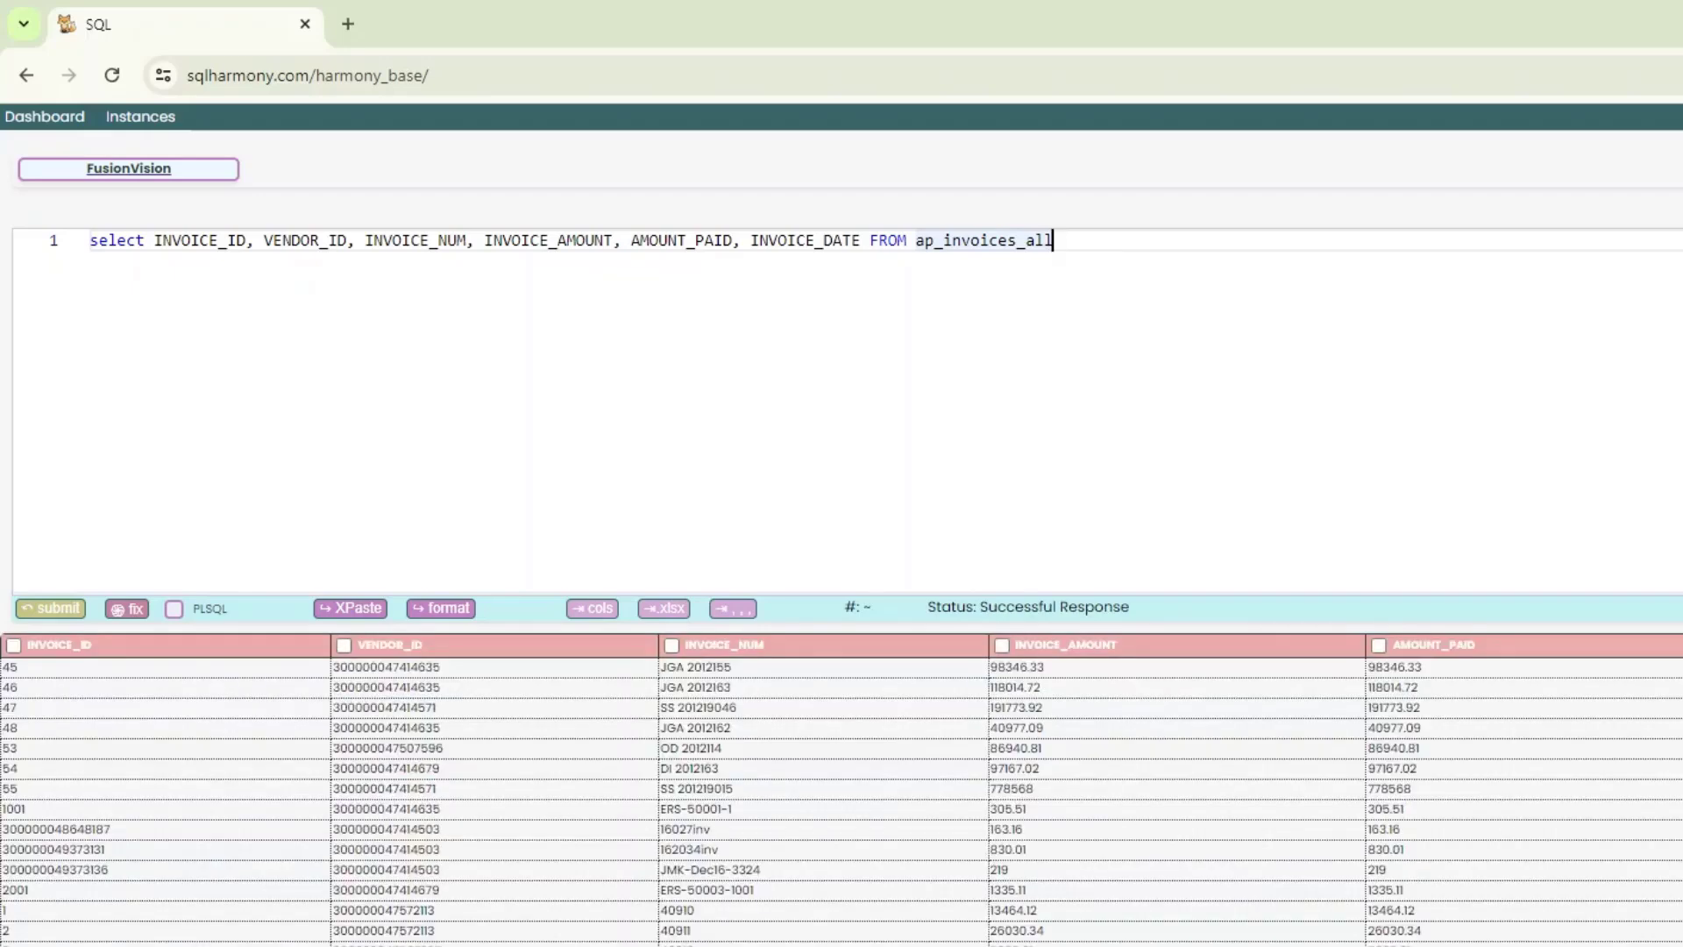
mouse_move(386, 319)
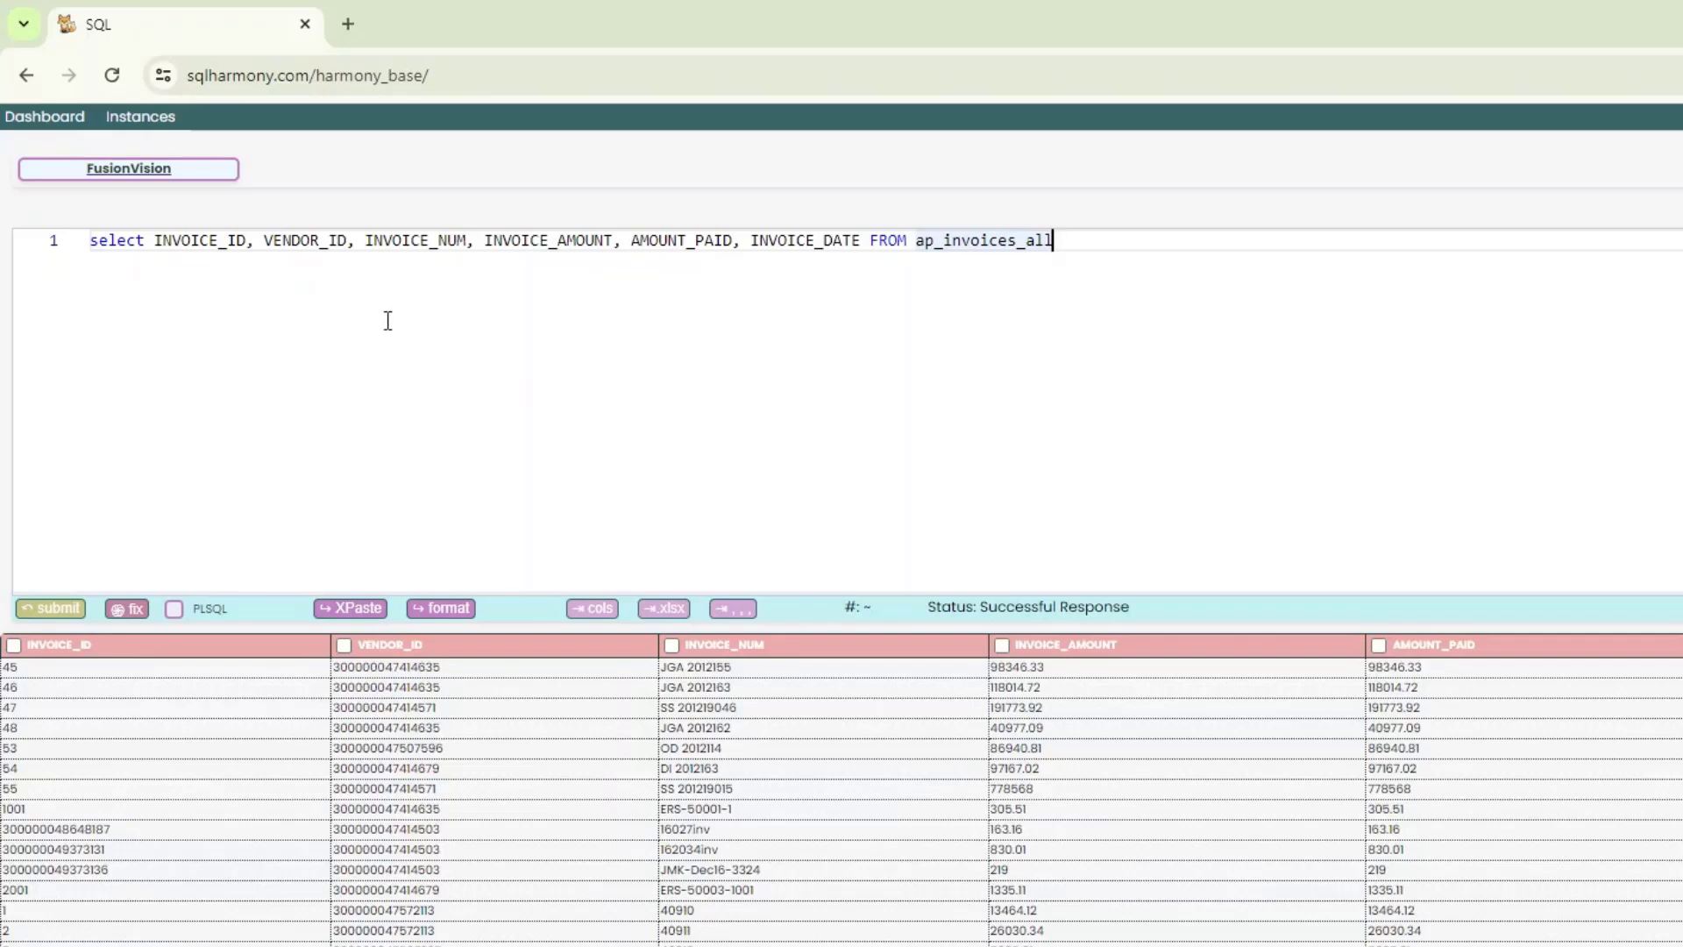
mouse_move(1007, 333)
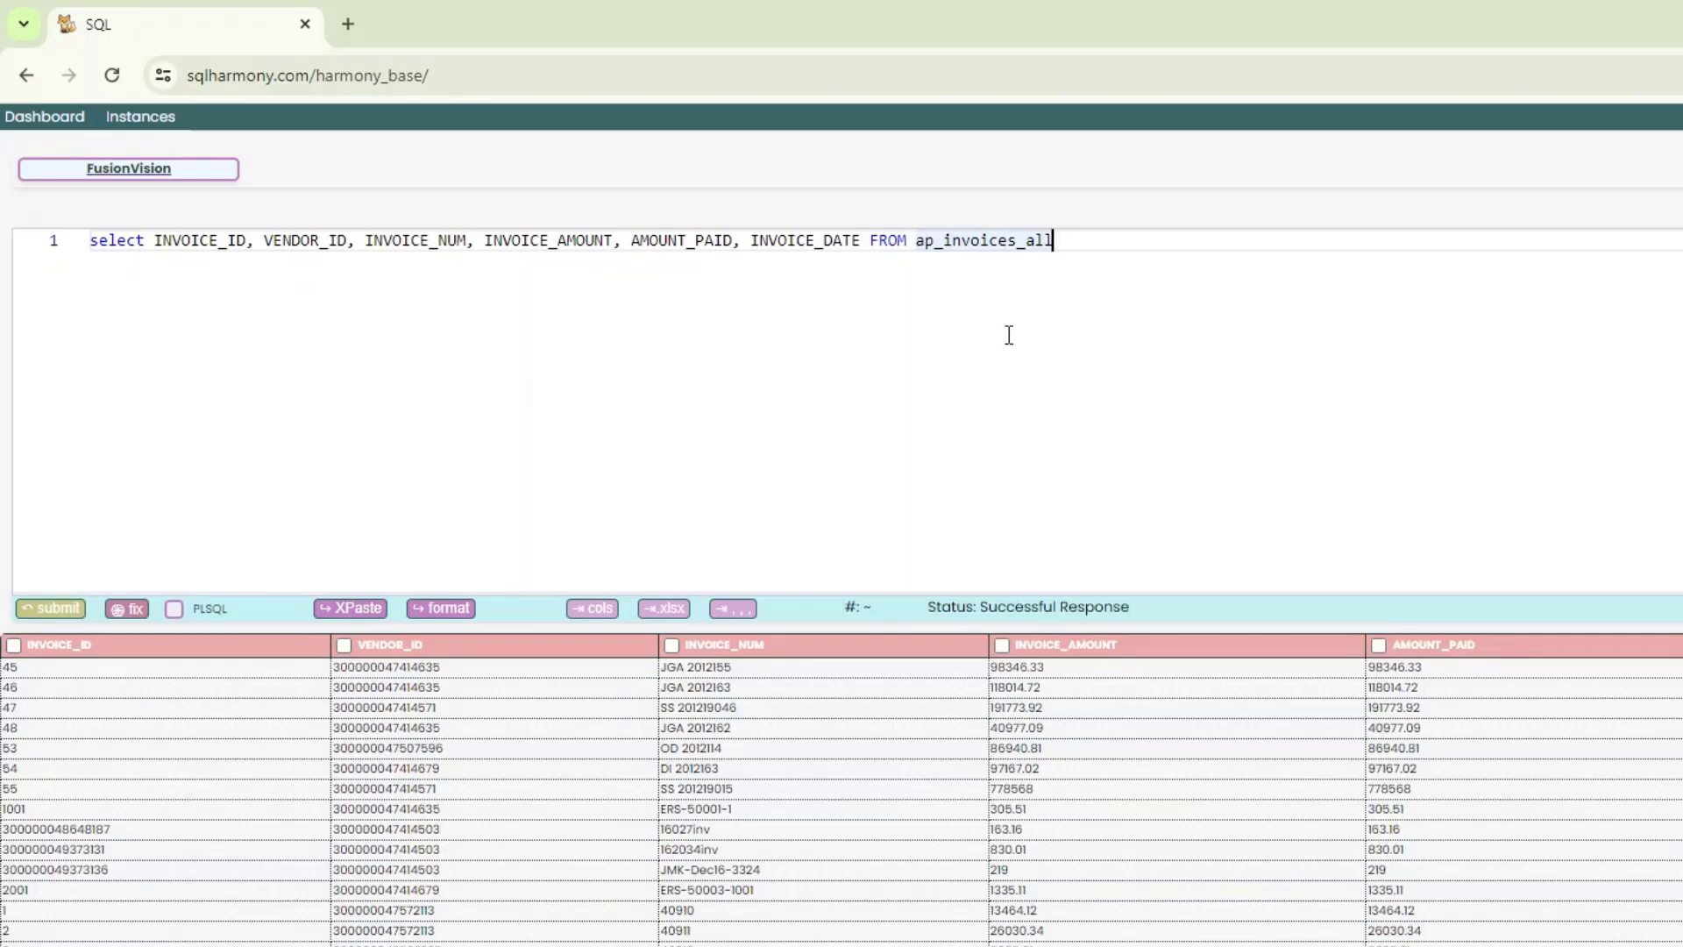
mouse_move(1113, 262)
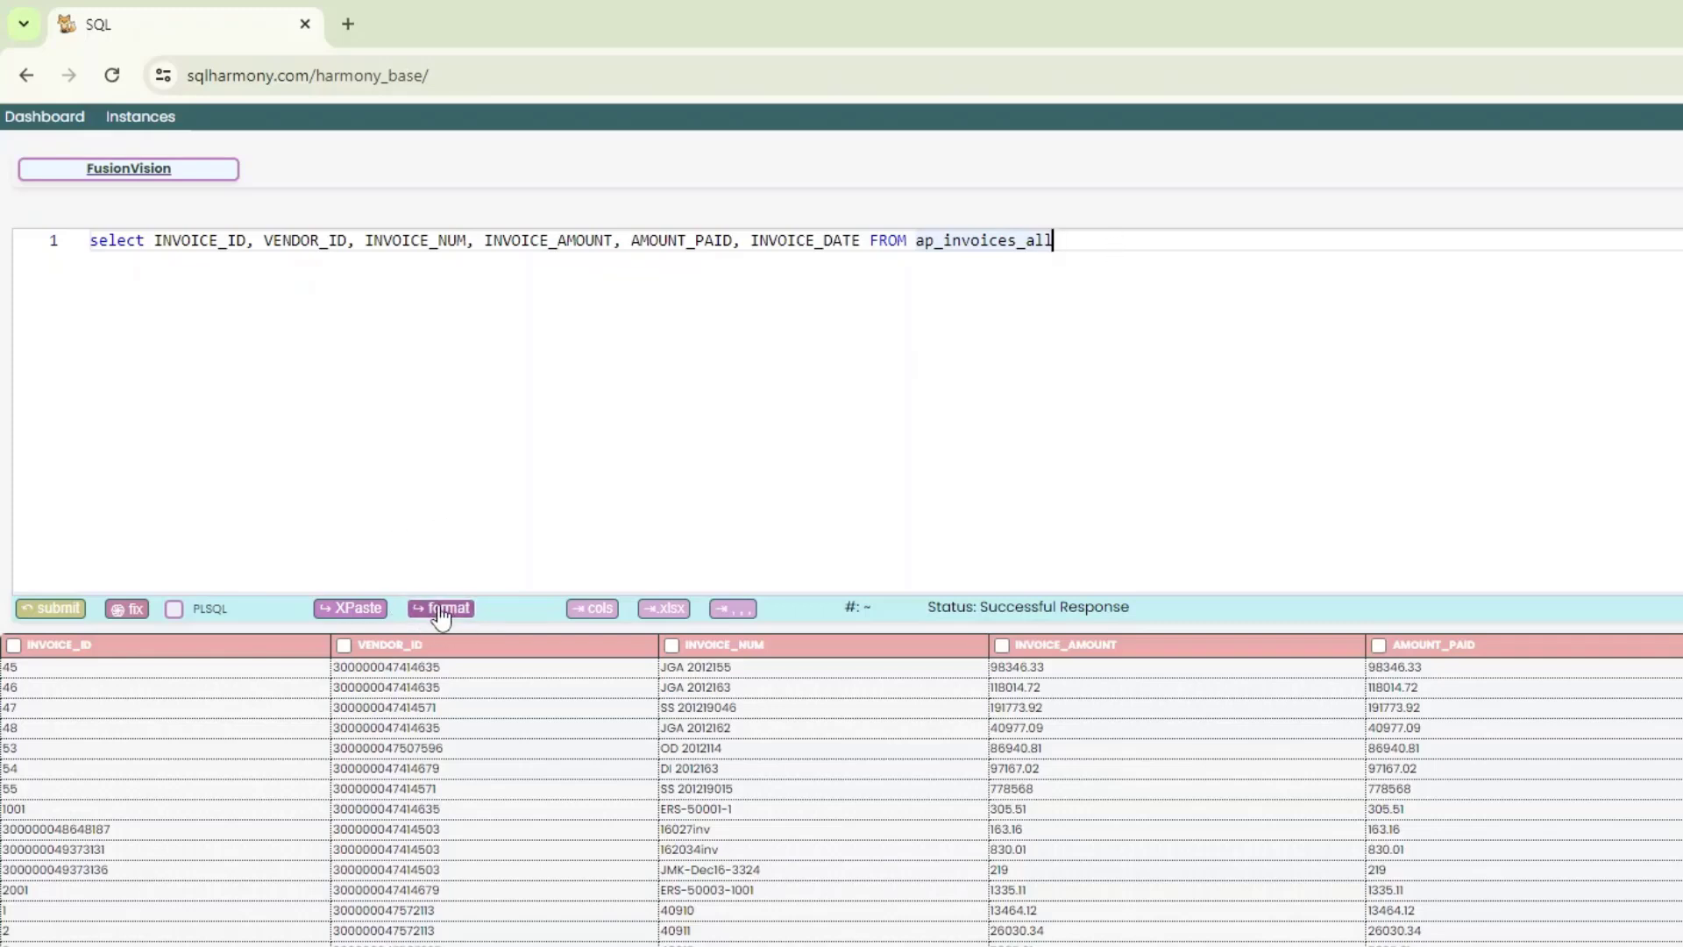
- Format the query one column per line and submit it again
click(440, 608)
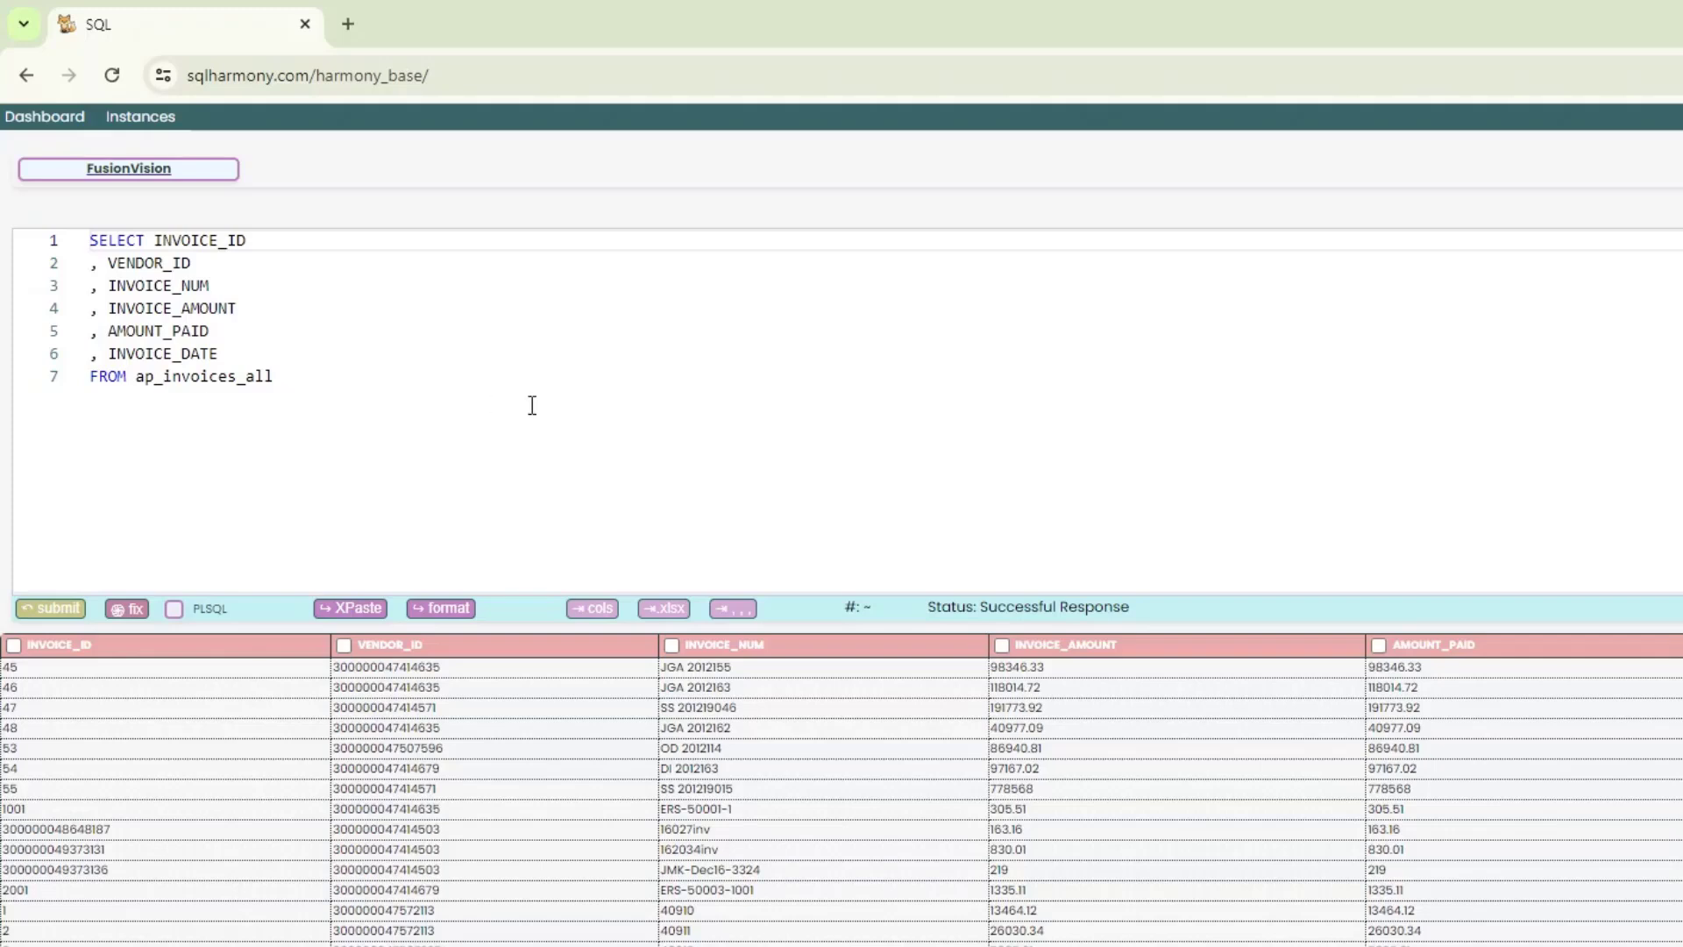
mouse_move(519, 496)
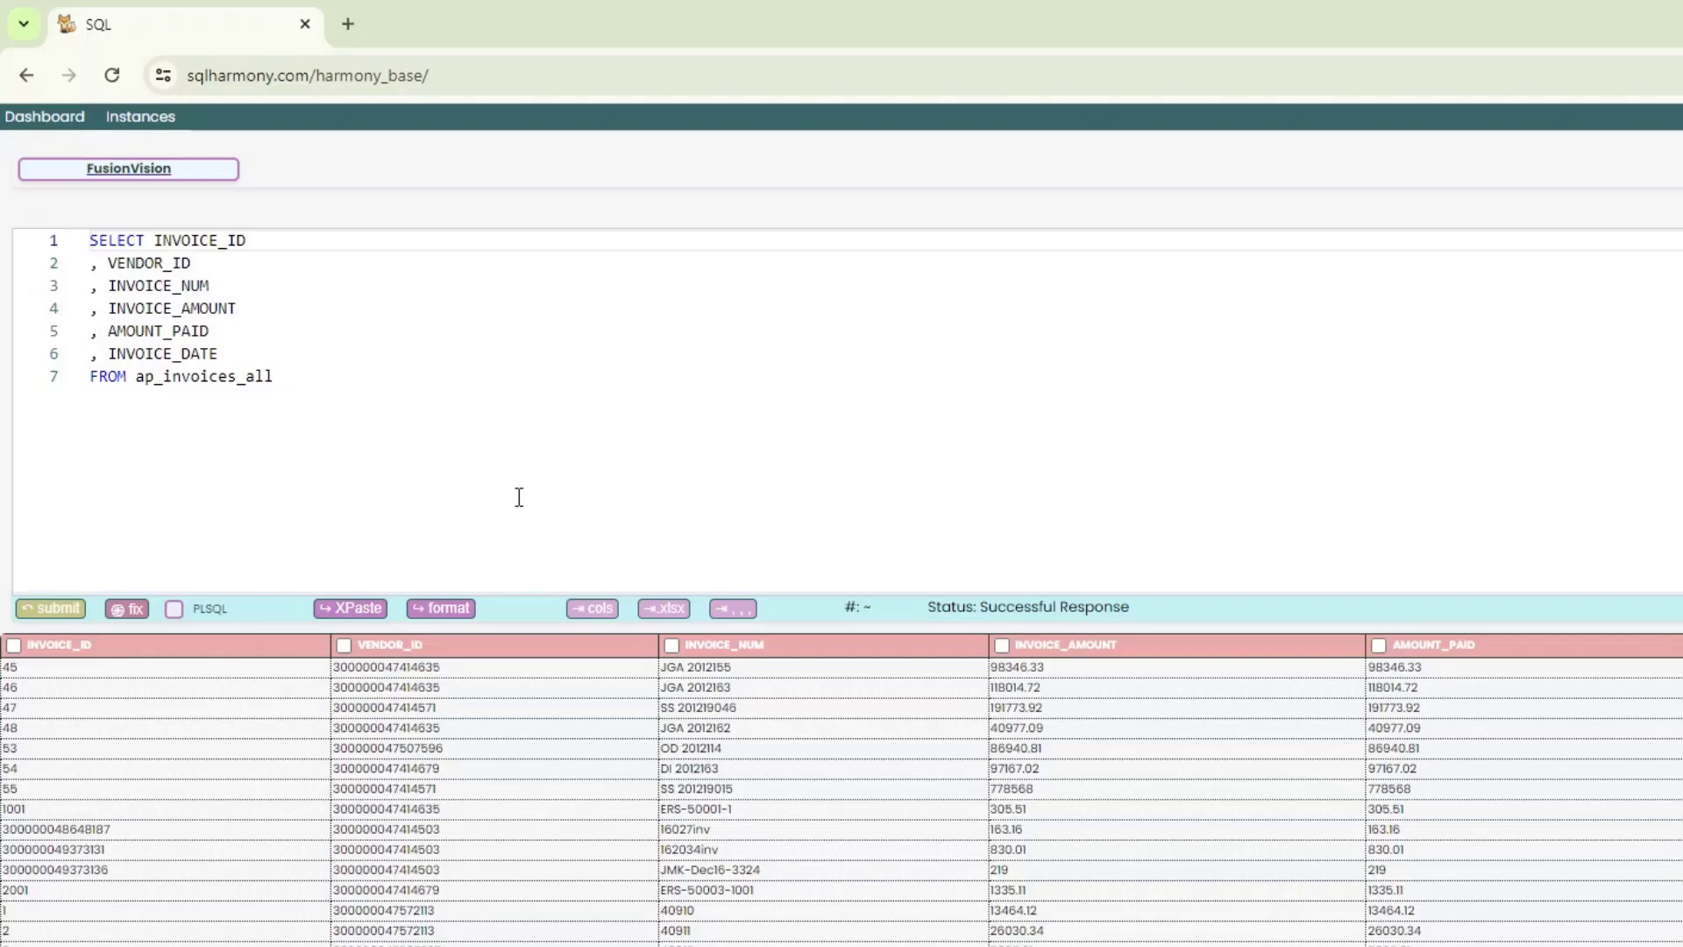
mouse_move(459, 455)
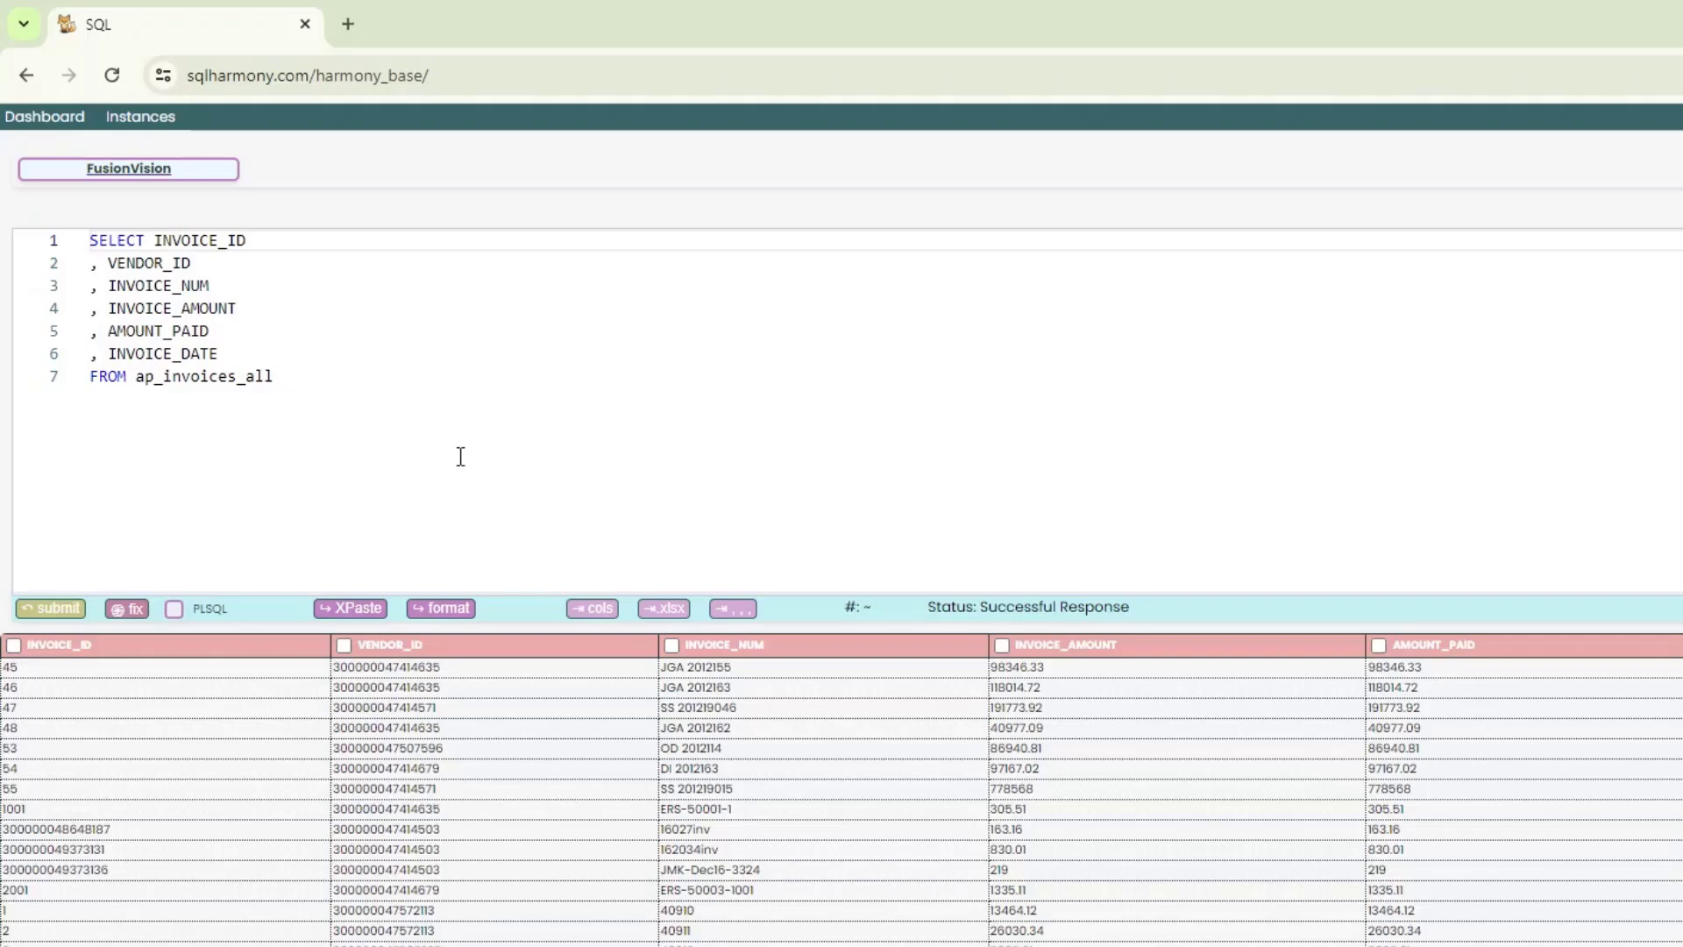
mouse_move(363, 403)
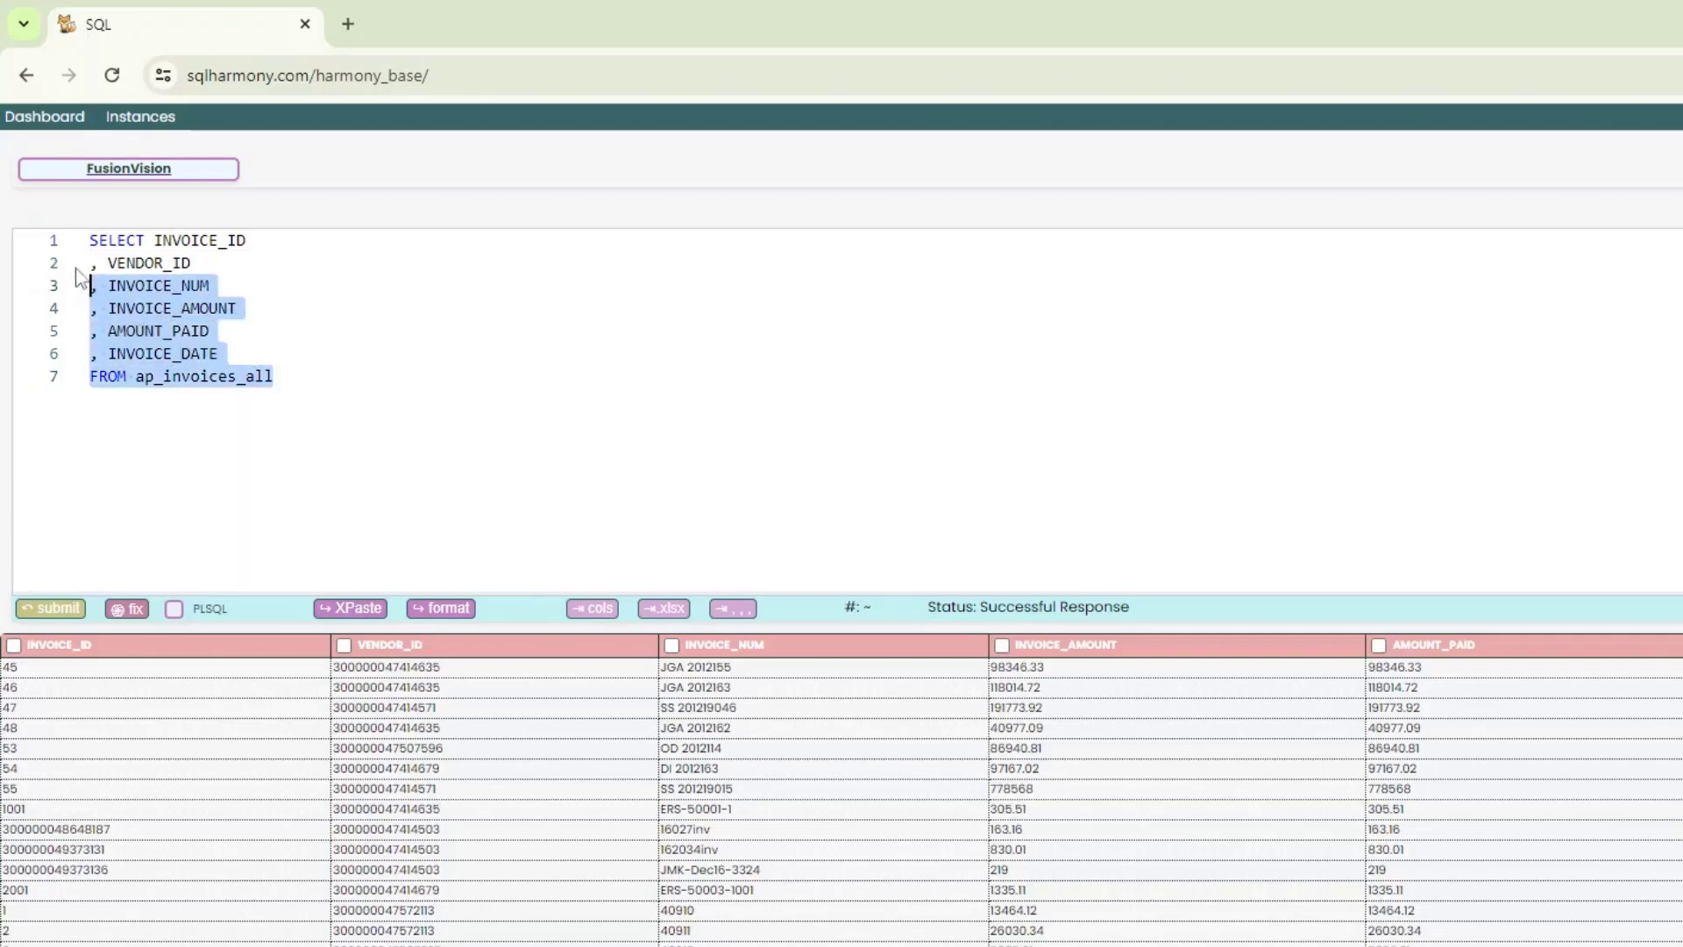
click(277, 375)
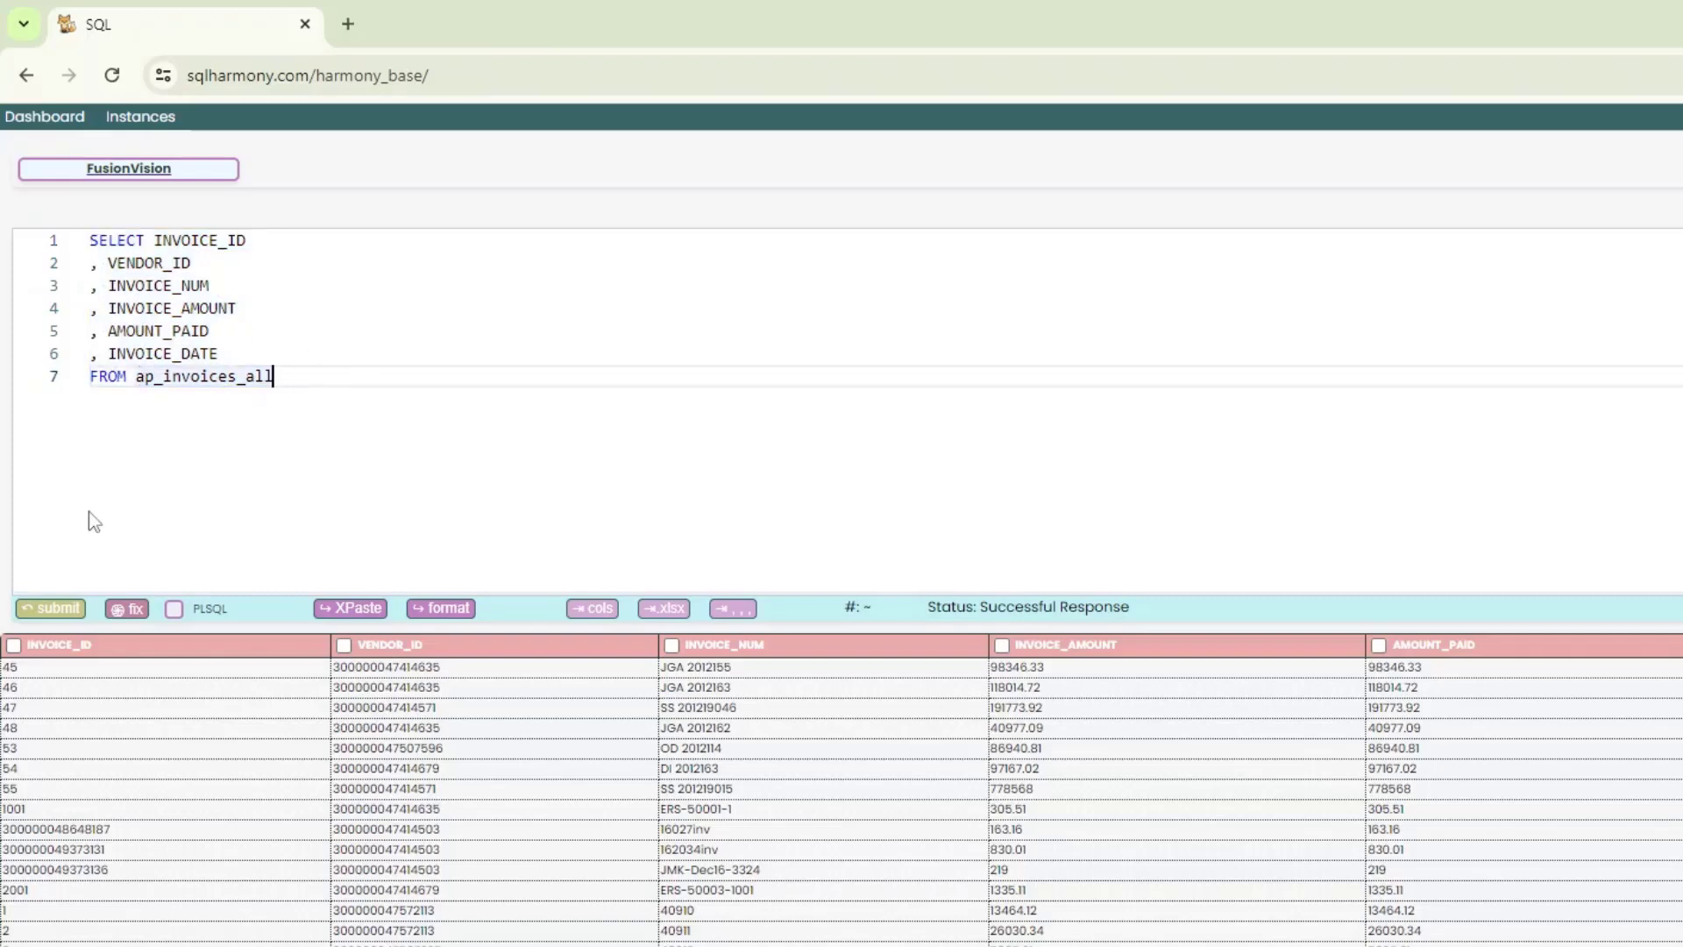
click(51, 608)
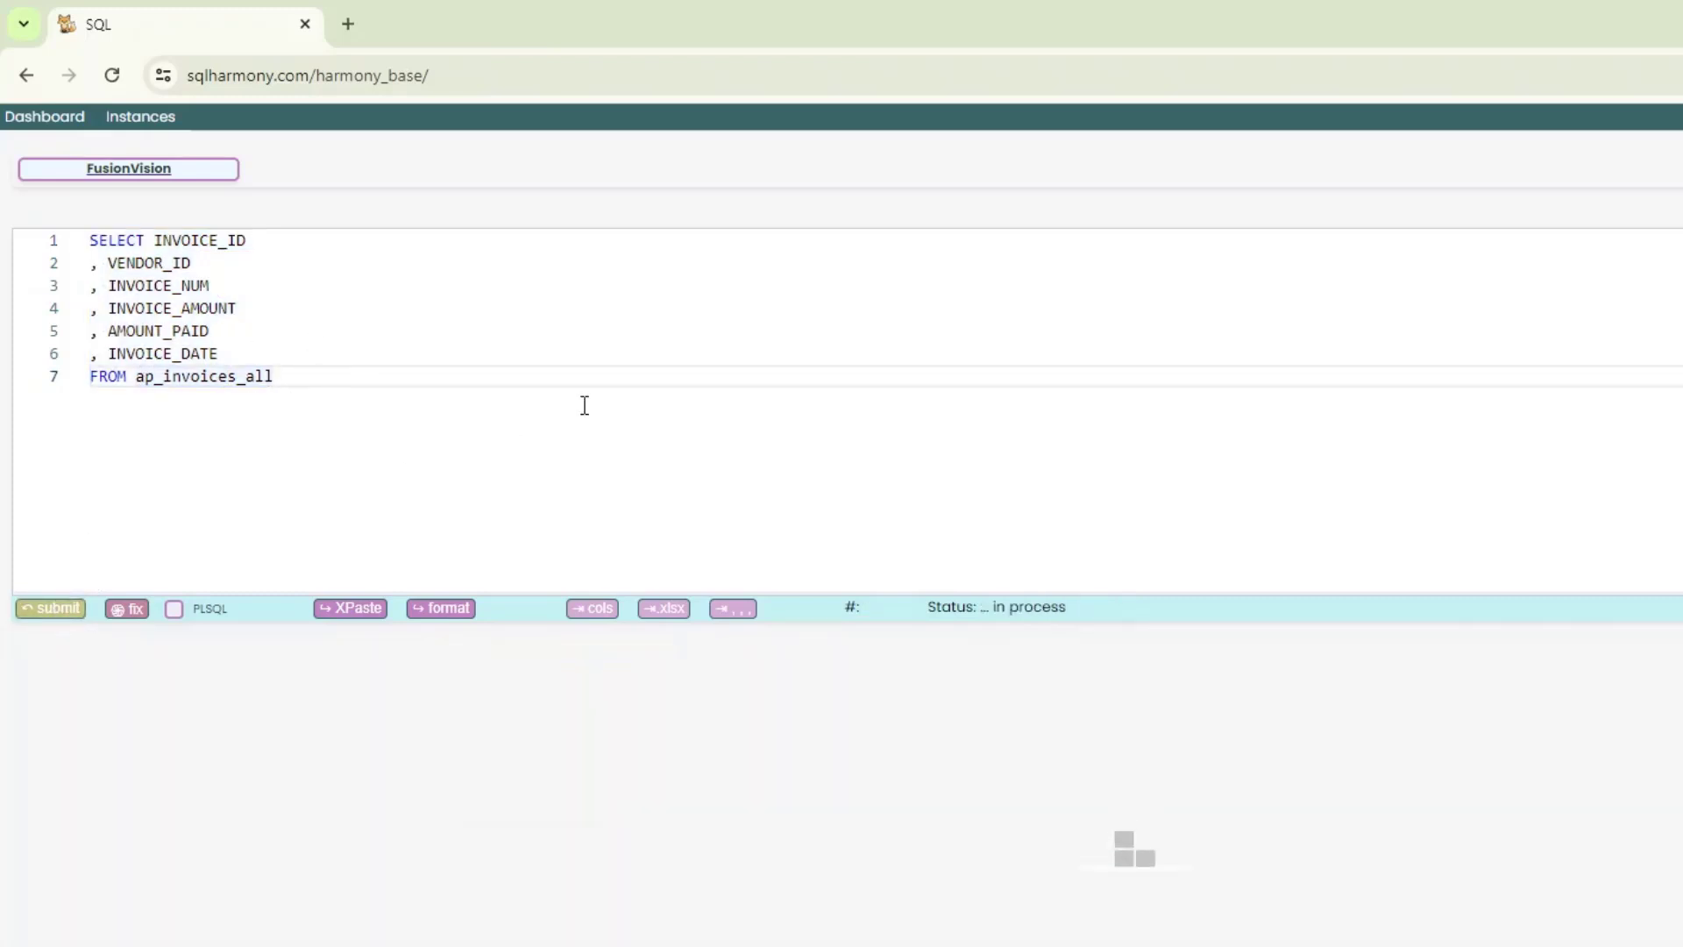
click(49, 608)
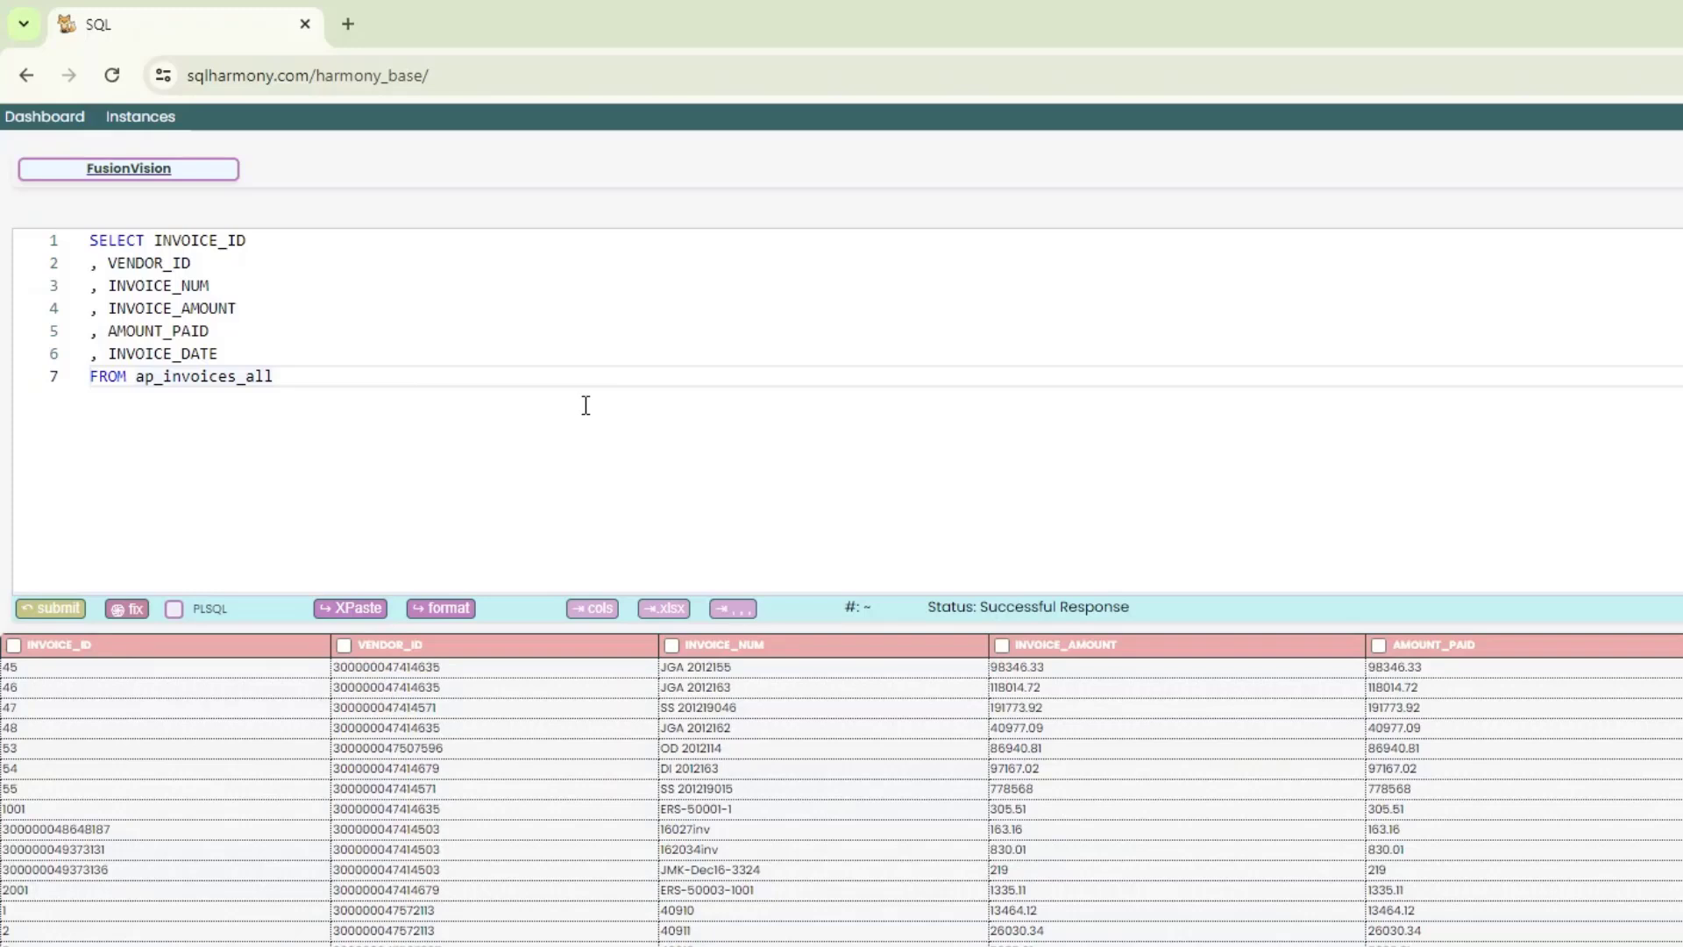
mouse_move(316, 523)
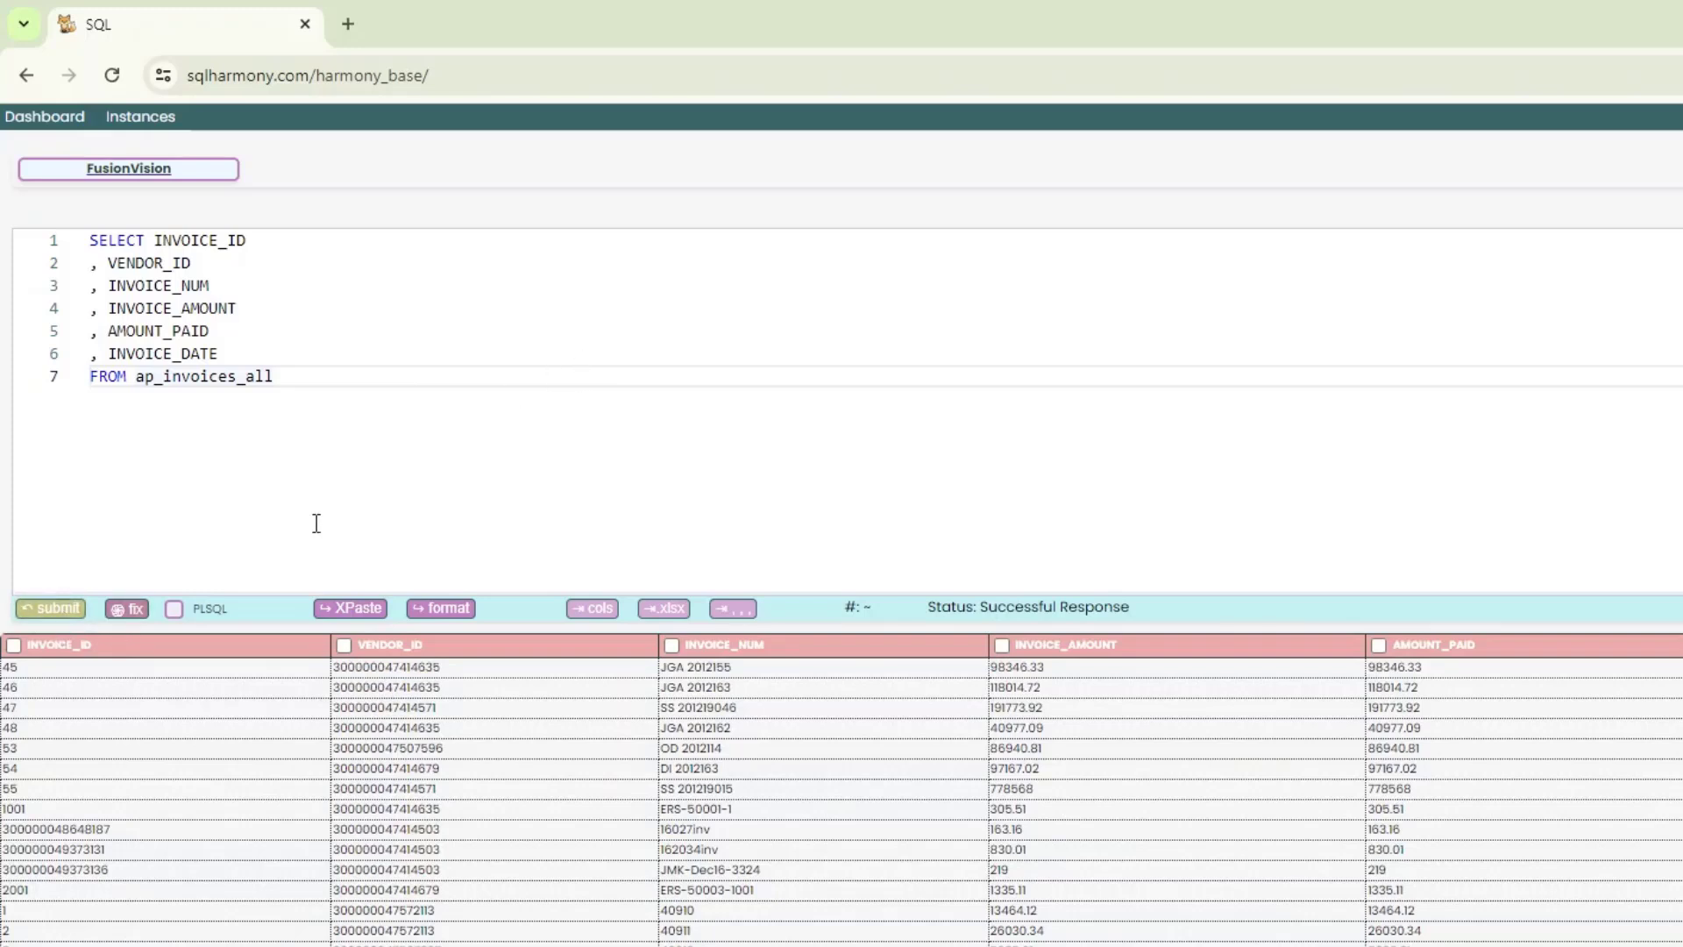
mouse_move(473, 422)
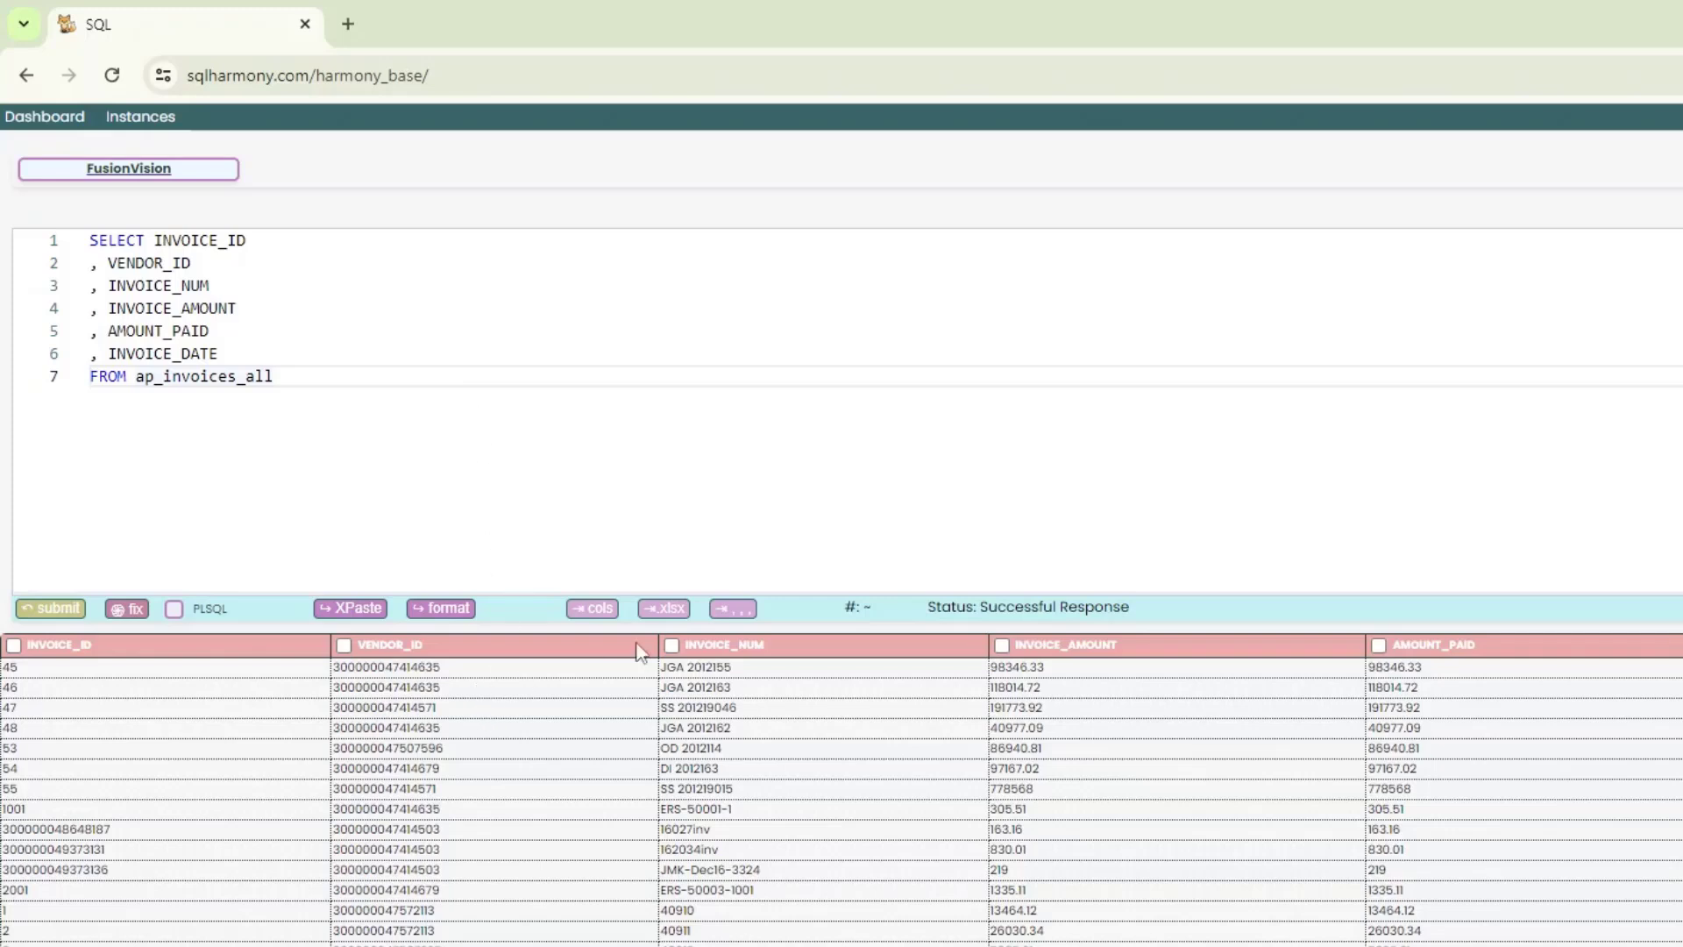
mouse_move(663, 609)
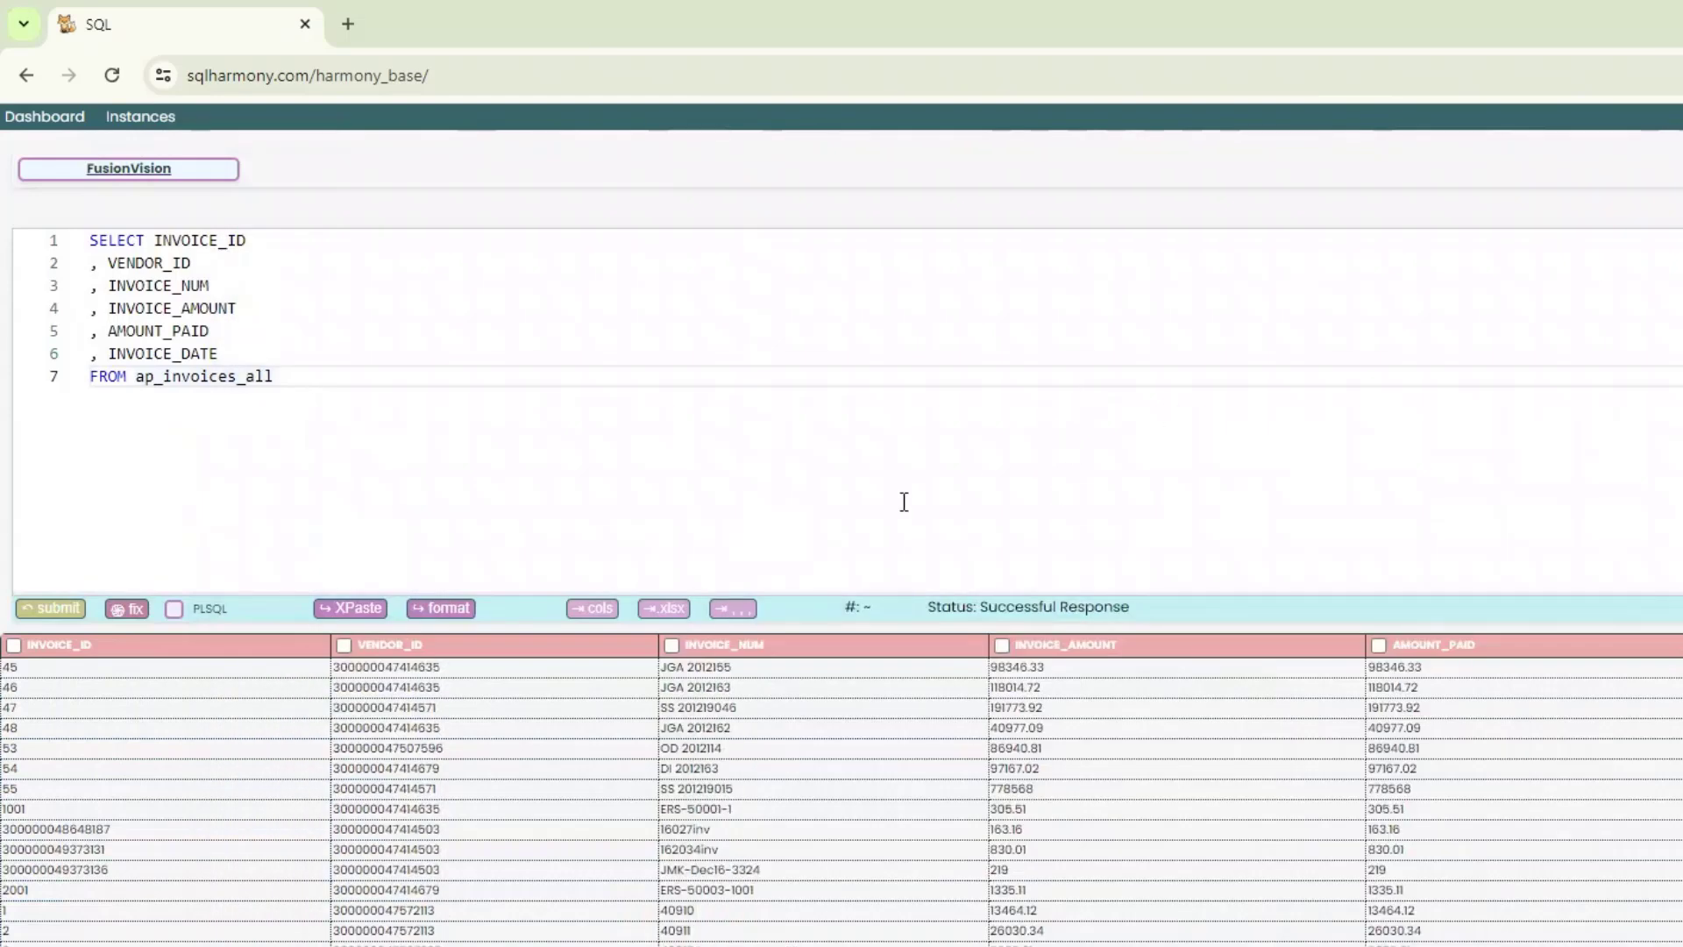
mouse_move(826, 512)
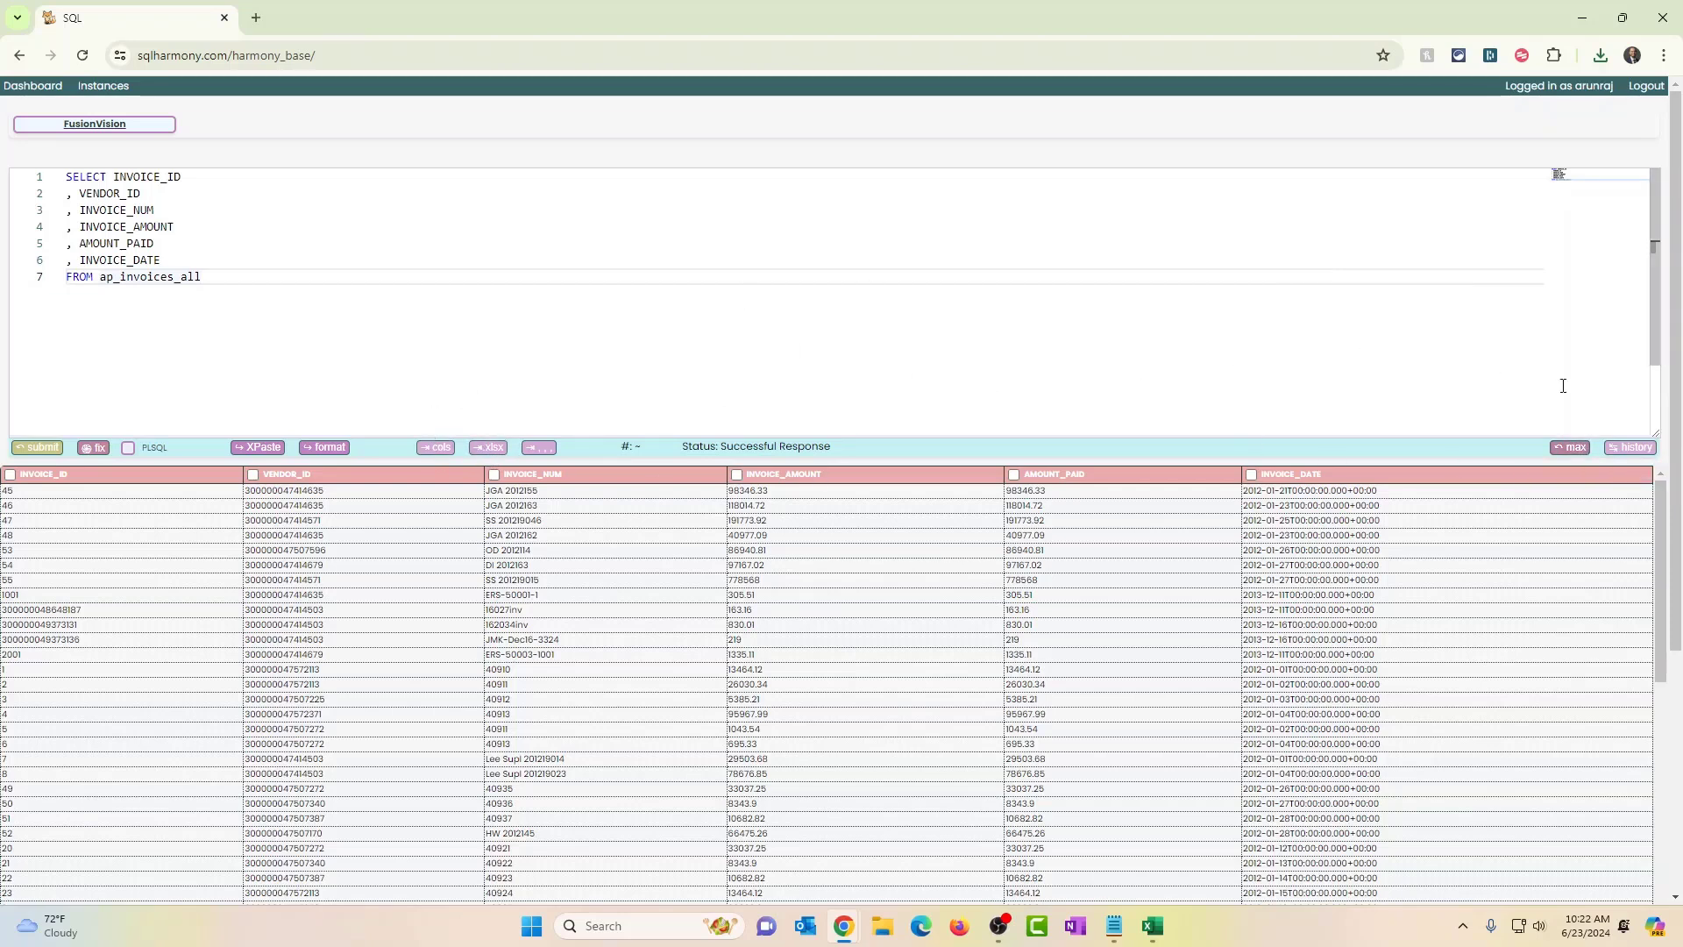
click(1632, 447)
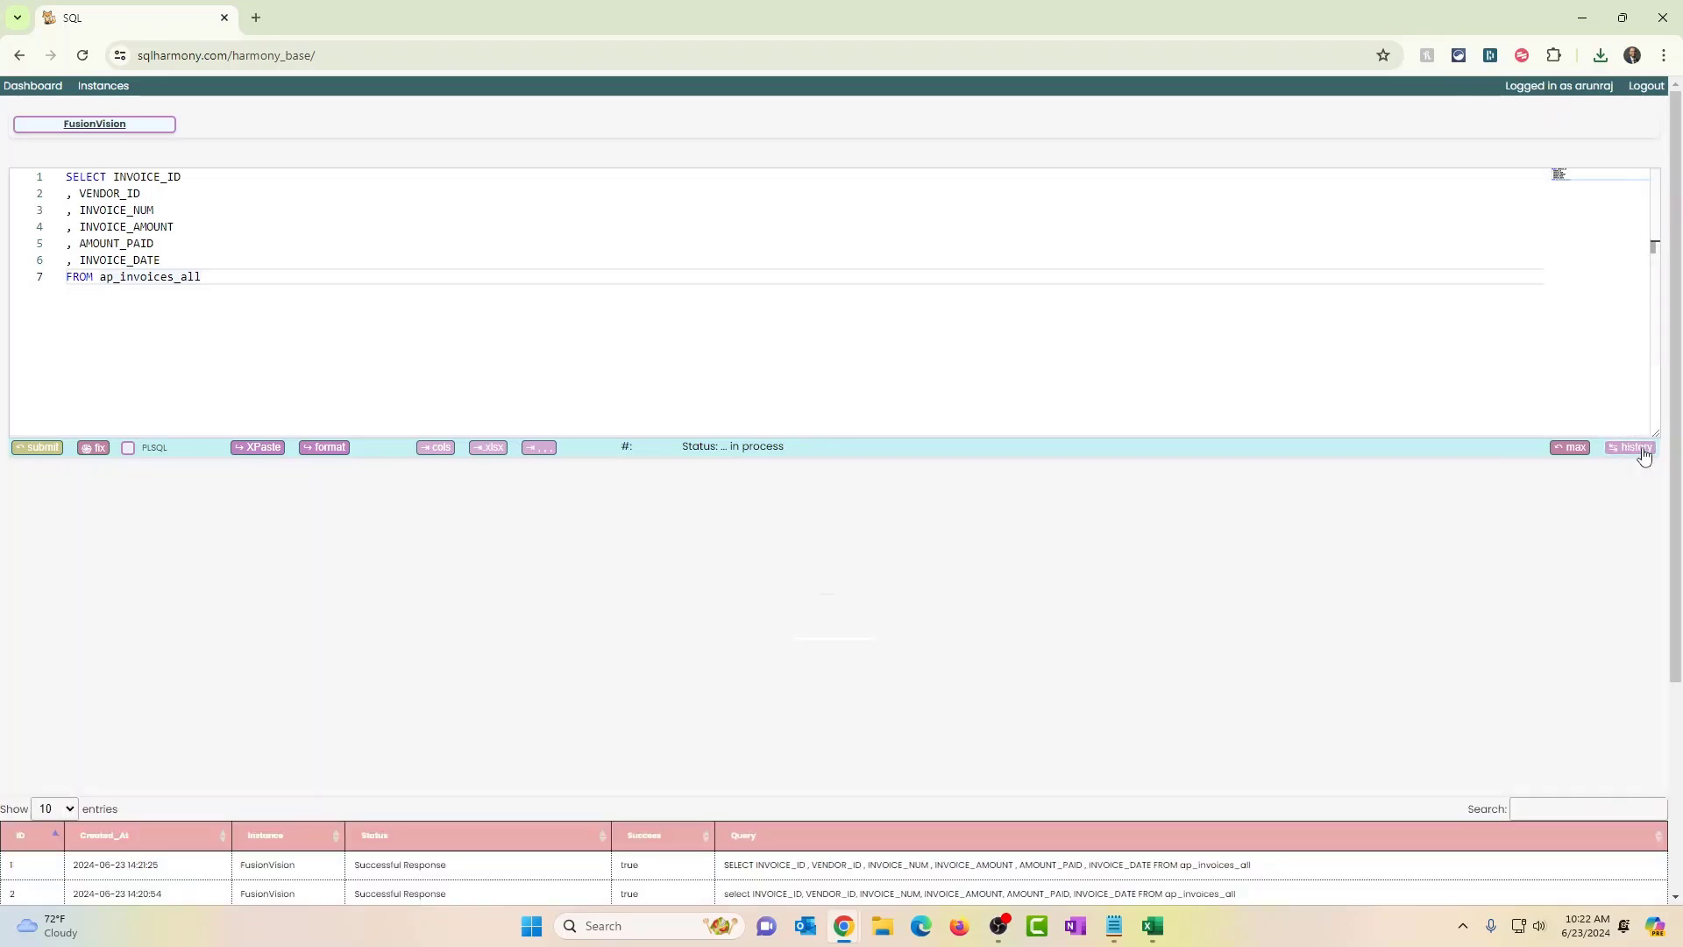
click(1642, 447)
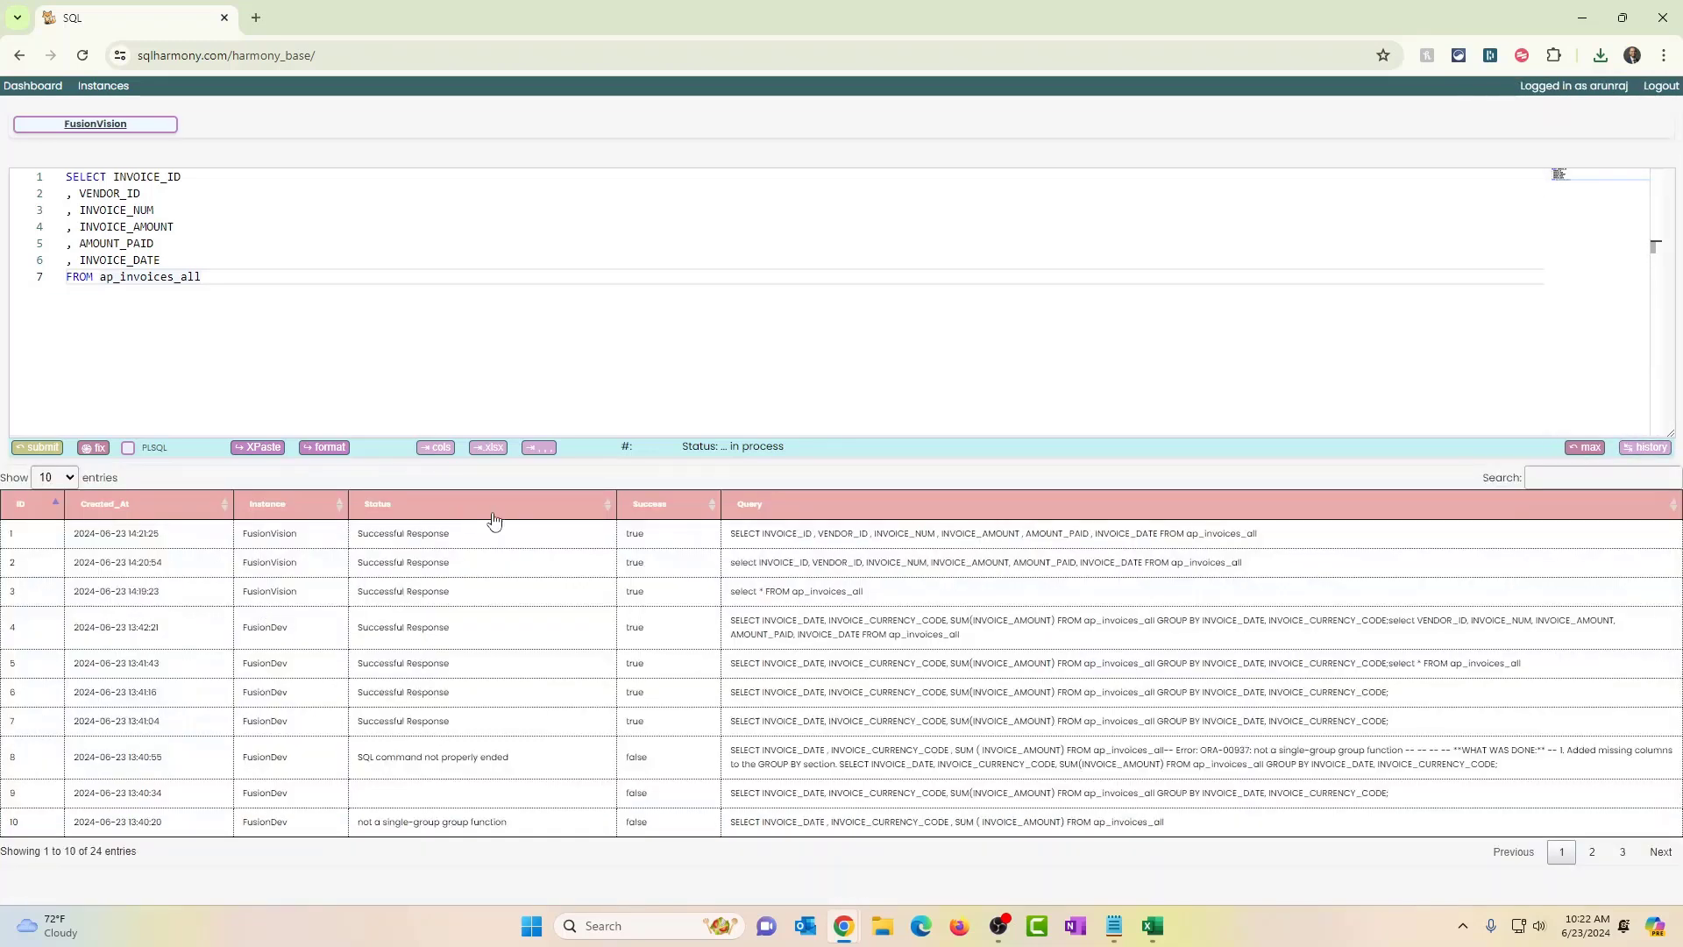
mouse_move(808, 840)
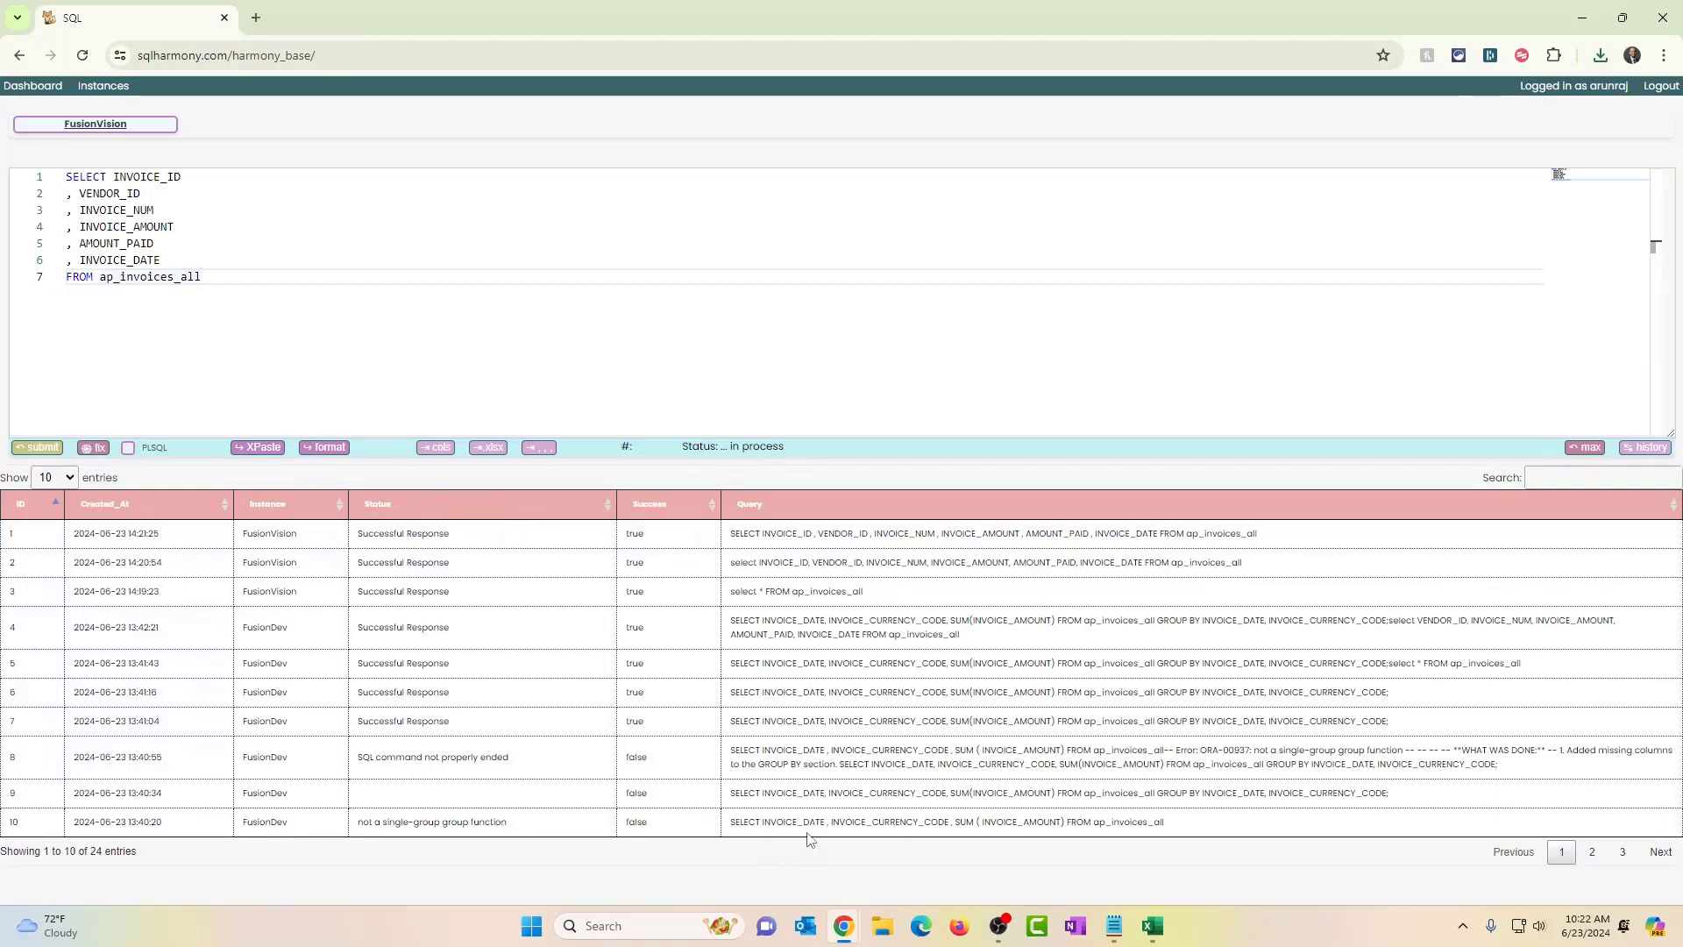
click(198, 277)
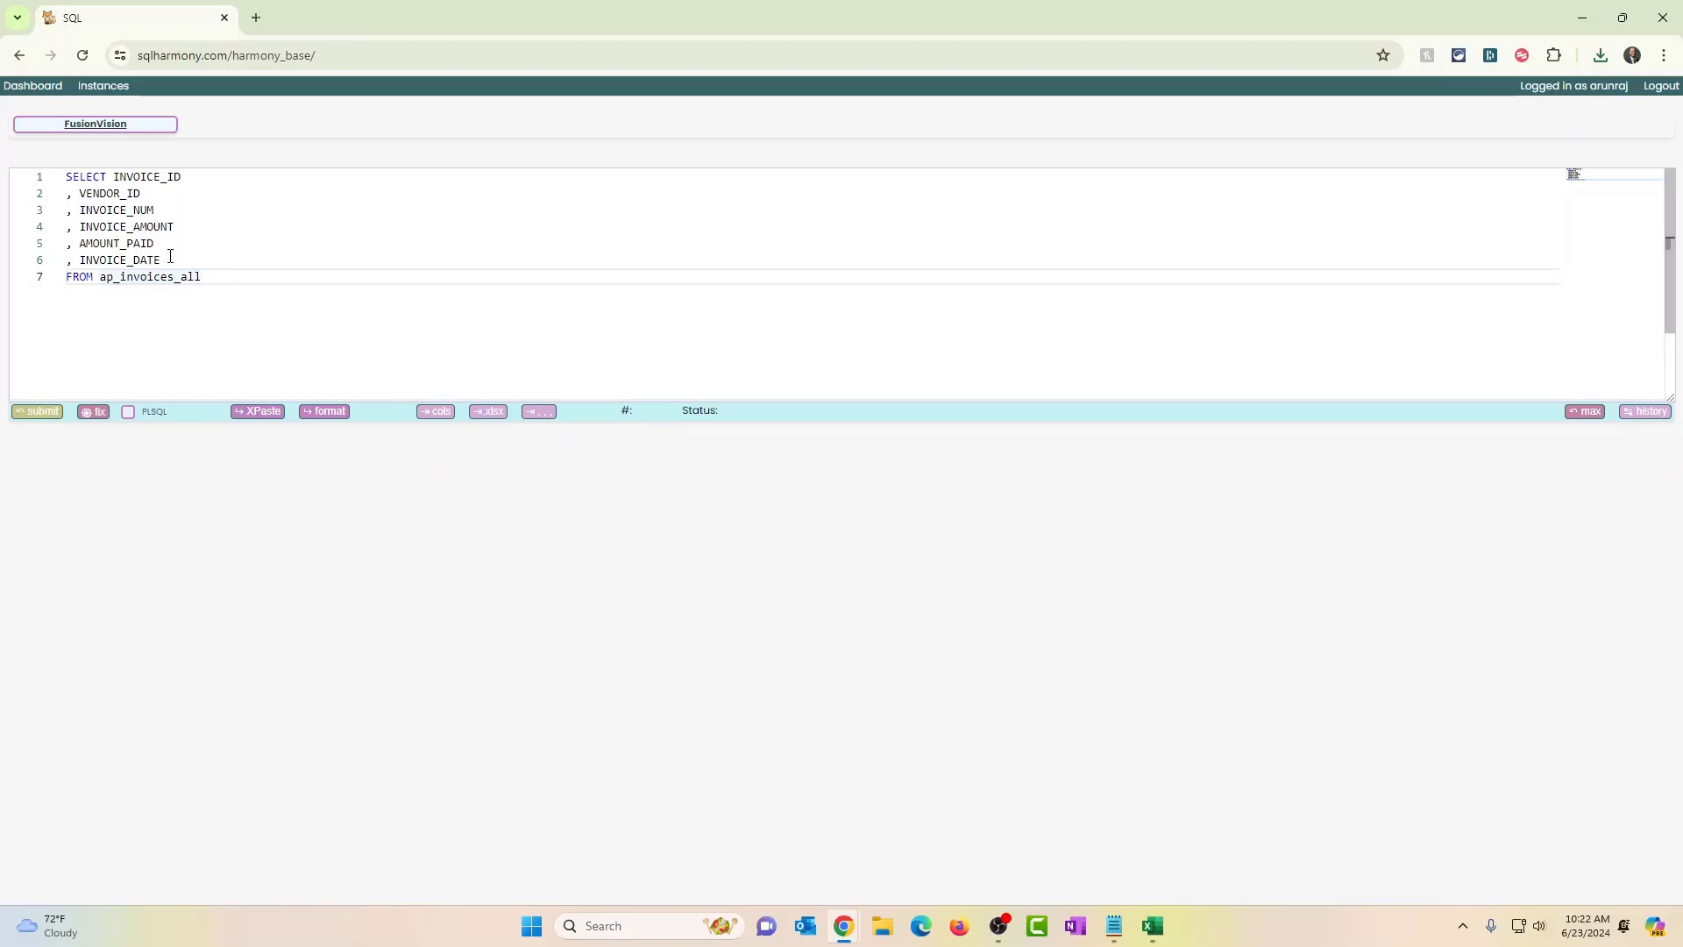
mouse_move(175, 214)
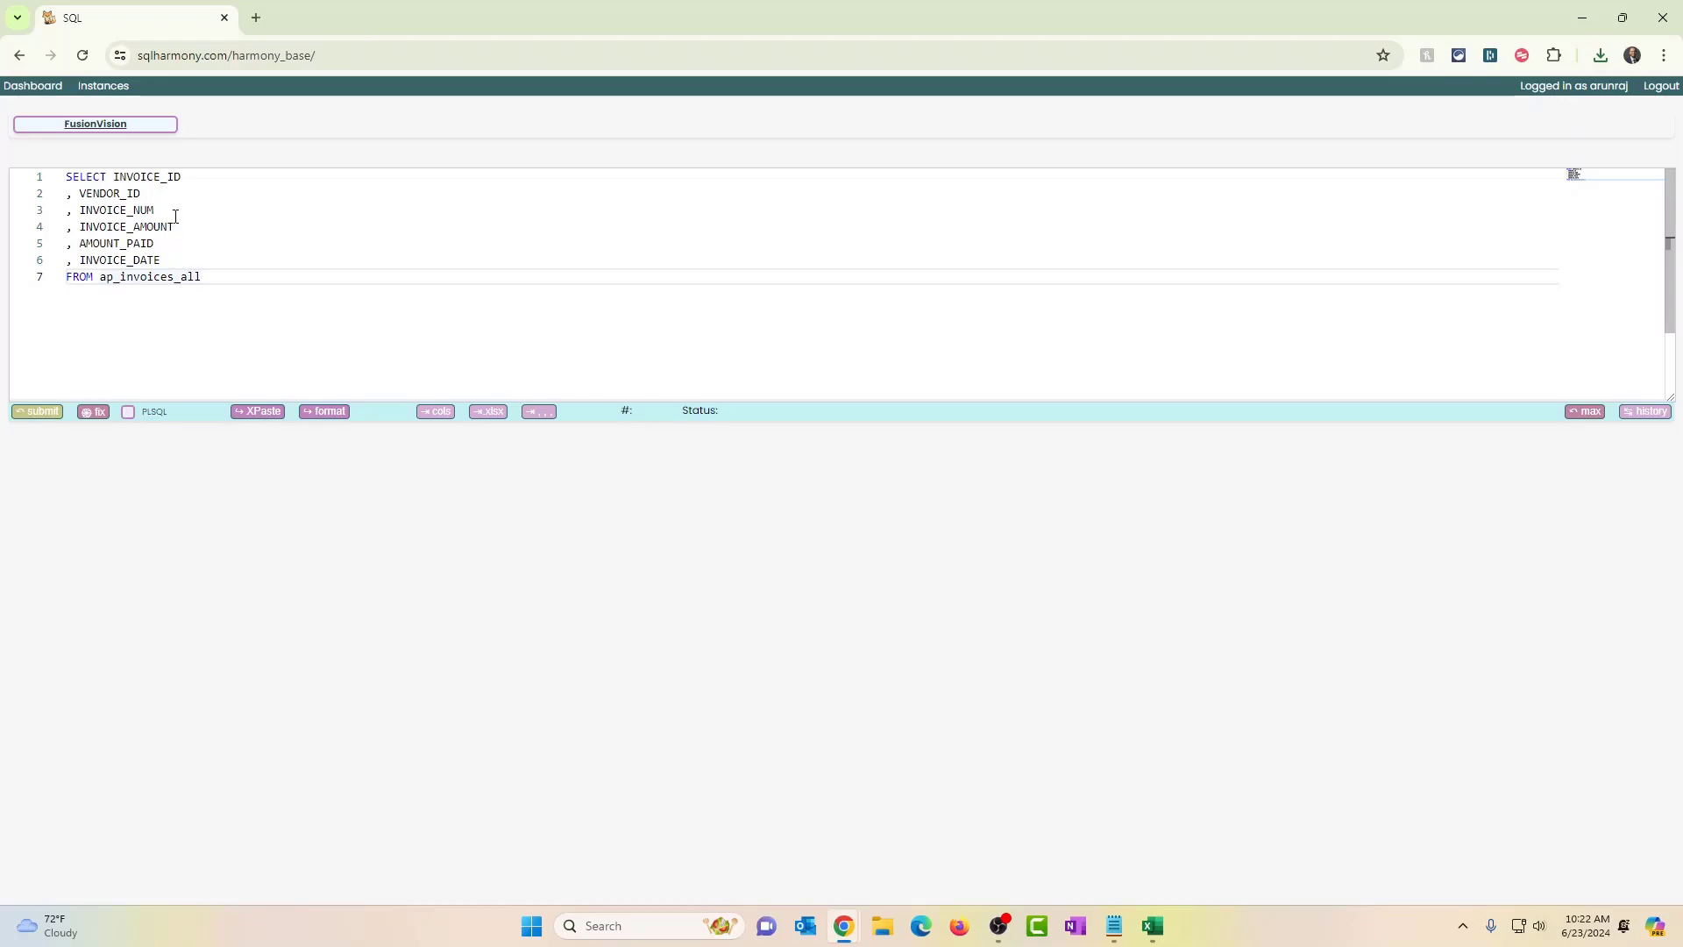
- Delete the INVOICE_NUM, INVOICE_AMOUNT and AMOUNT_PAID lines from the query
drag(67, 208, 172, 227)
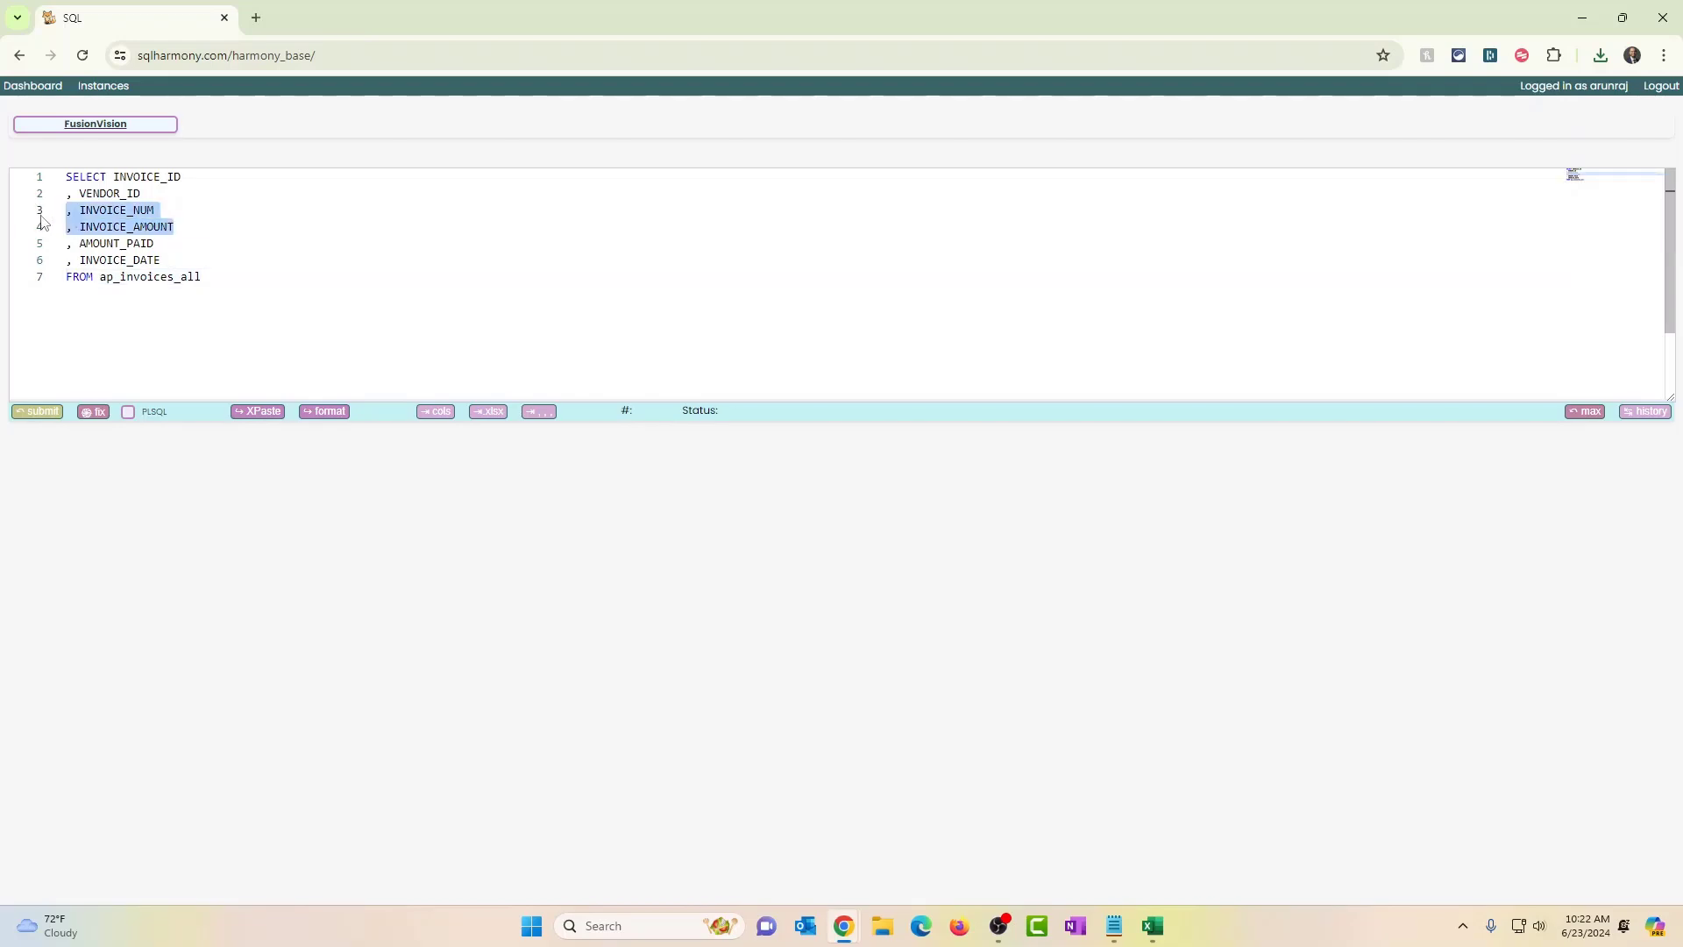
key(Delete)
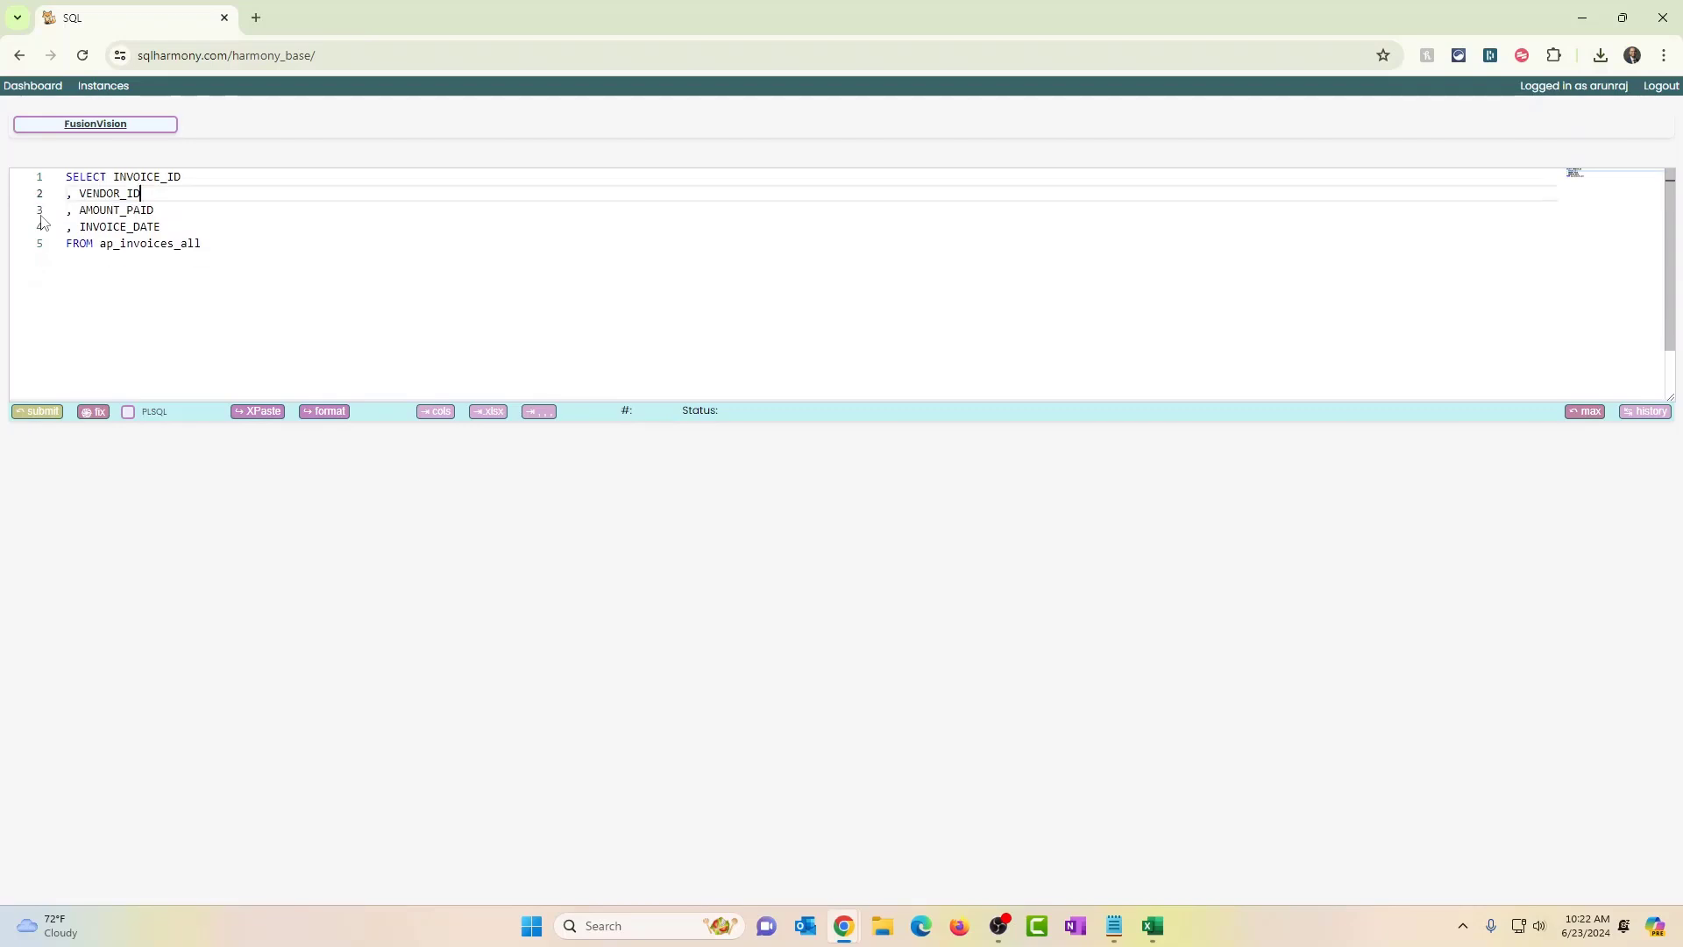
double_click(116, 210)
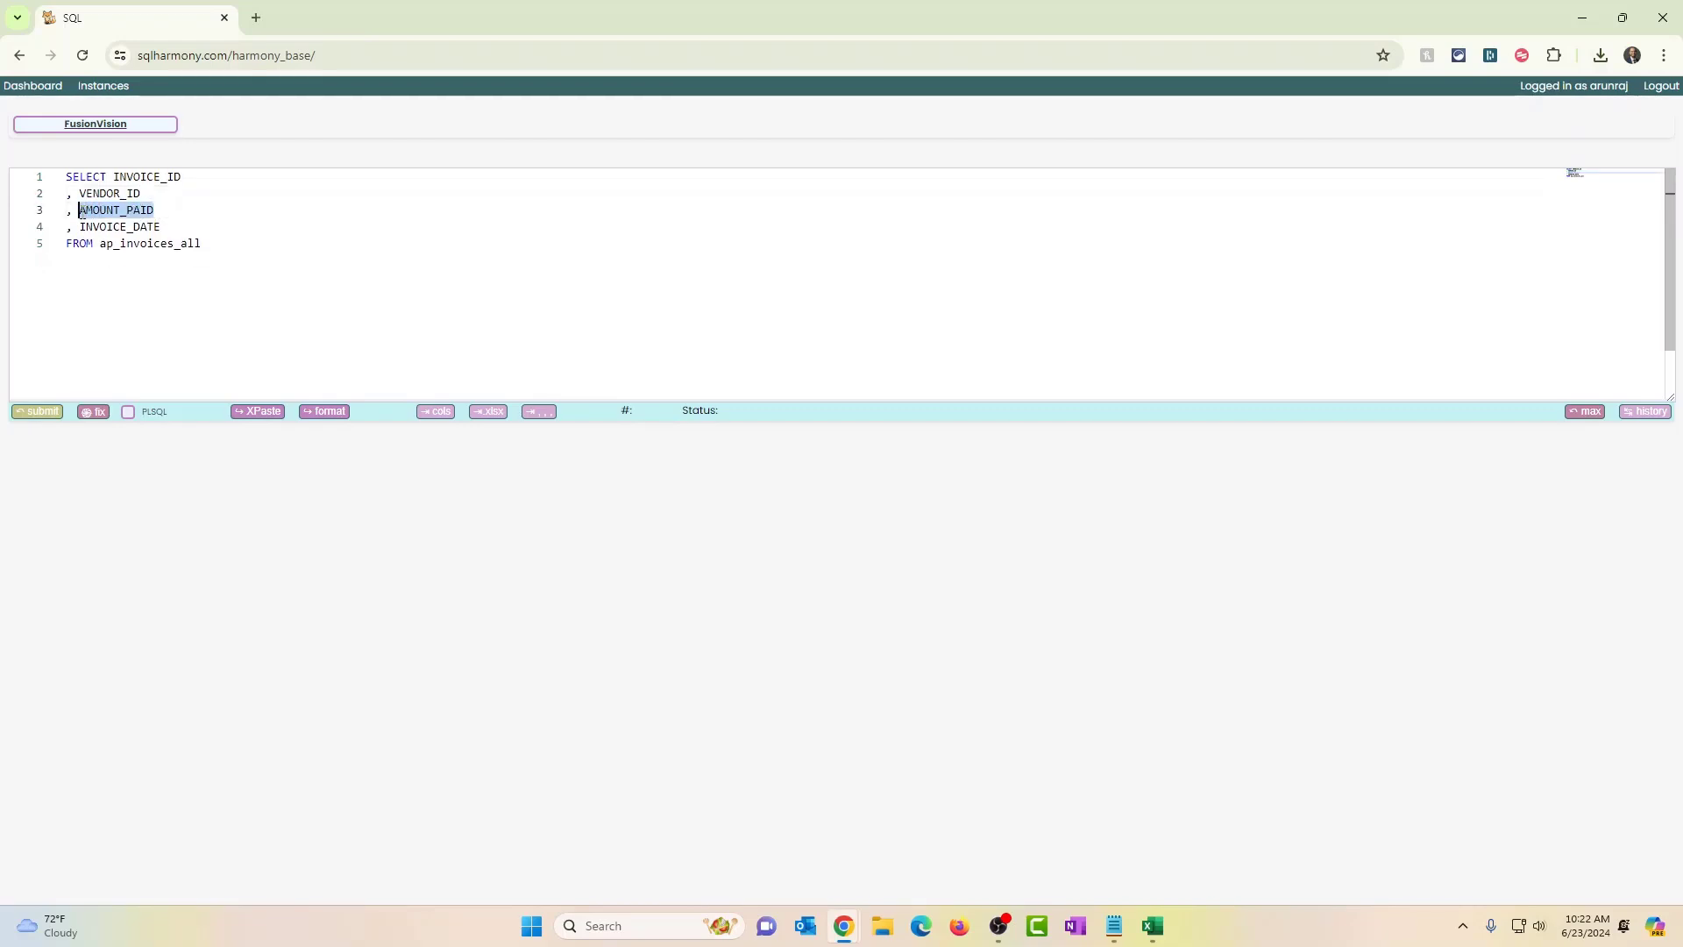
key(Delete)
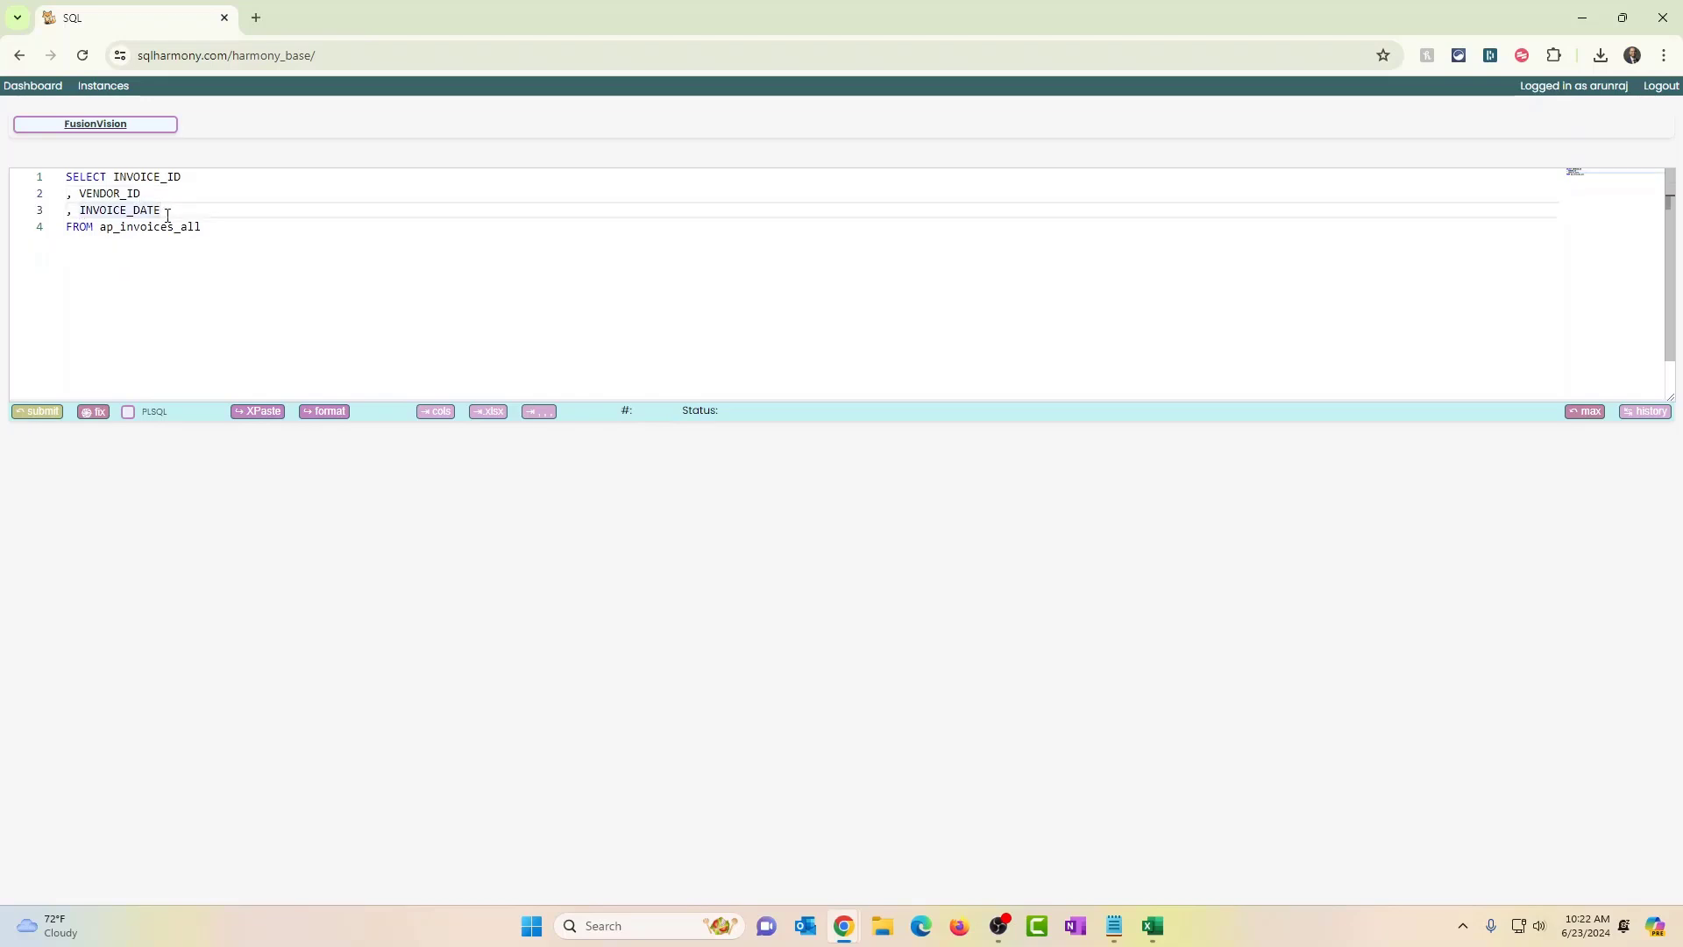
- Add SUM(INVOICE_AMOUNT) before FROM alongside the ID, vendor and date columns
text(AUM)
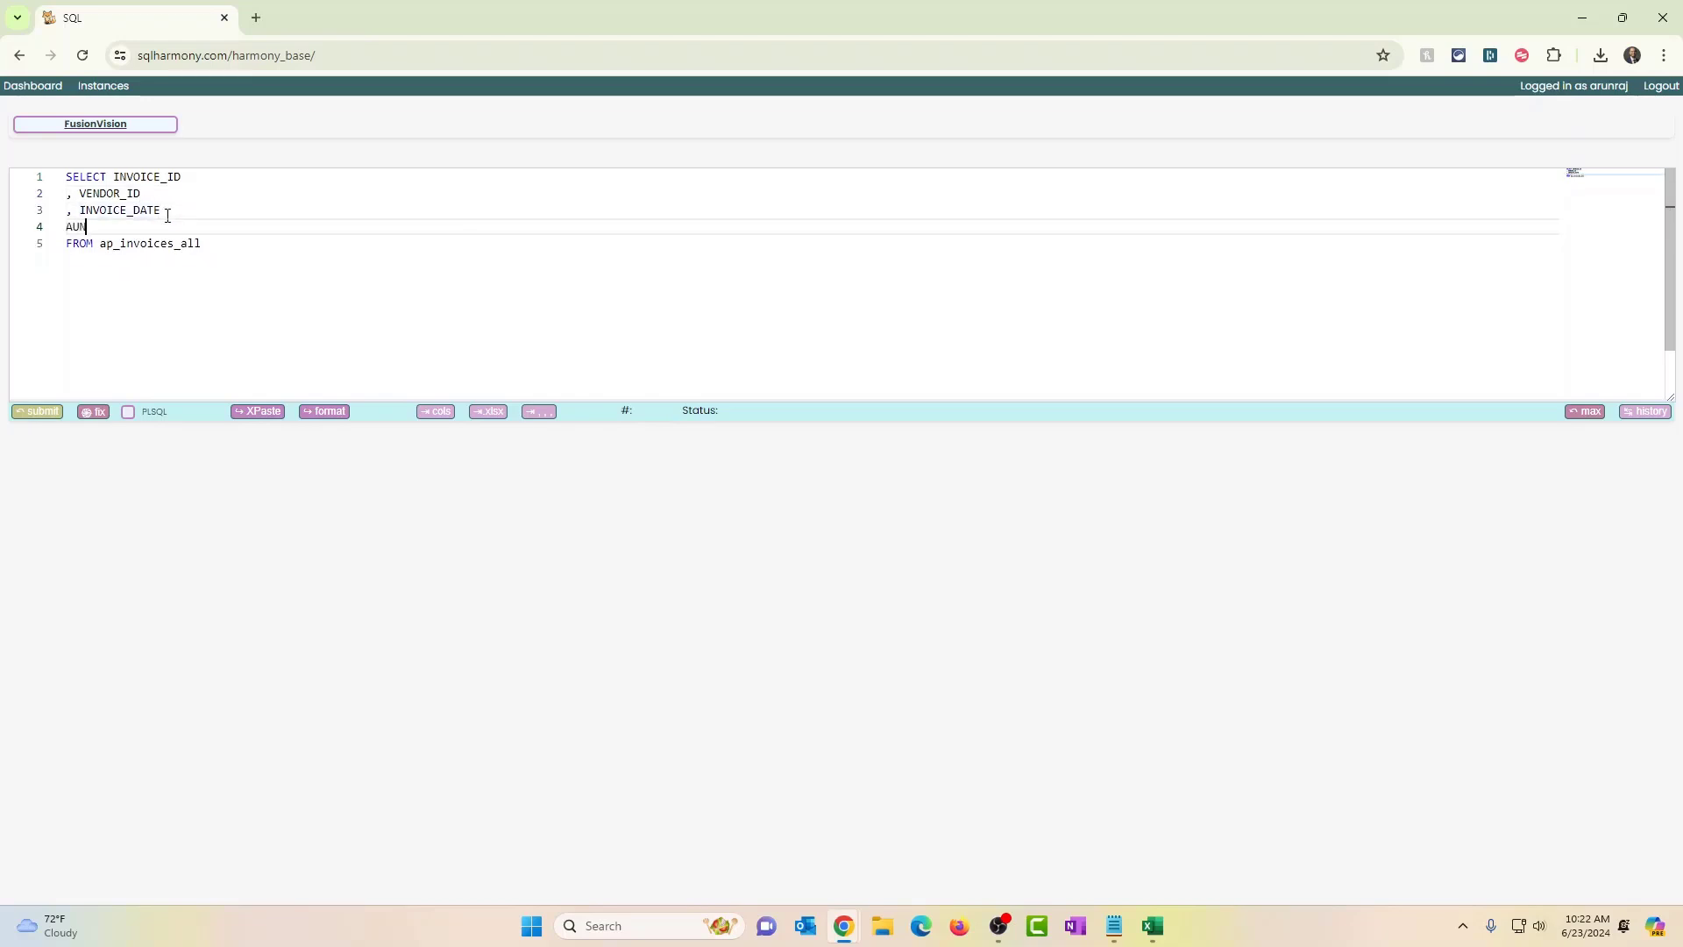
key(Backspace)
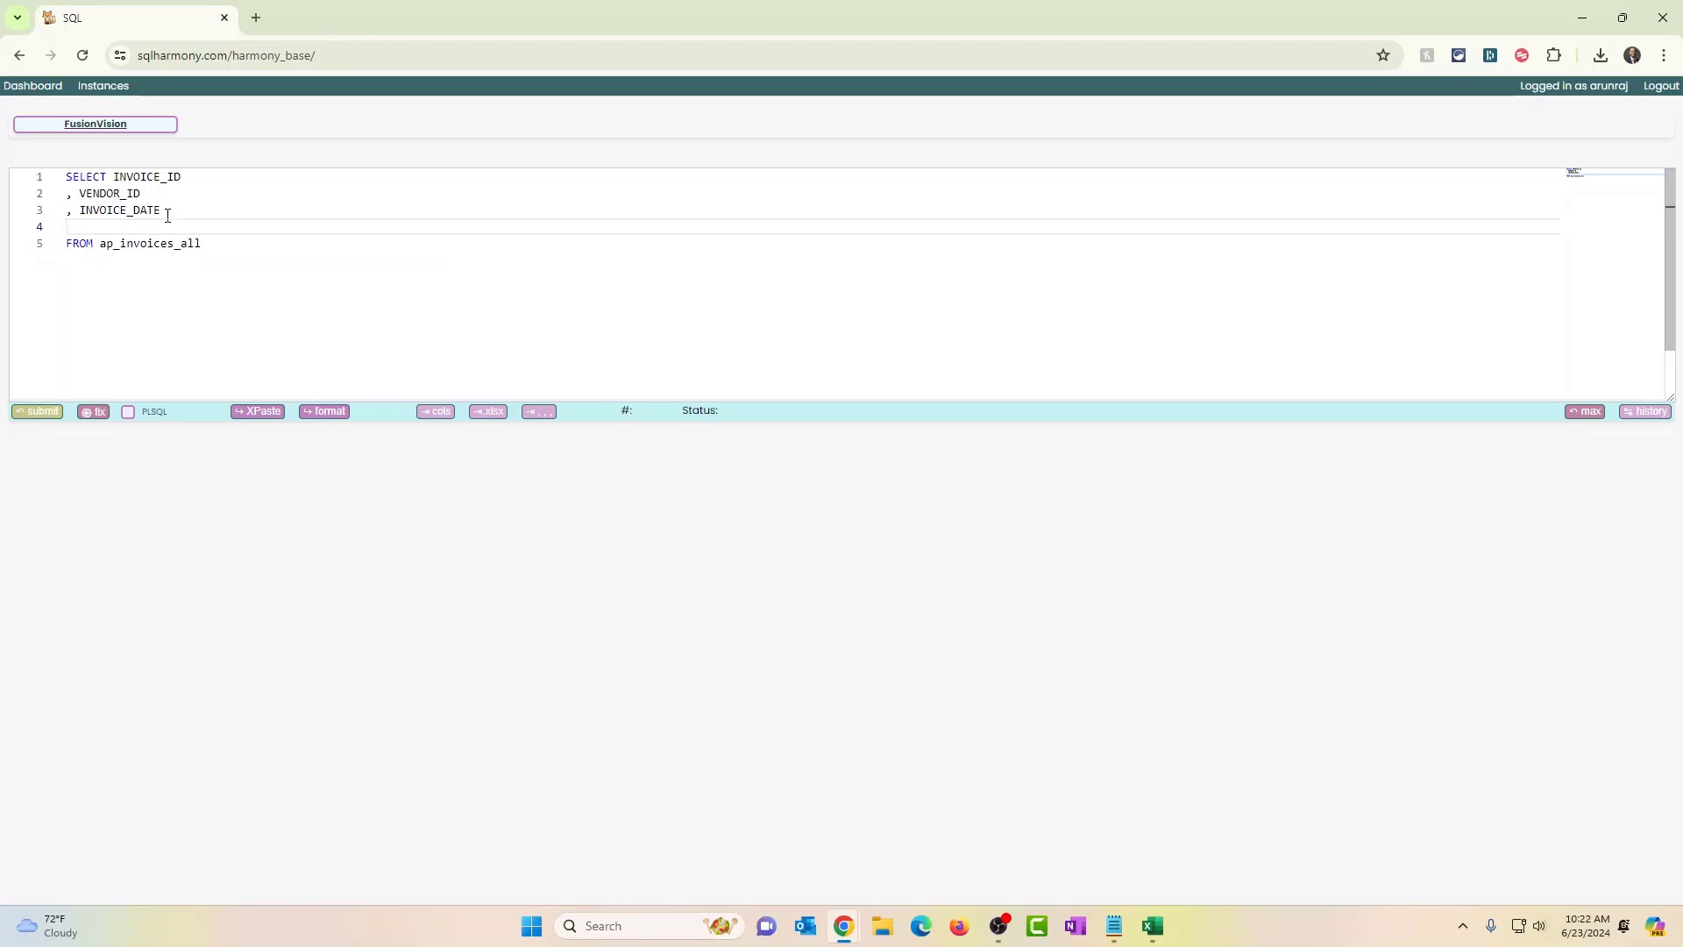
text(SUM(INVOICE_AMOUTN)
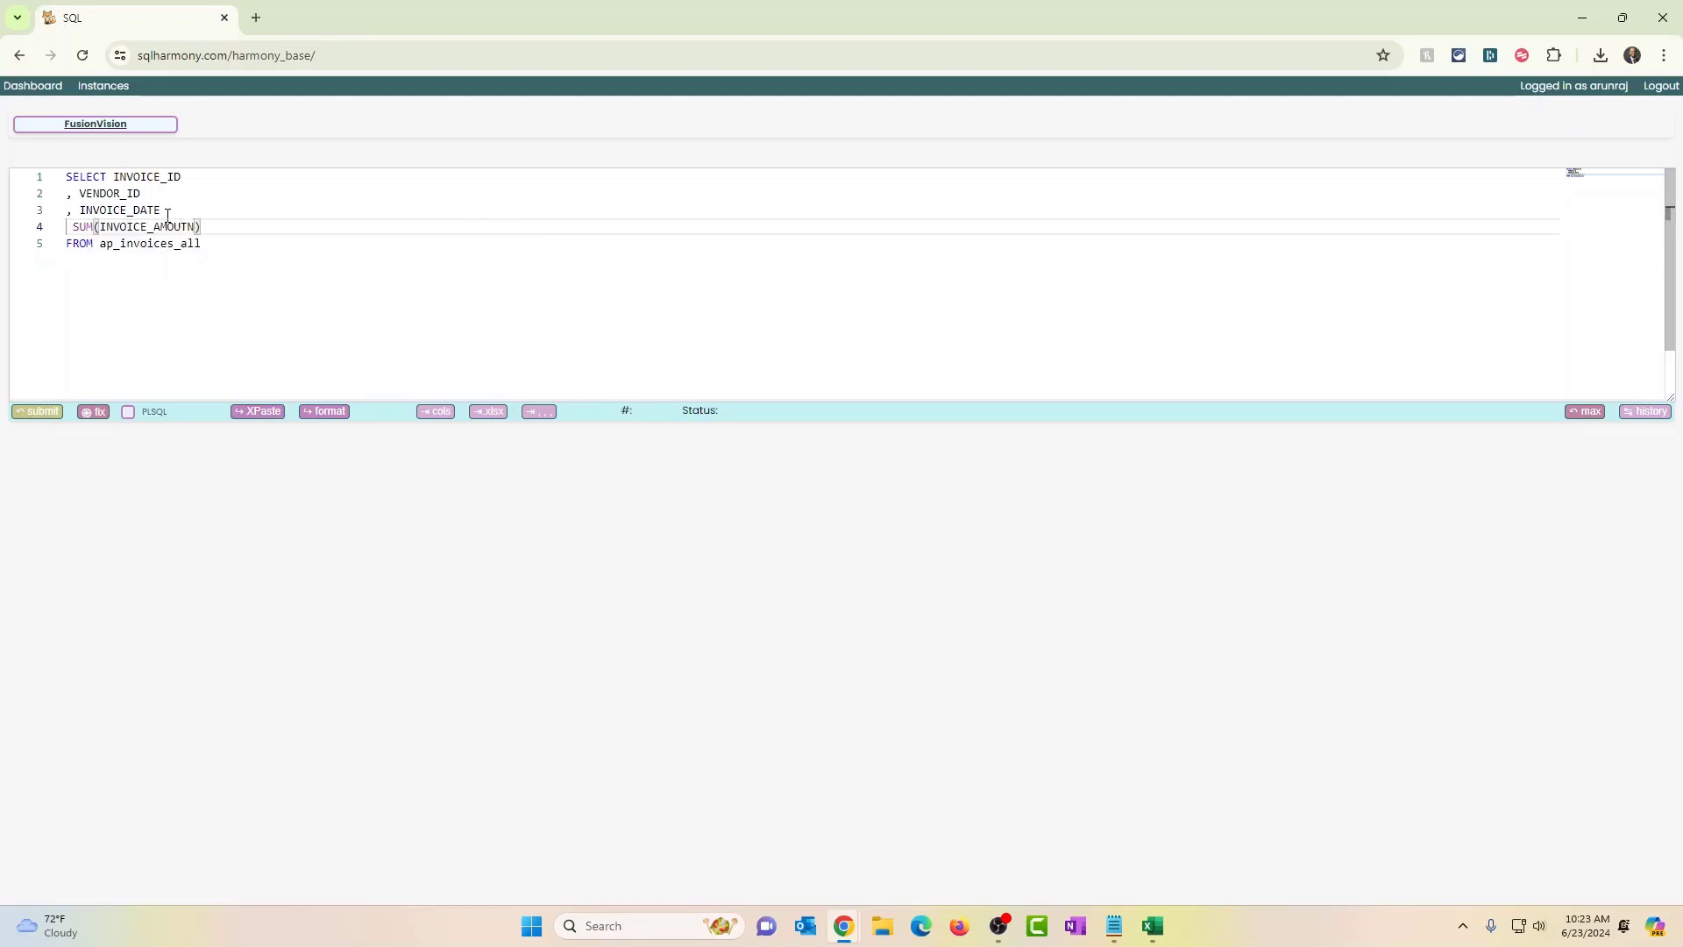
key(Backspace)
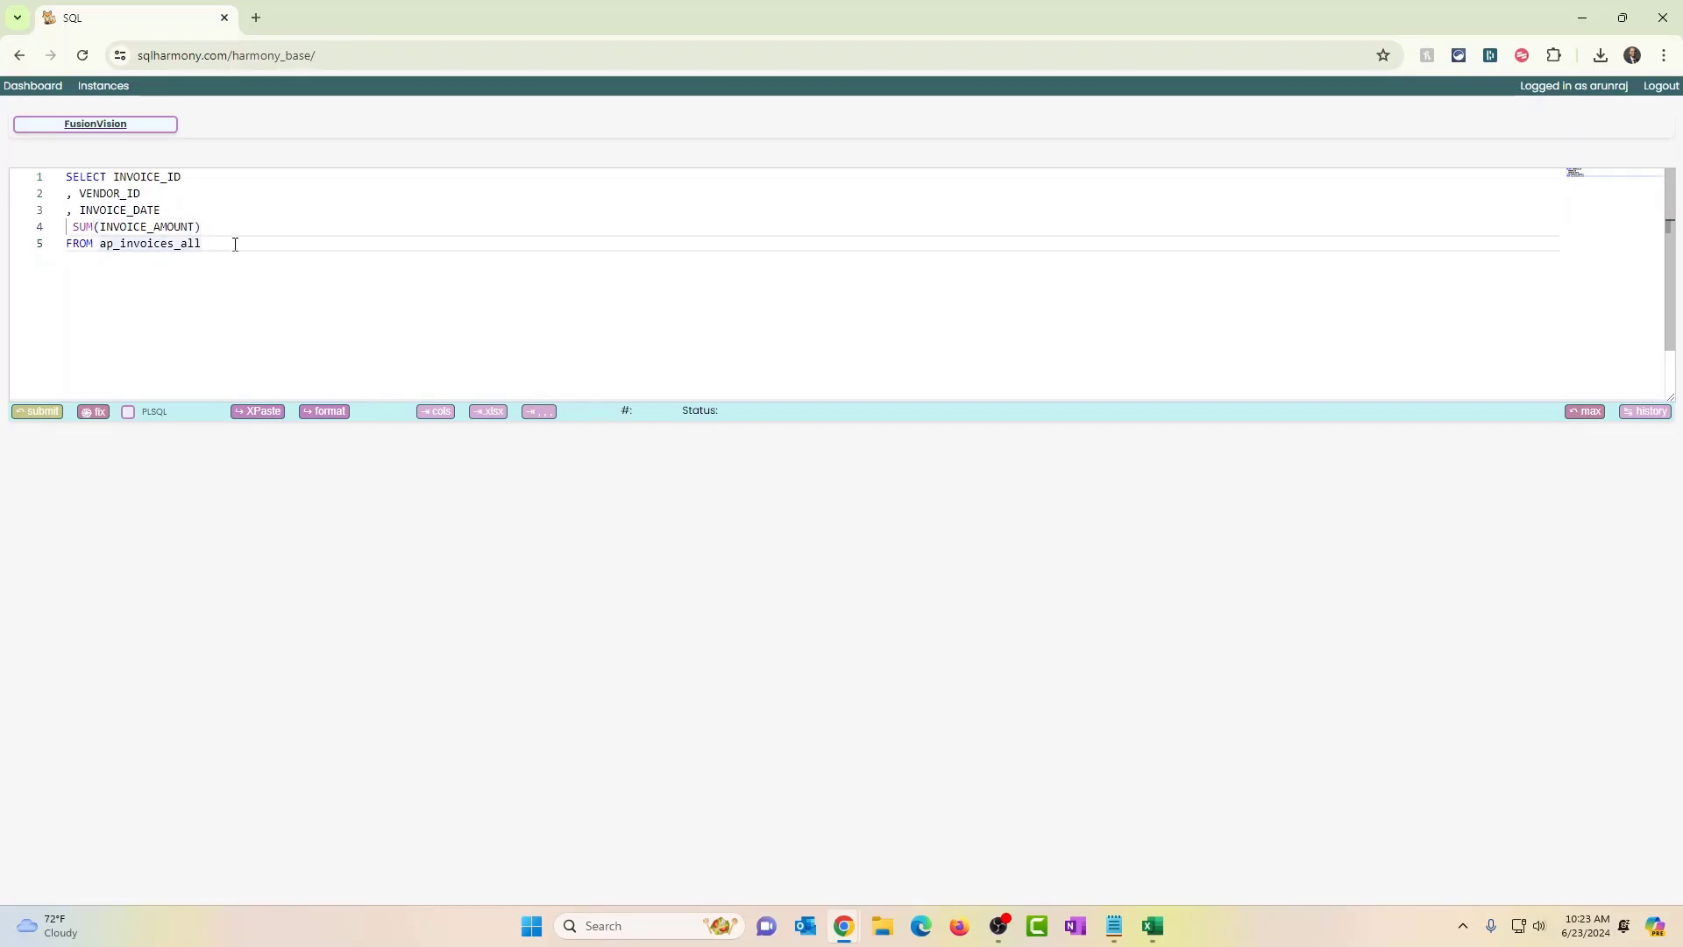
click(70, 227)
text(, )
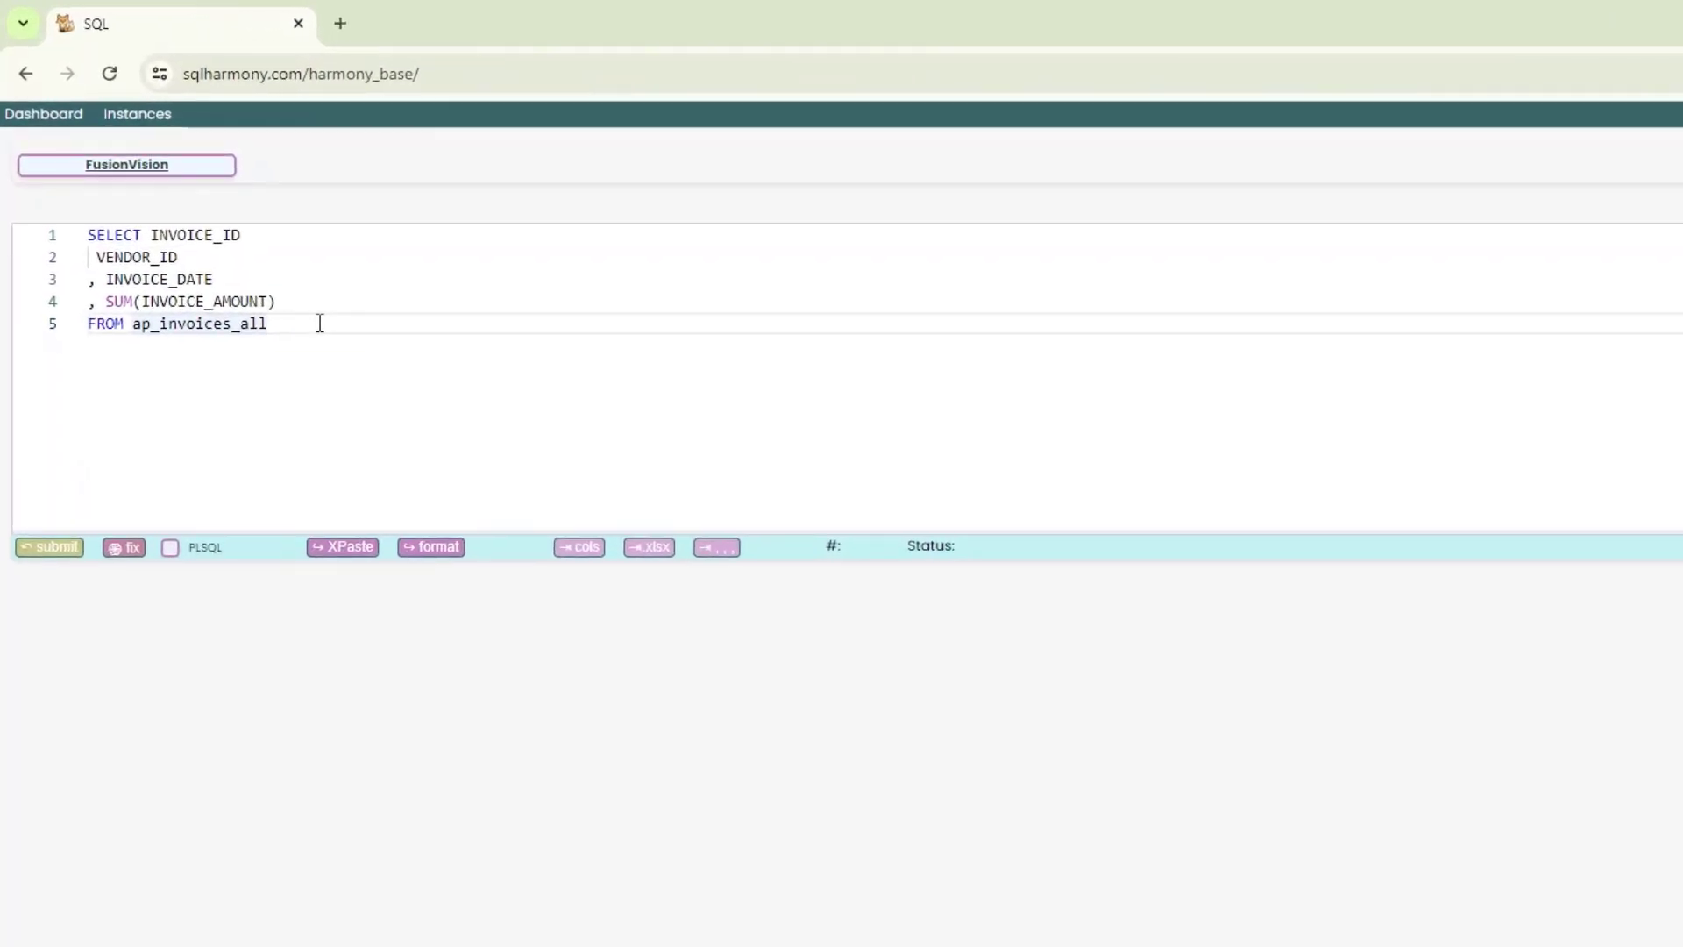
- Submit the summed query, which fails with 'not a single-group group function'
click(49, 547)
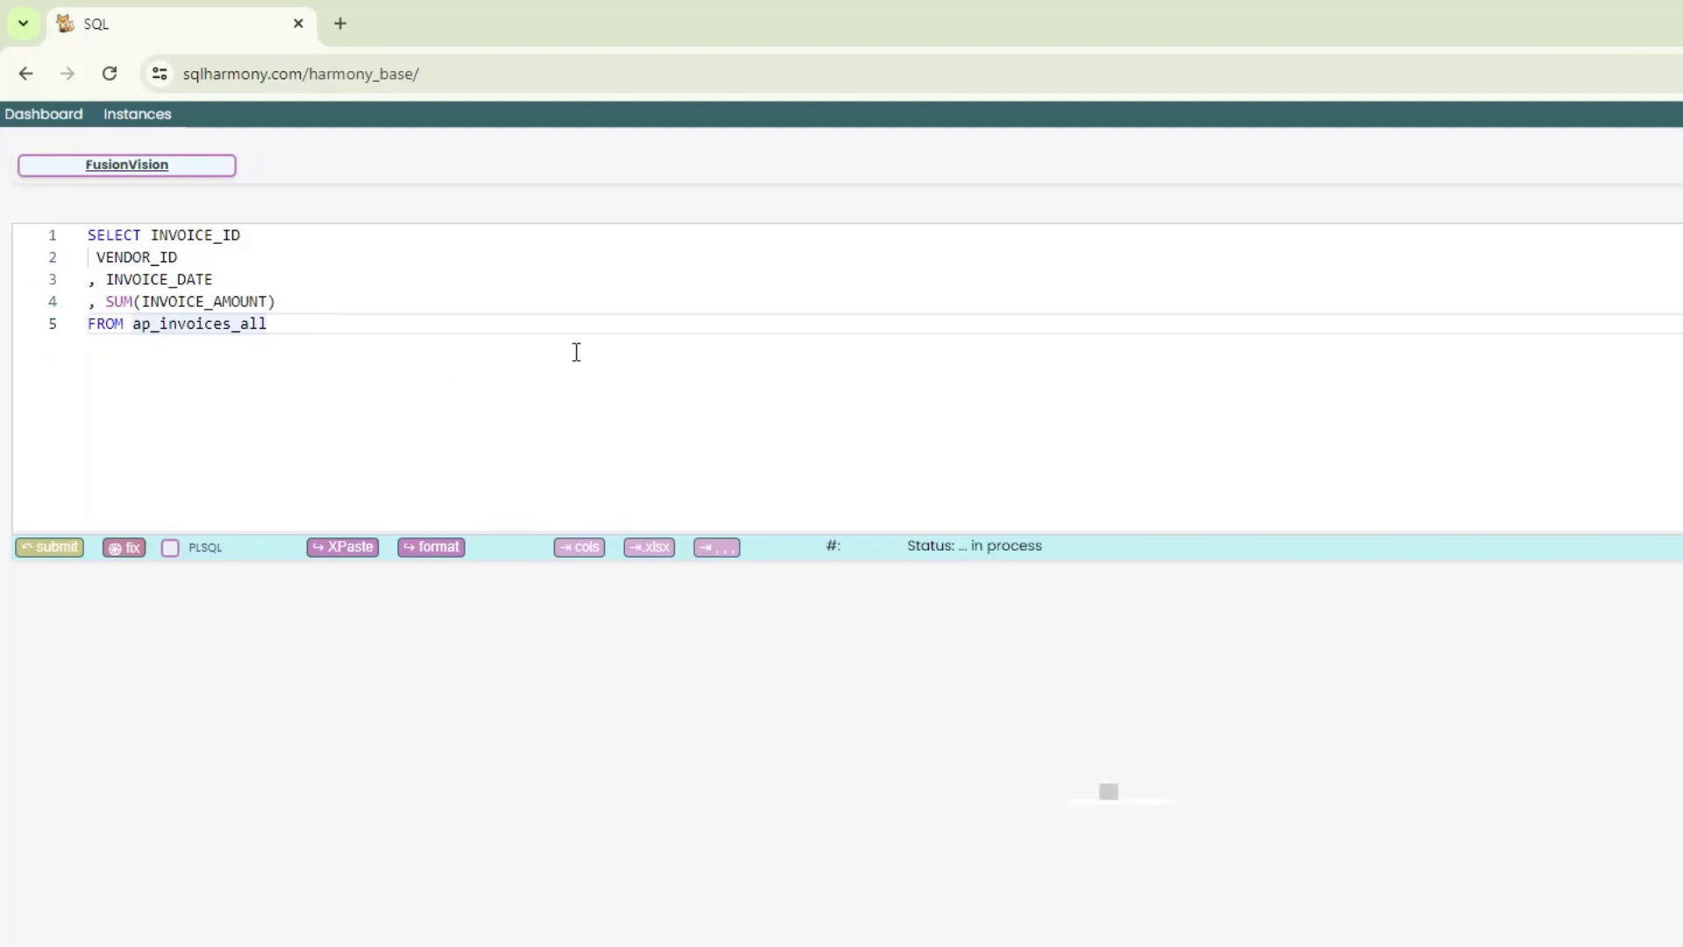
click(49, 547)
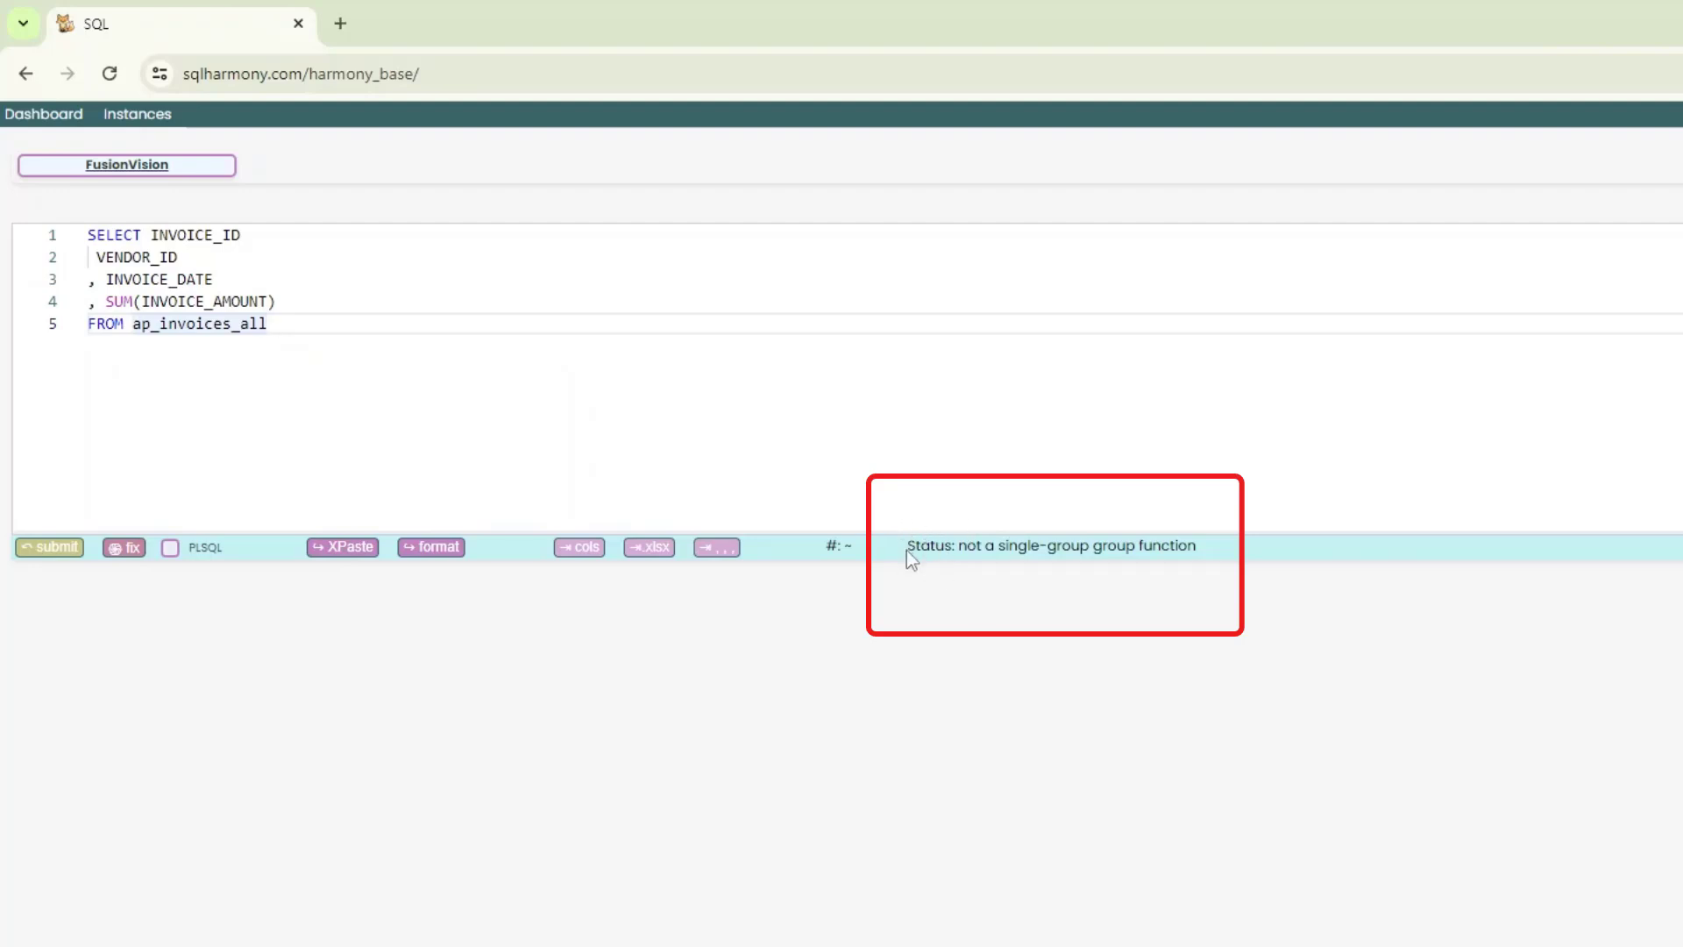
mouse_move(943, 566)
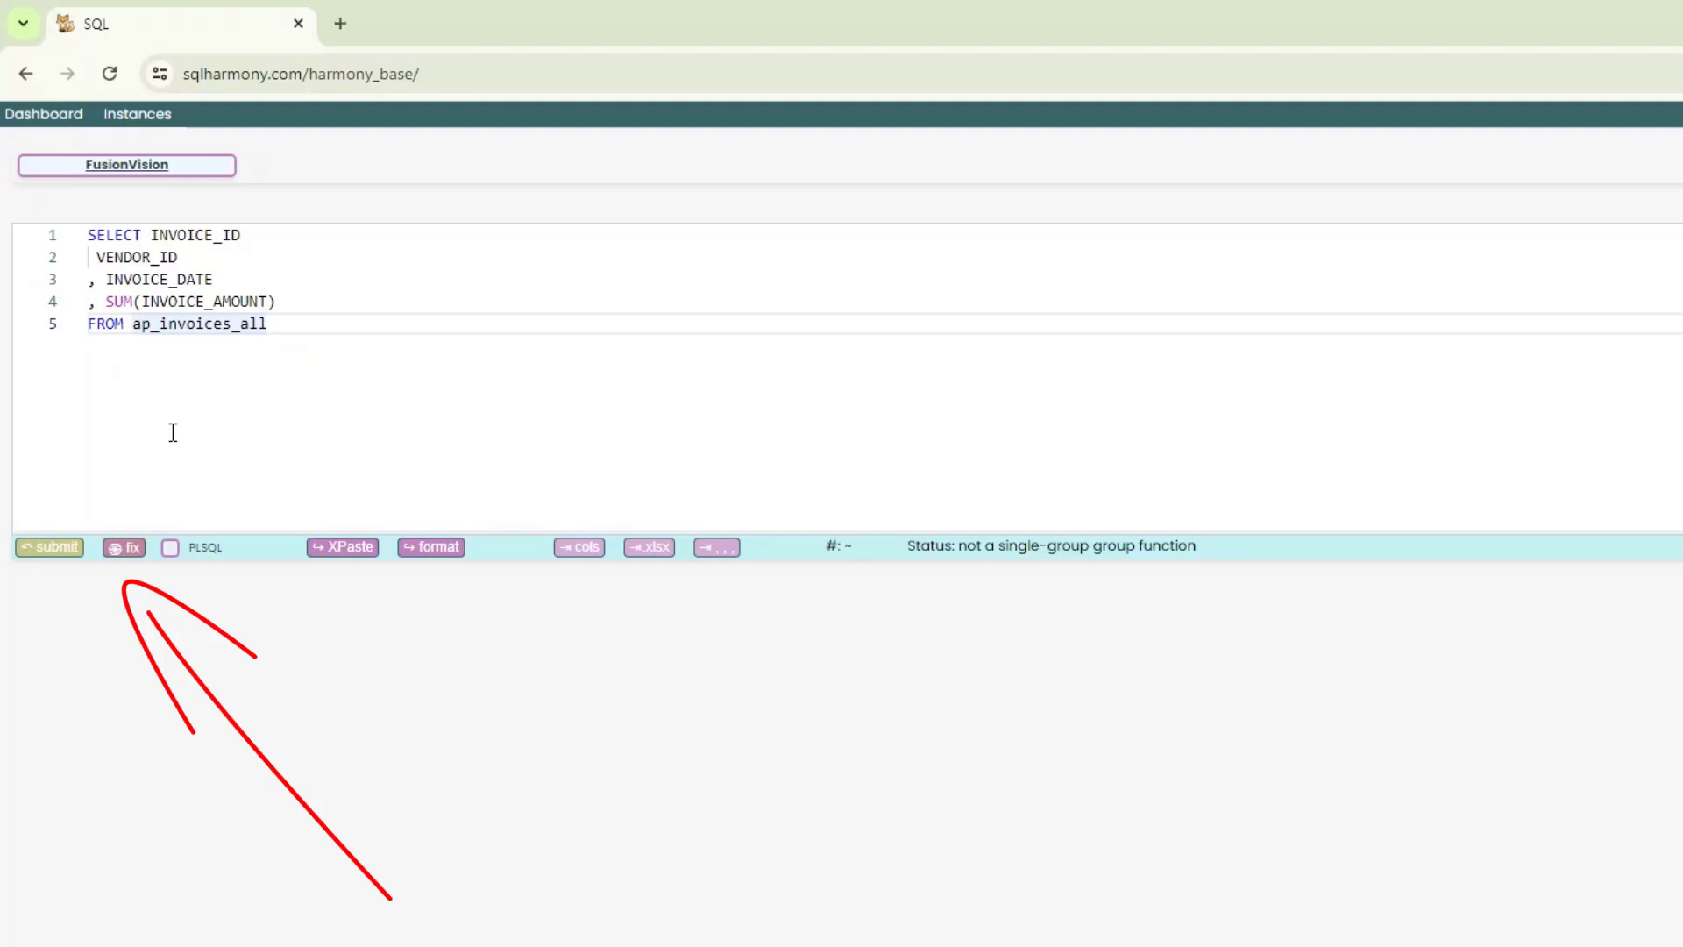
mouse_move(123, 547)
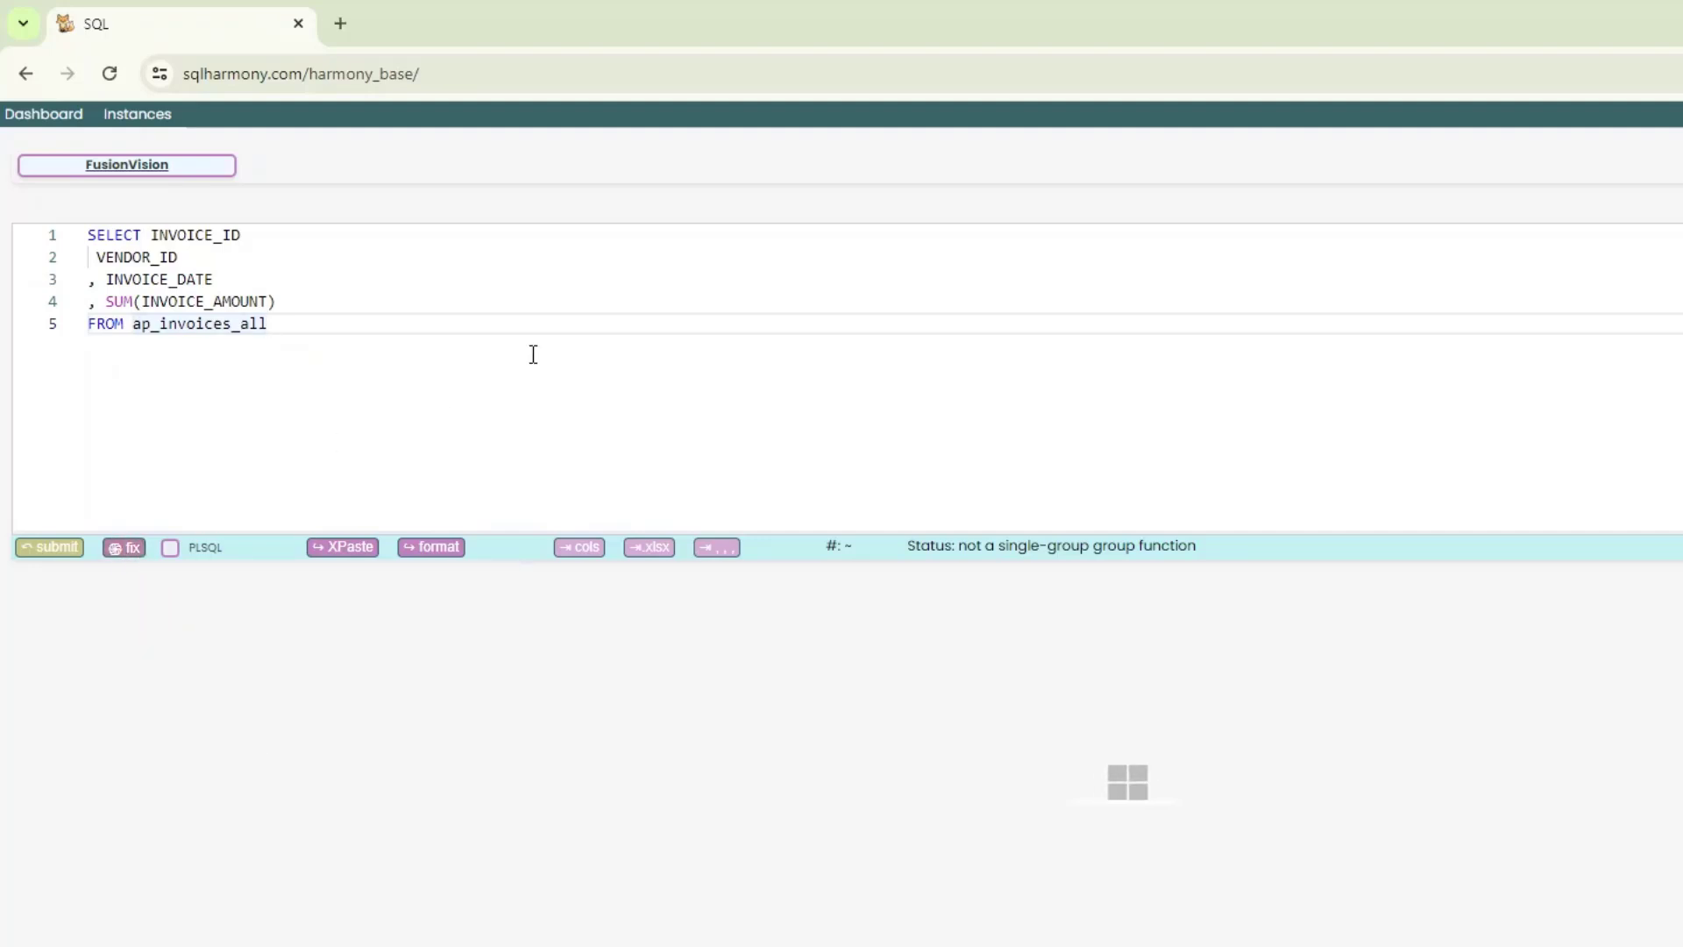
- Use Fix to generate a corrected query grouped by ID, vendor and date
click(123, 547)
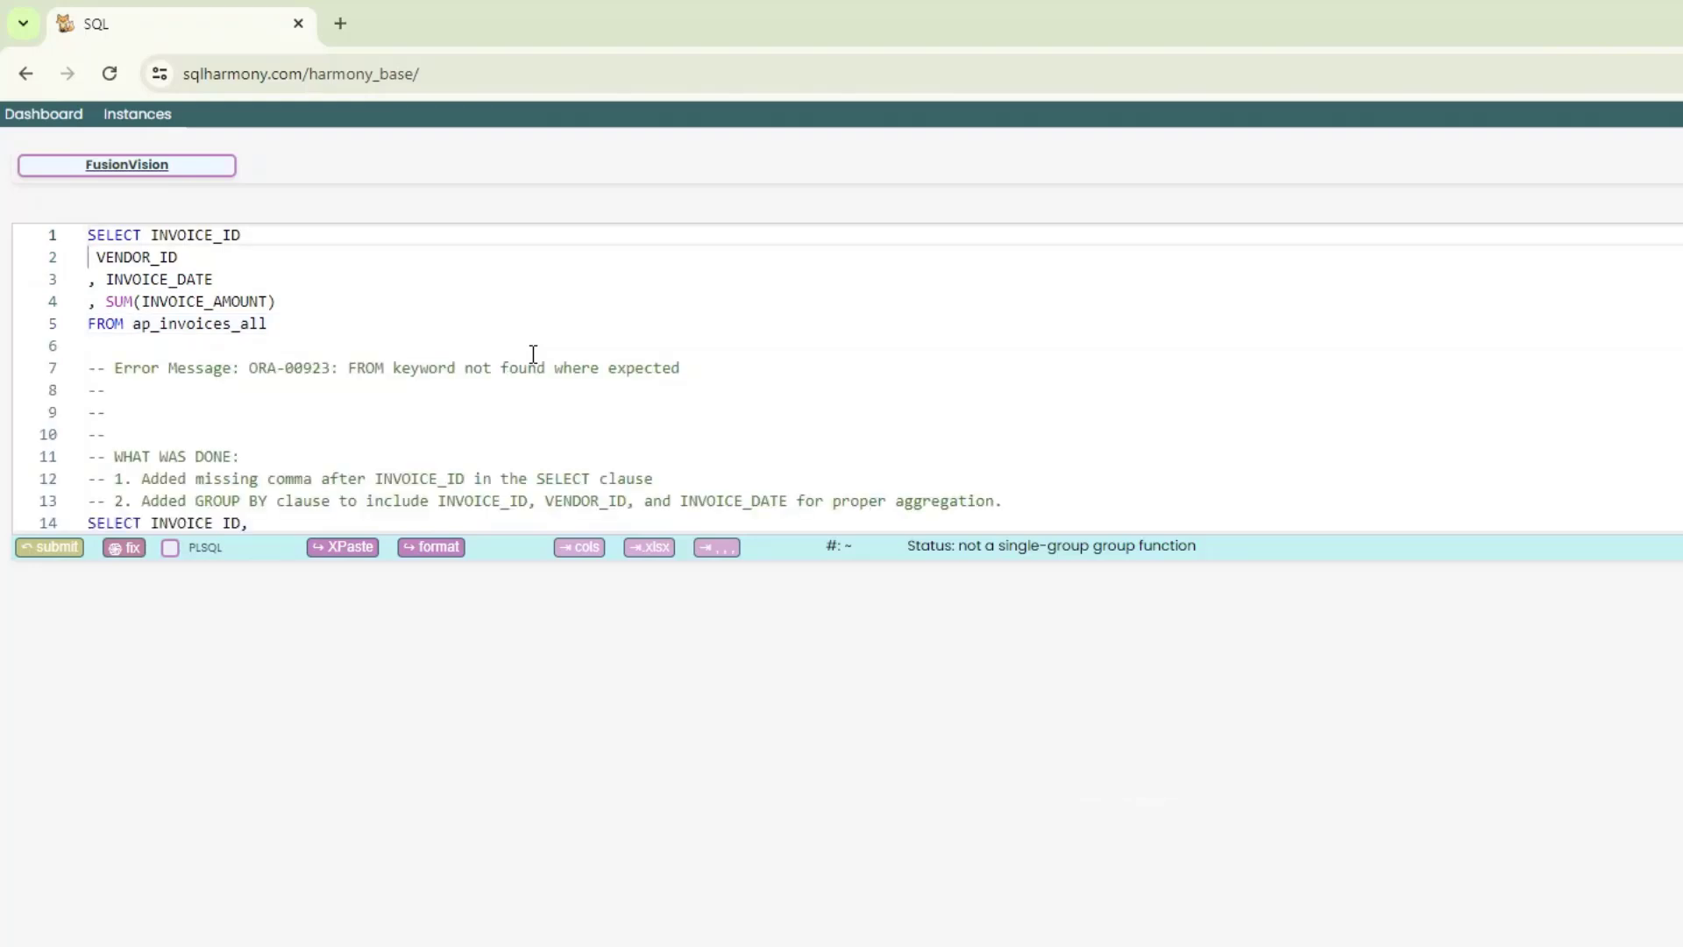
scroll(down, 3)
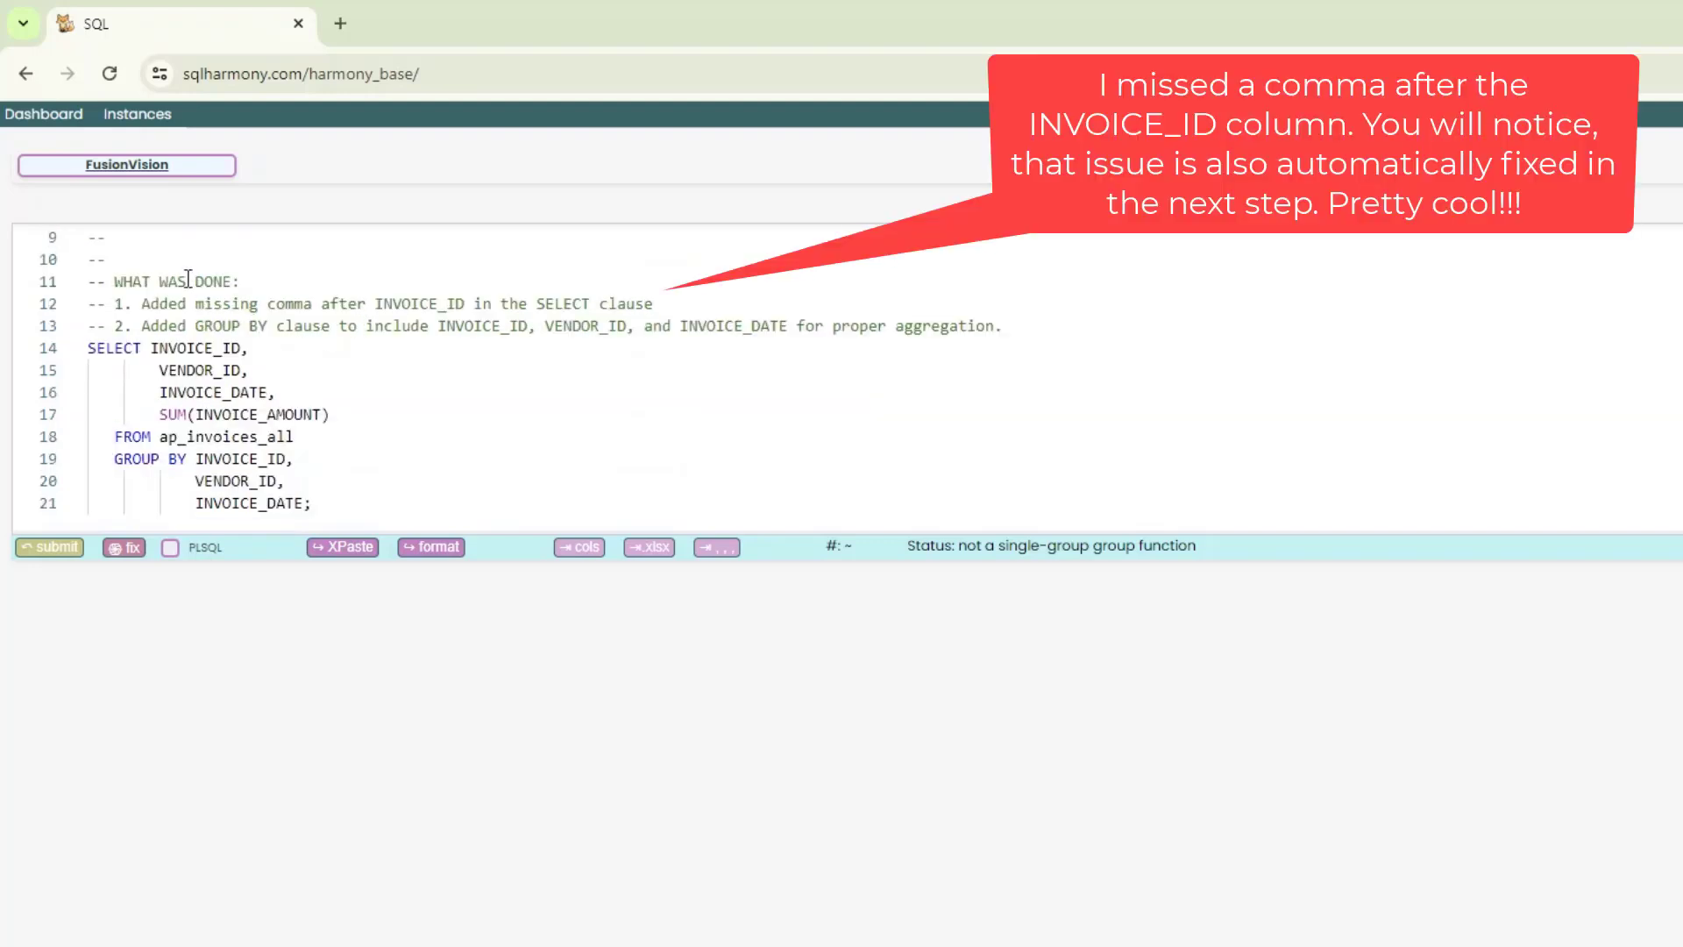
mouse_move(159, 326)
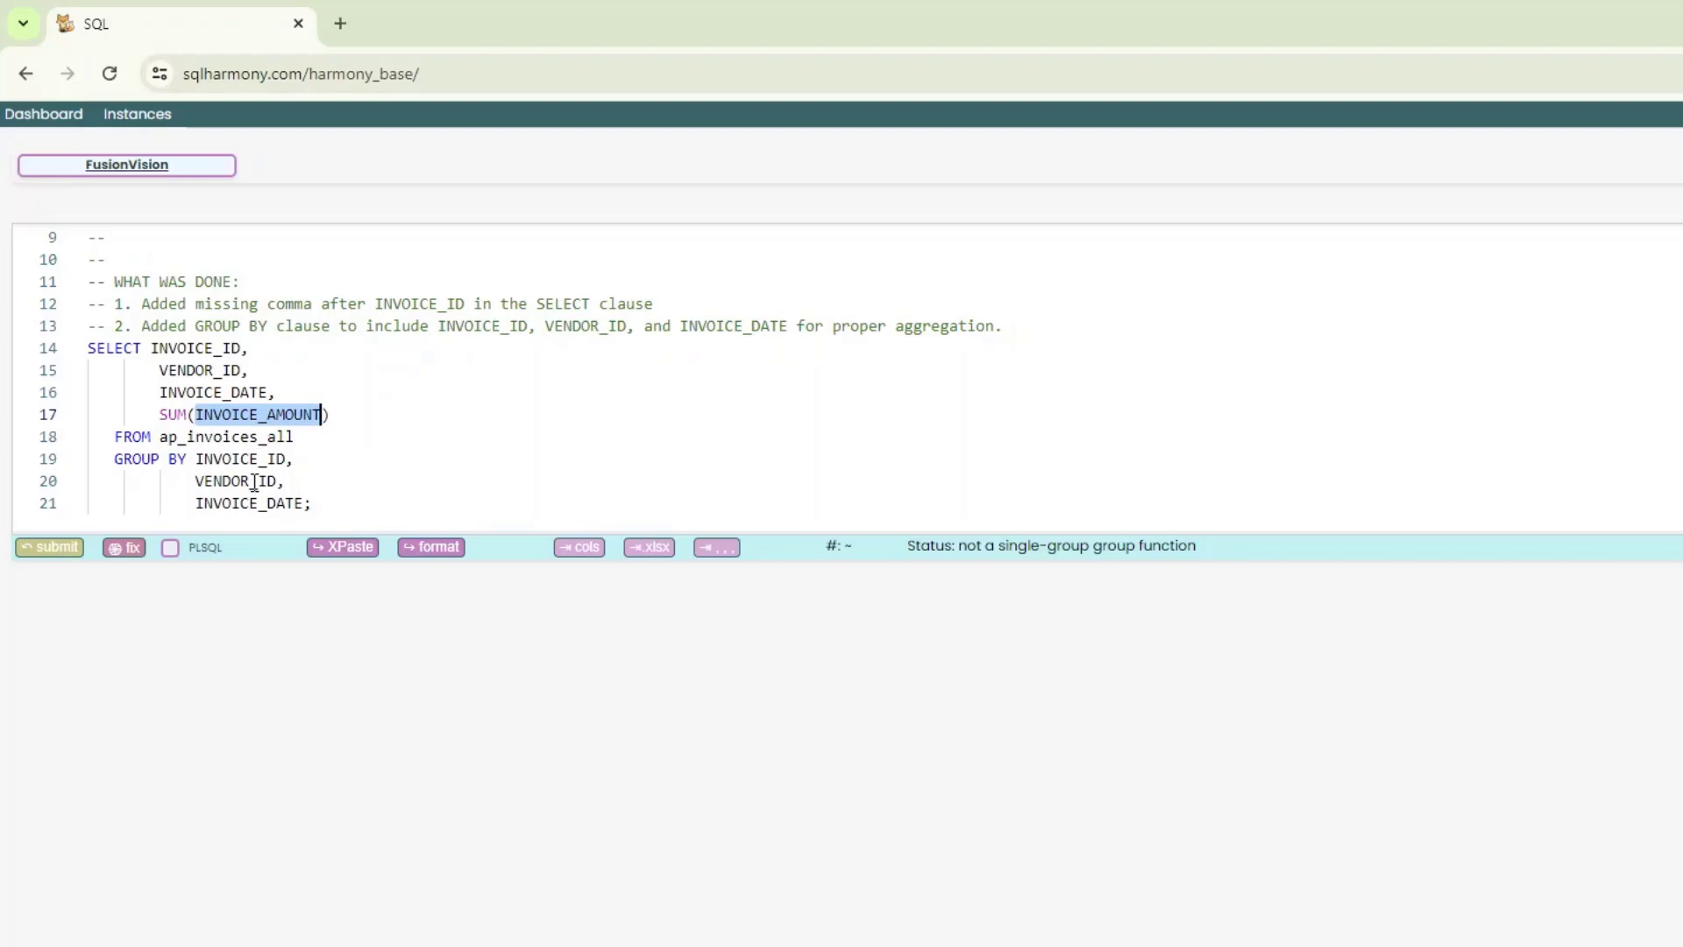
mouse_move(198, 356)
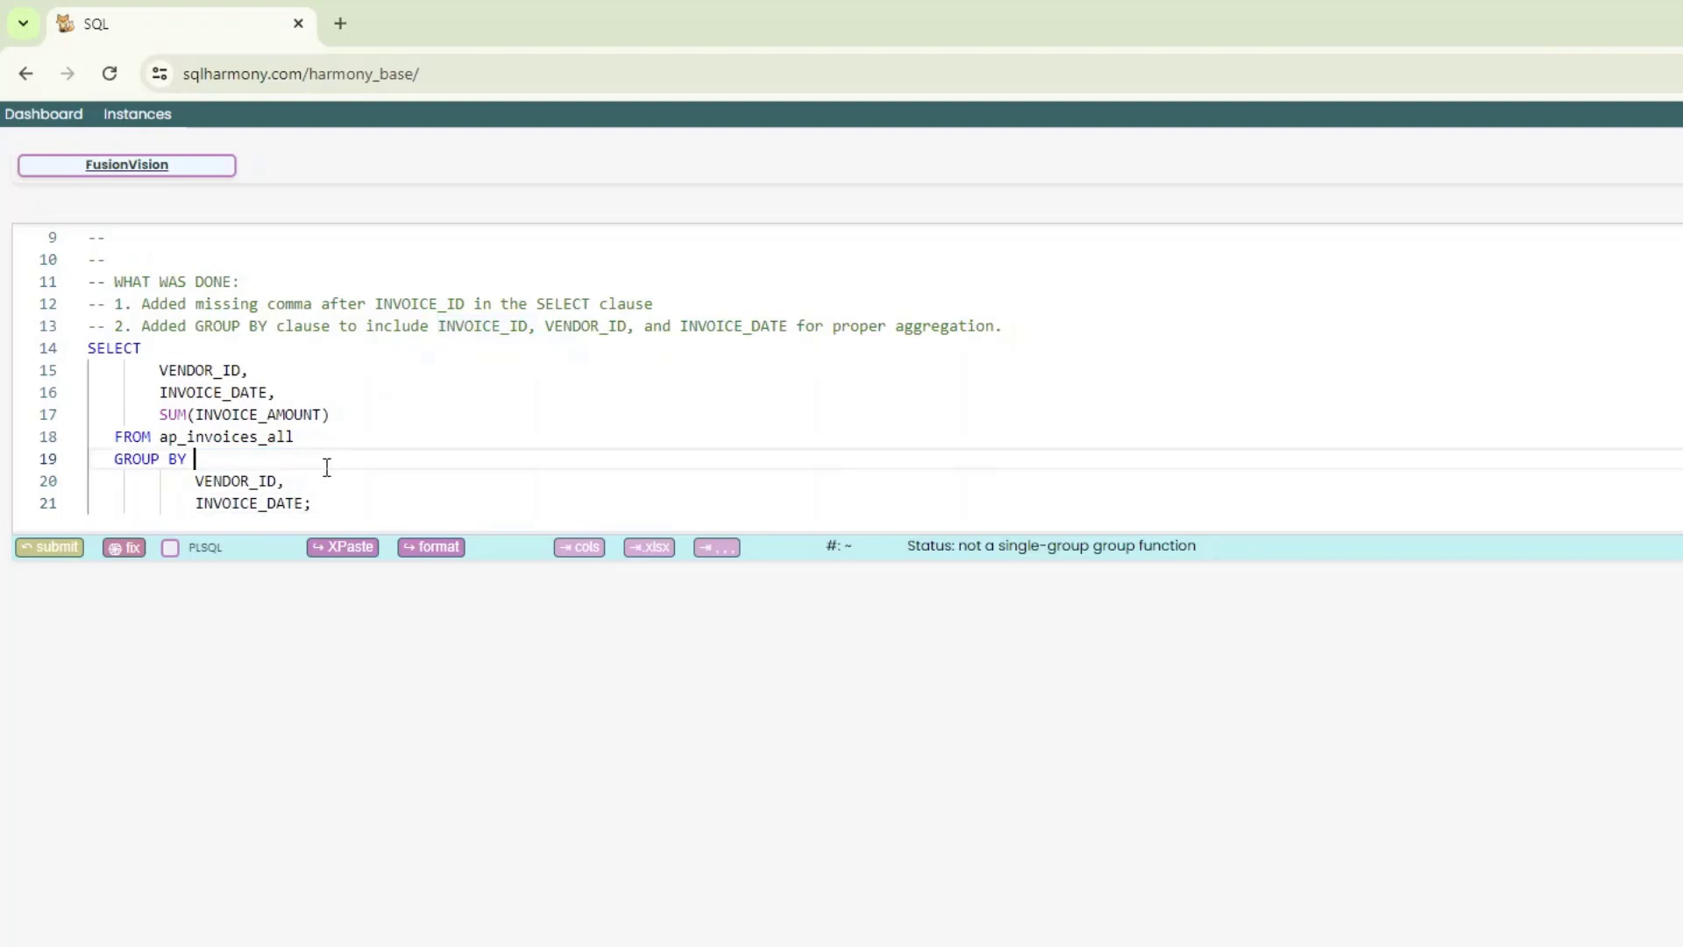
- Select the corrected query below the comments and submit it, returning SUM(INVOICE_AMOUNT) per vendor and invoice date
click(50, 547)
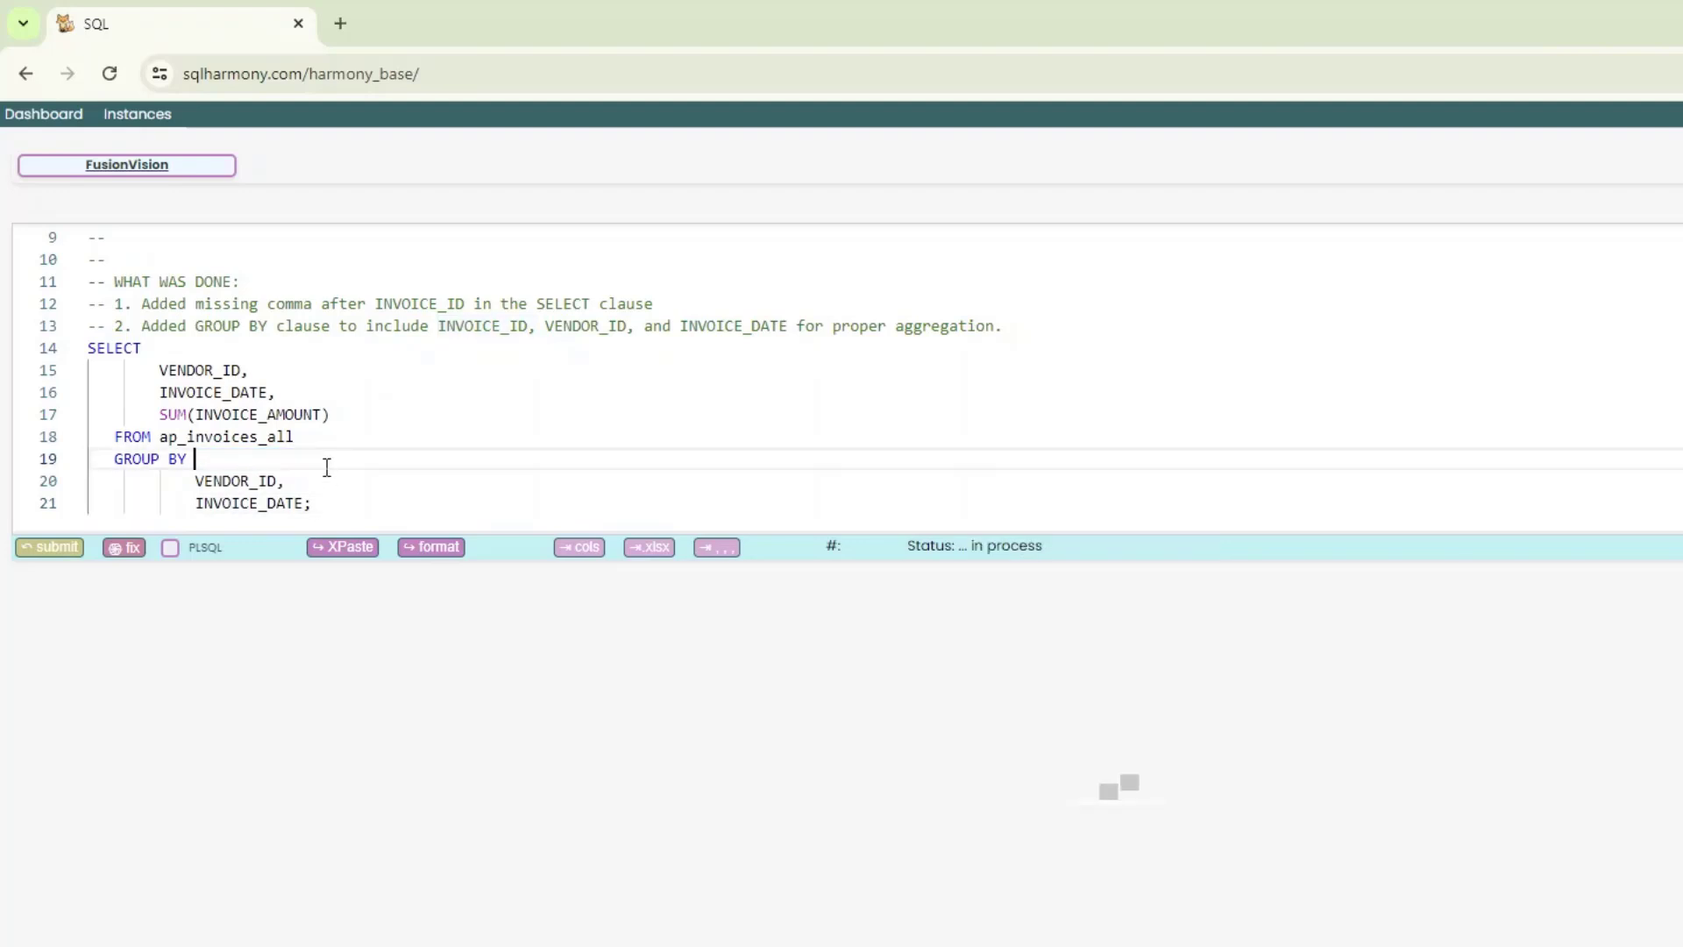
mouse_move(903, 361)
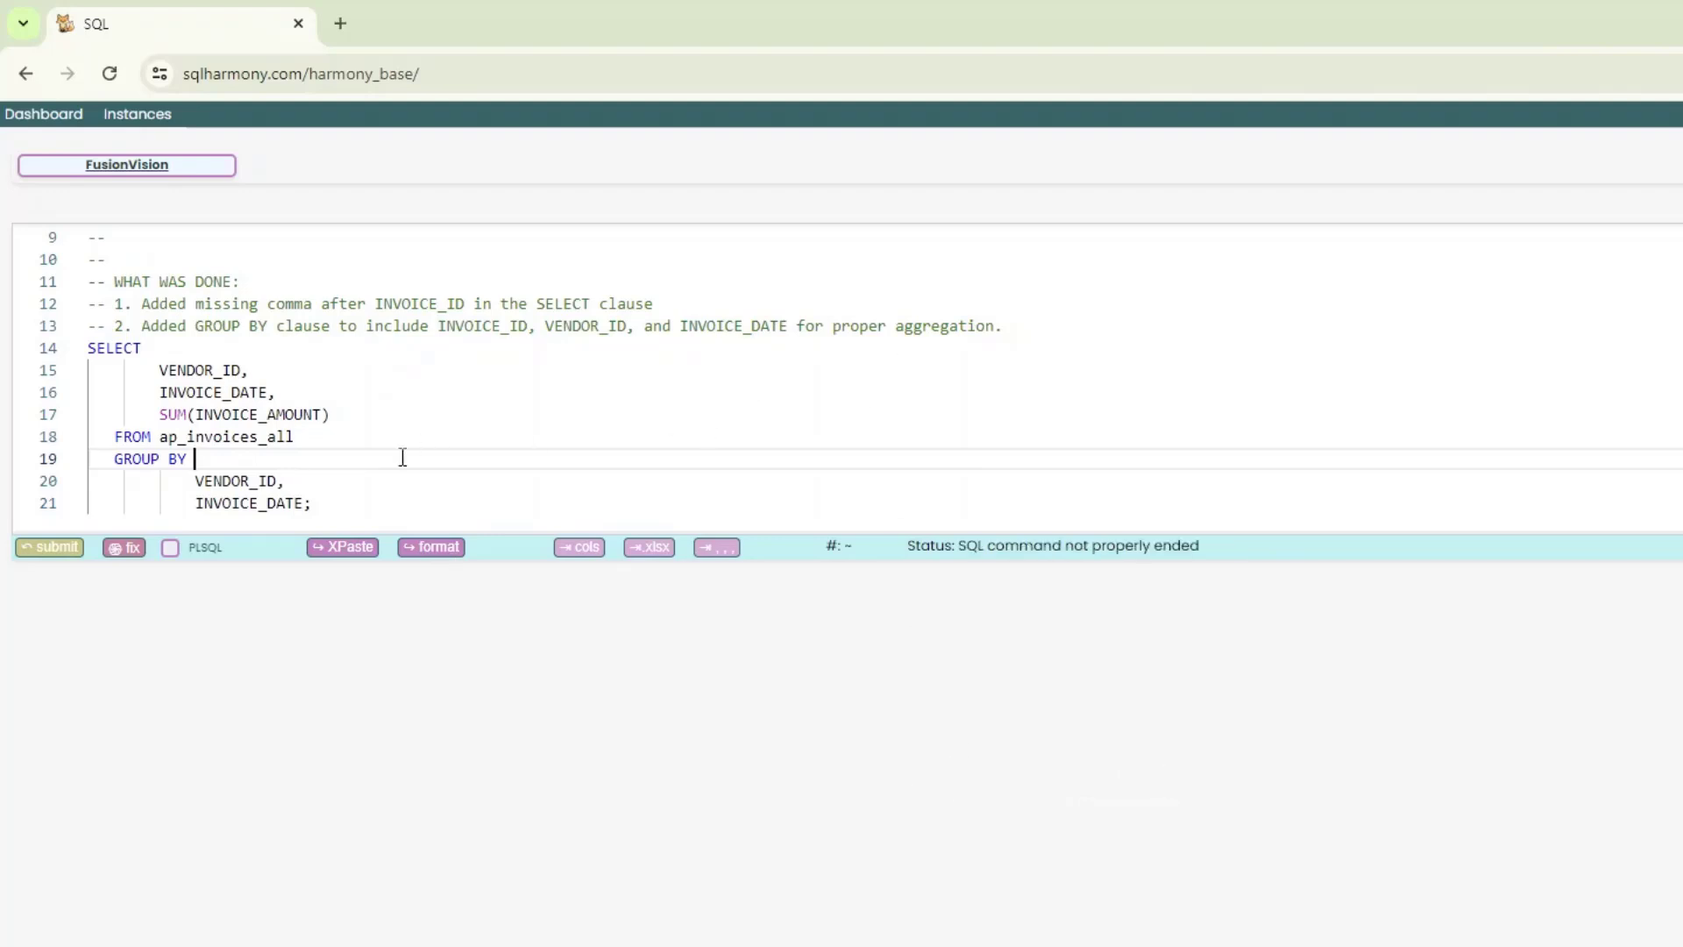
drag(88, 347, 312, 503)
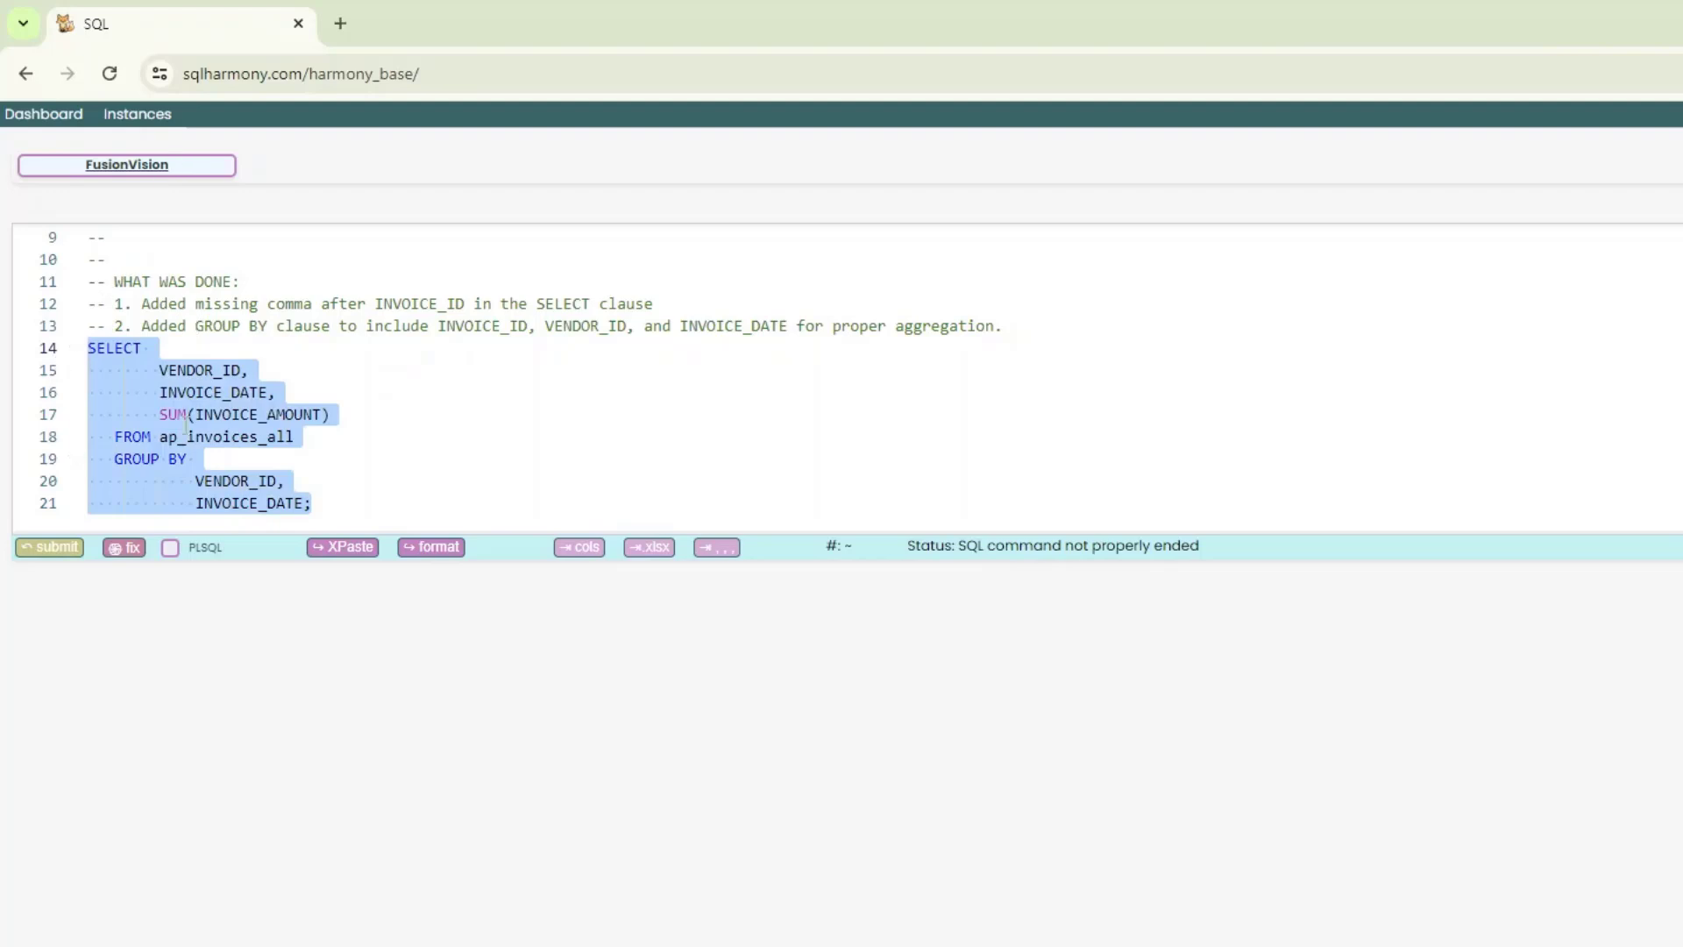
click(49, 547)
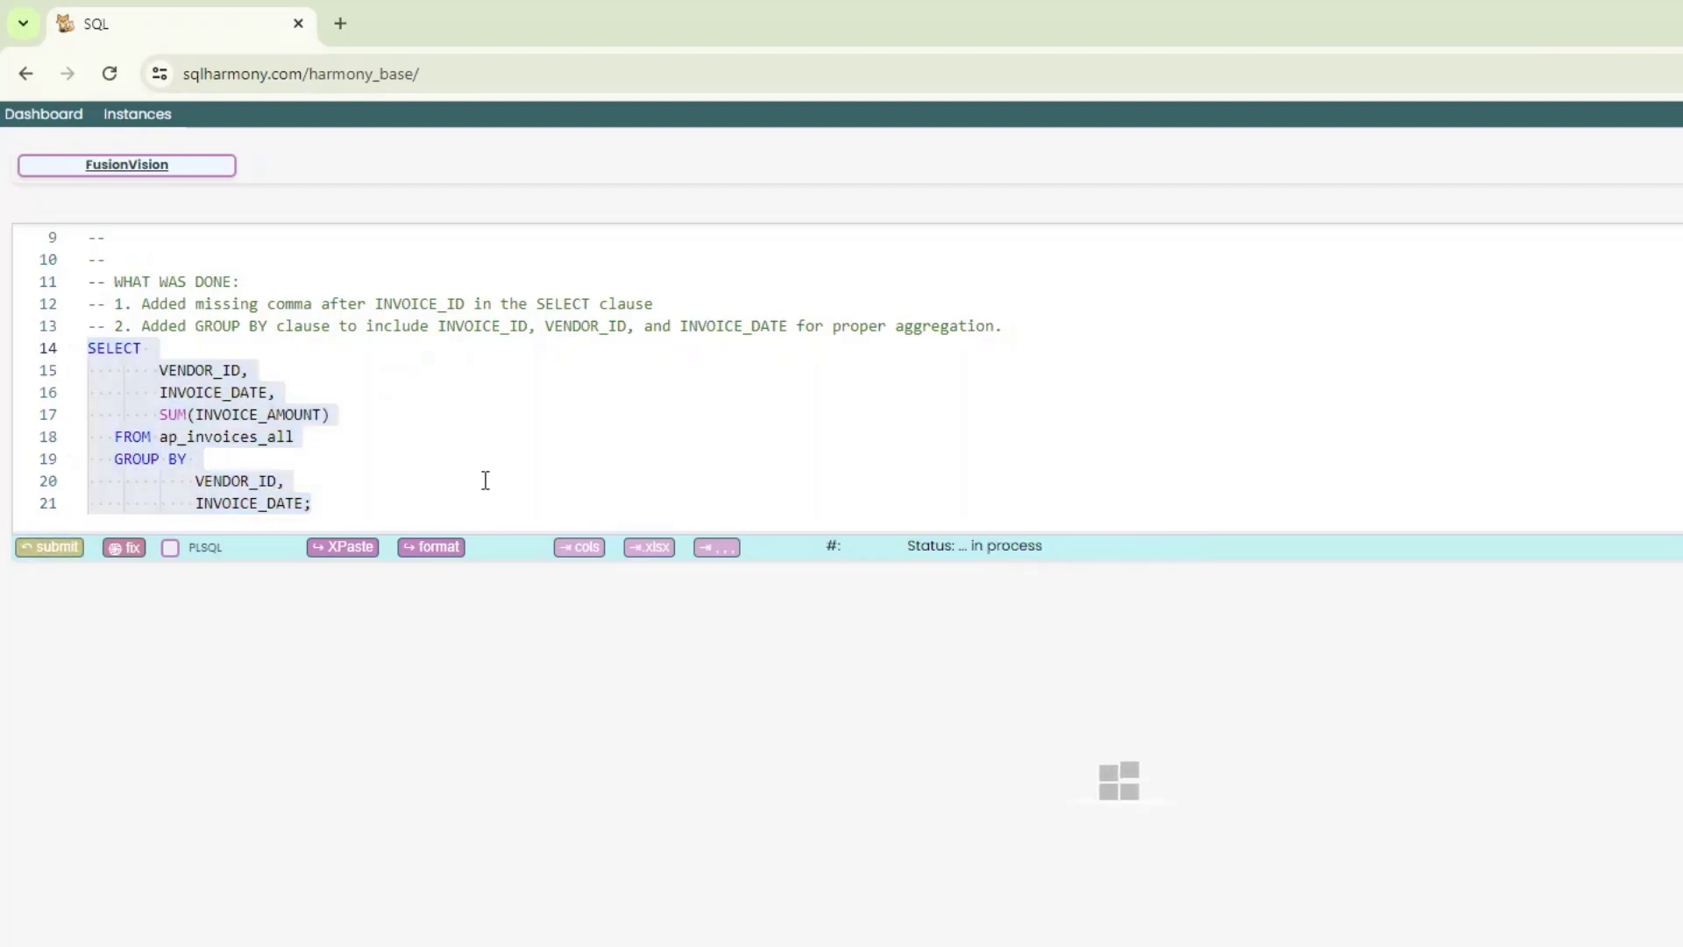
click(49, 547)
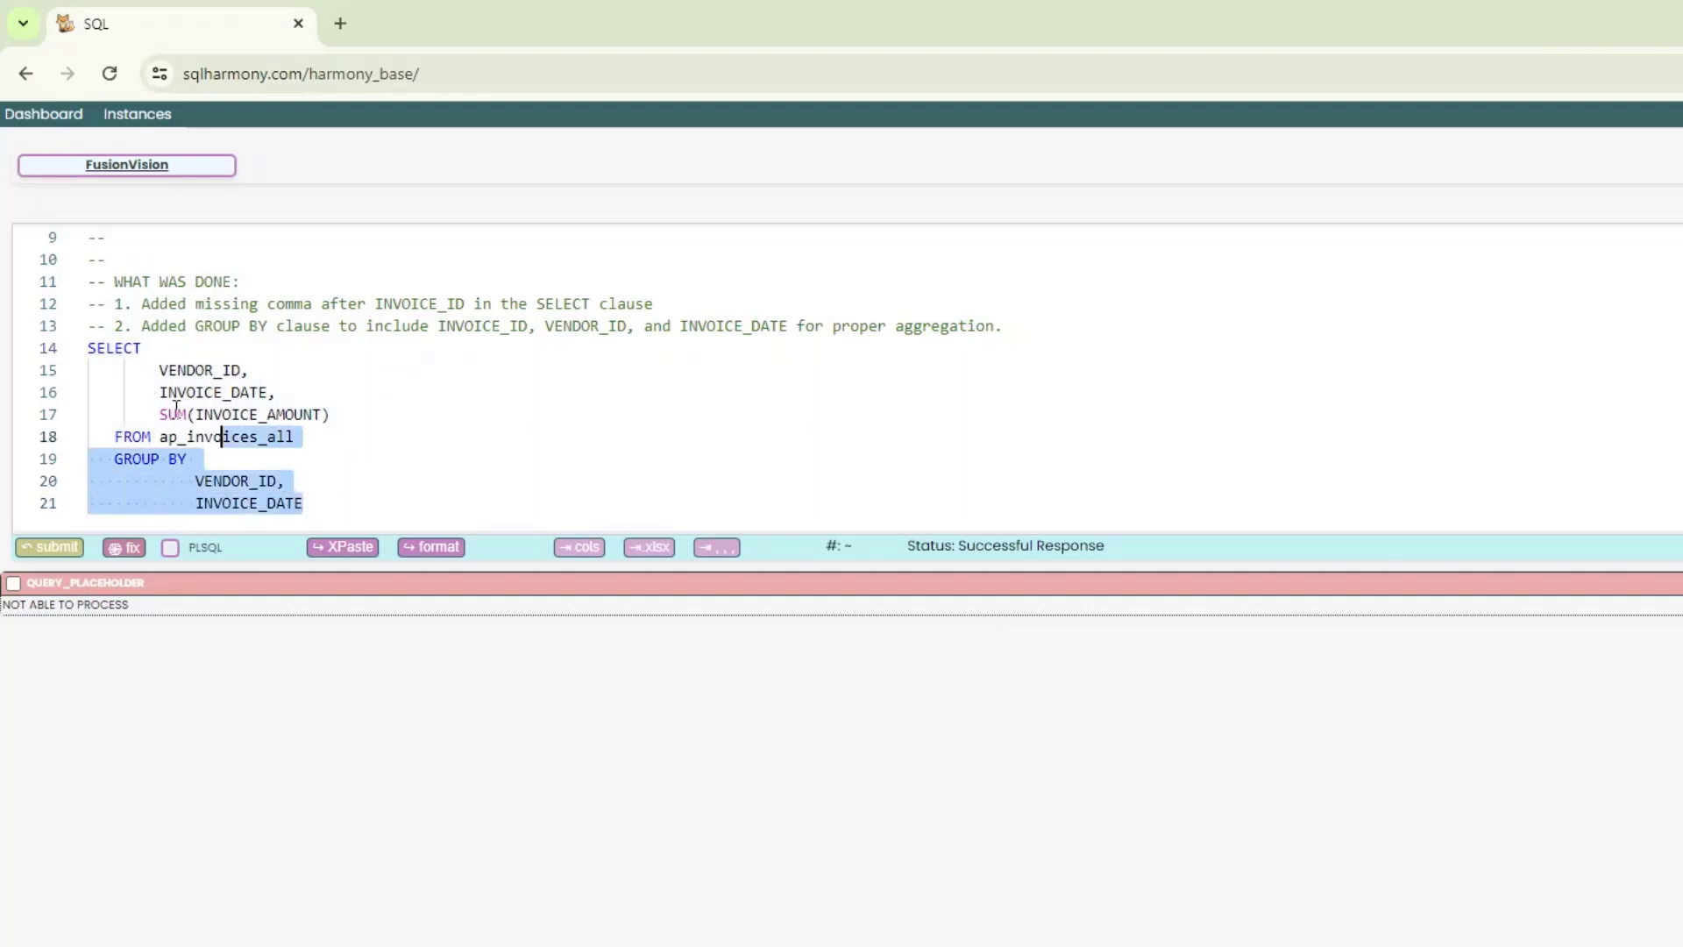
click(49, 546)
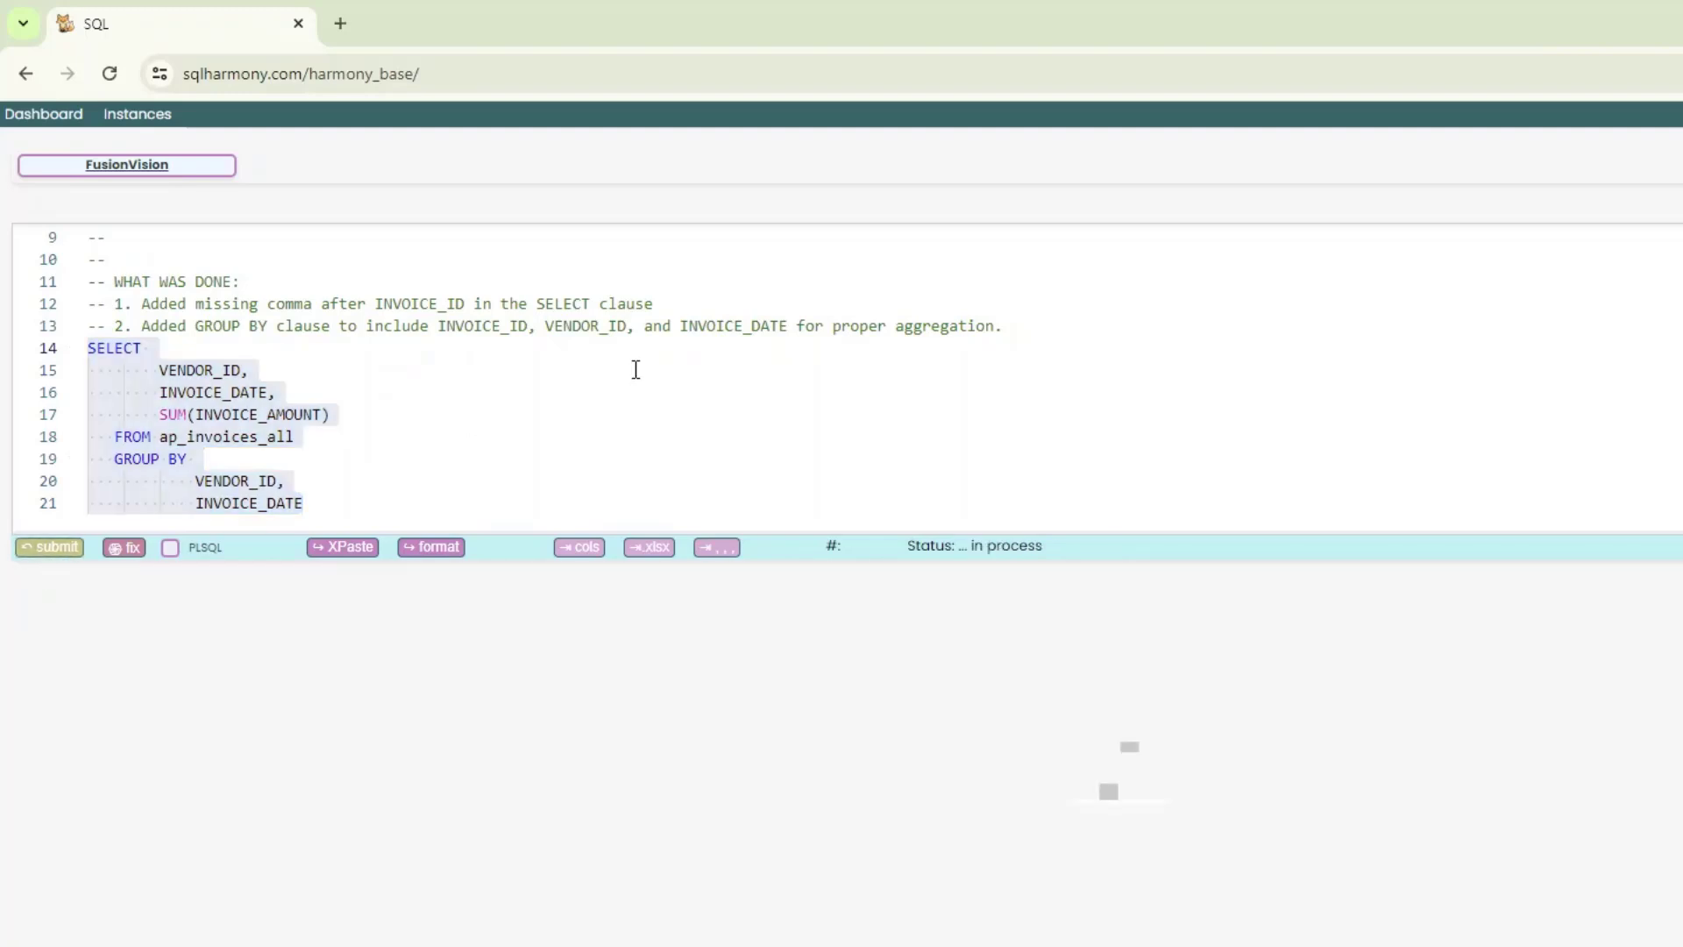
click(49, 547)
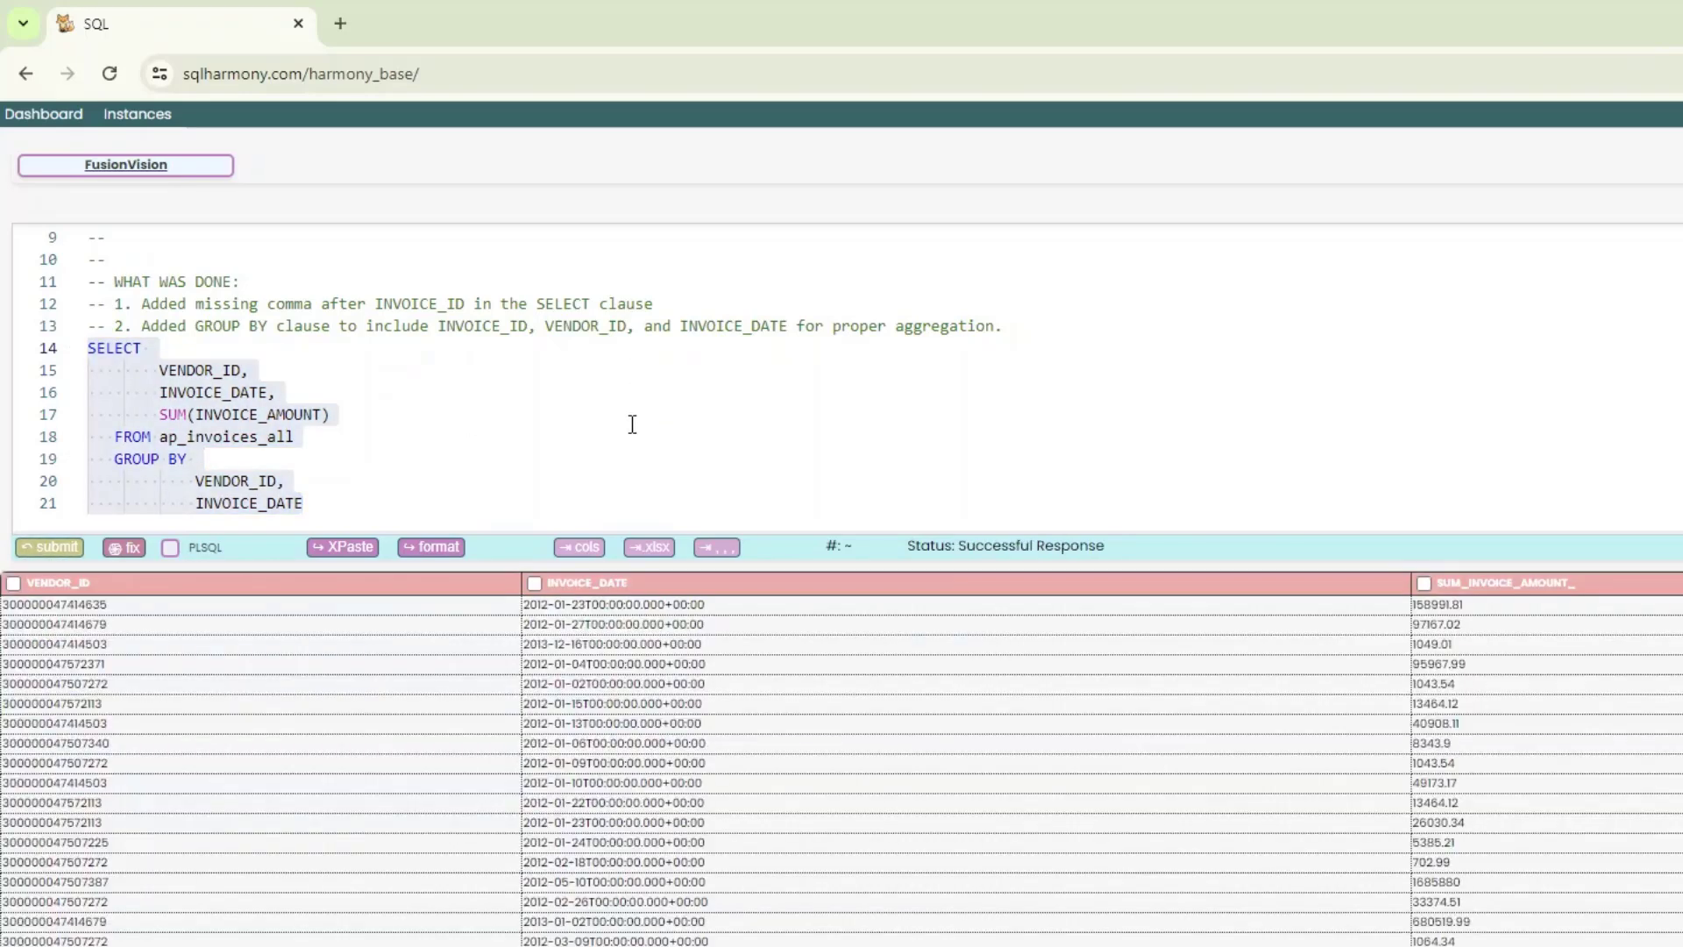